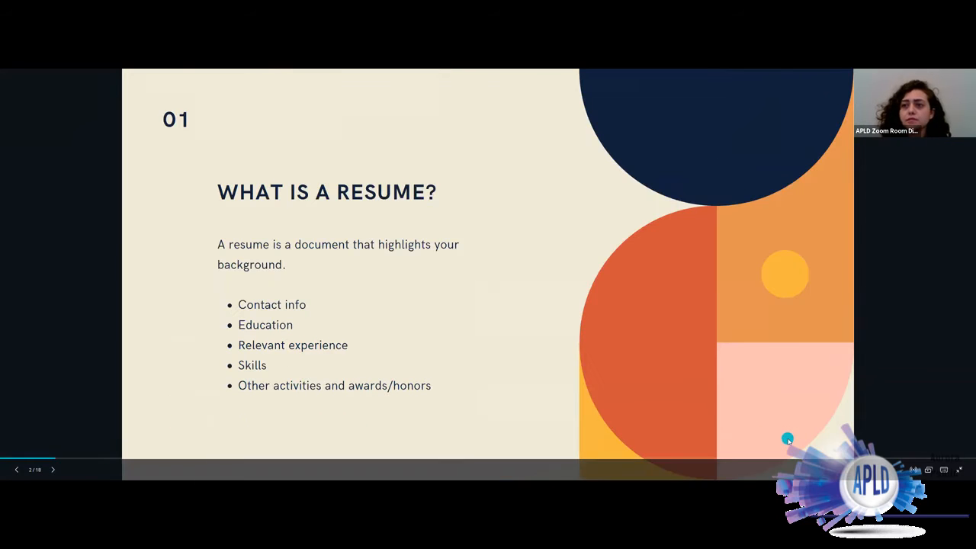
mouse_move(961, 408)
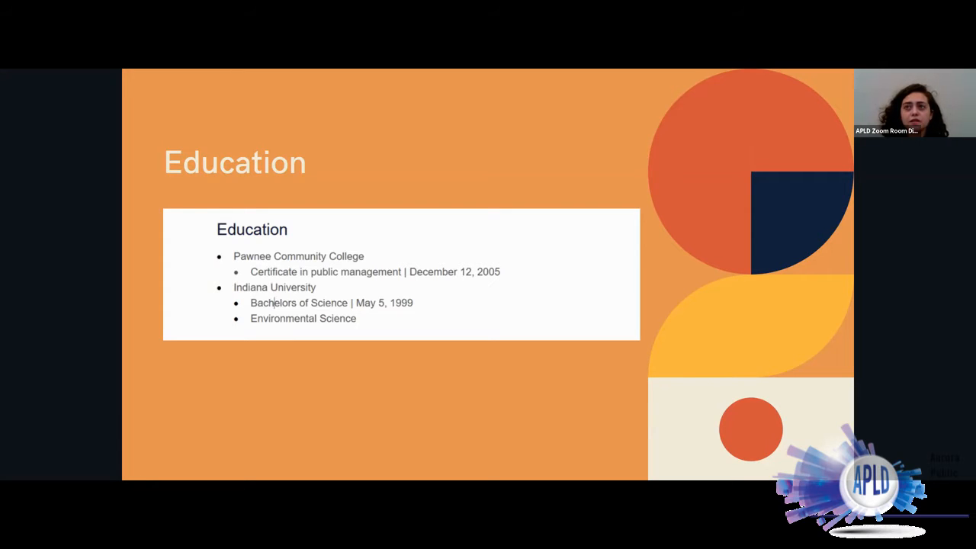
mouse_move(725, 71)
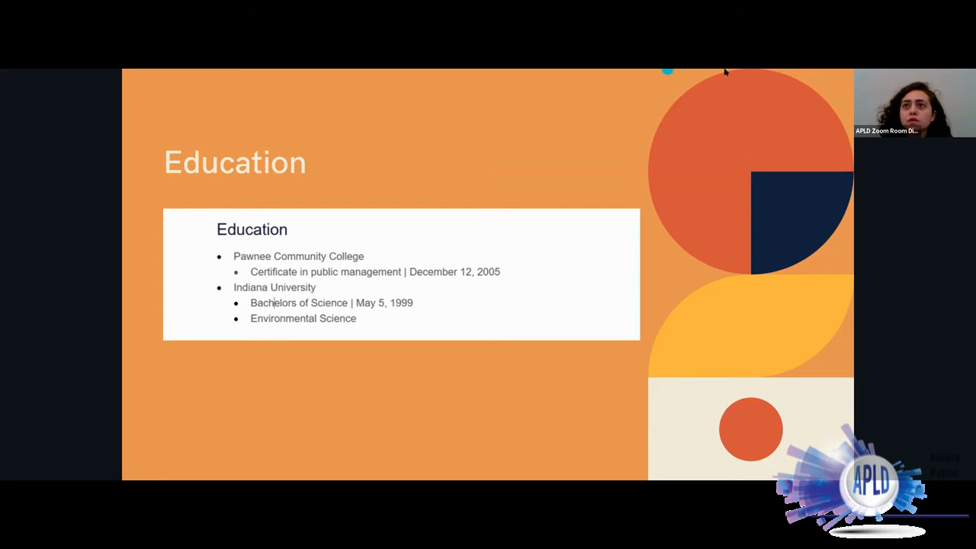
mouse_move(546, 178)
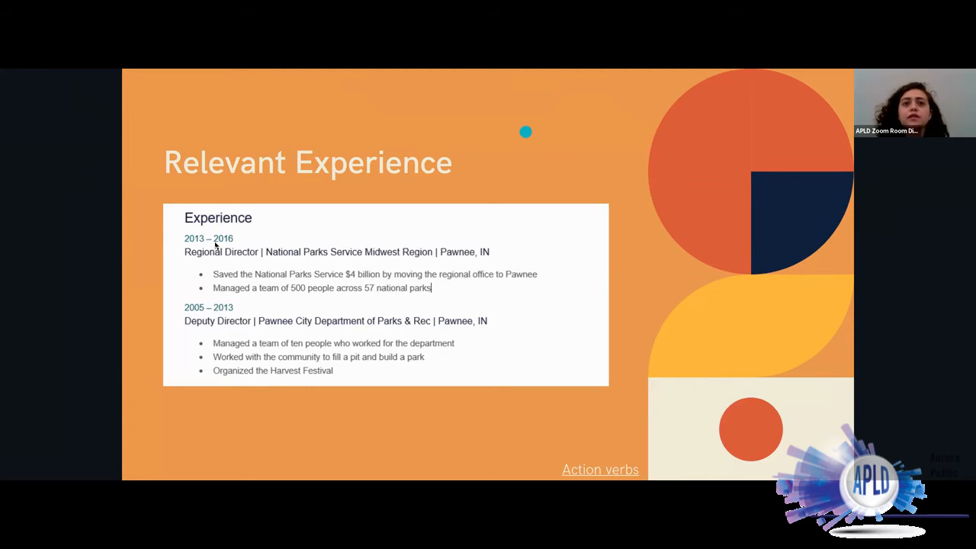
mouse_move(395, 257)
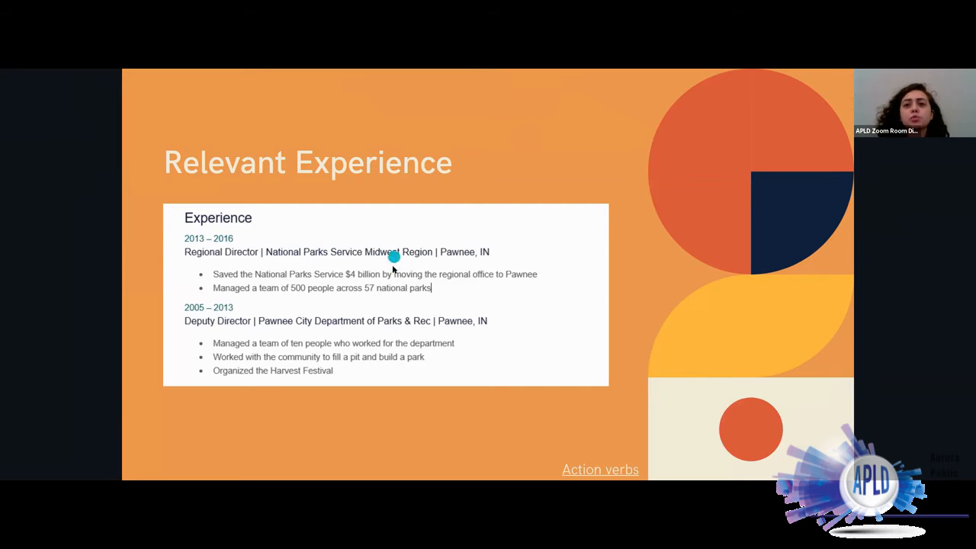
mouse_move(363, 264)
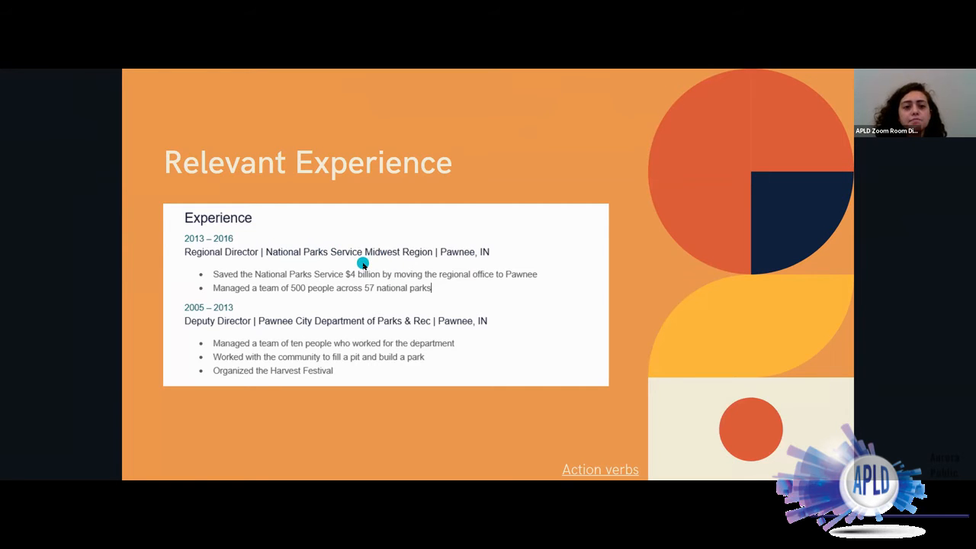
mouse_move(468, 257)
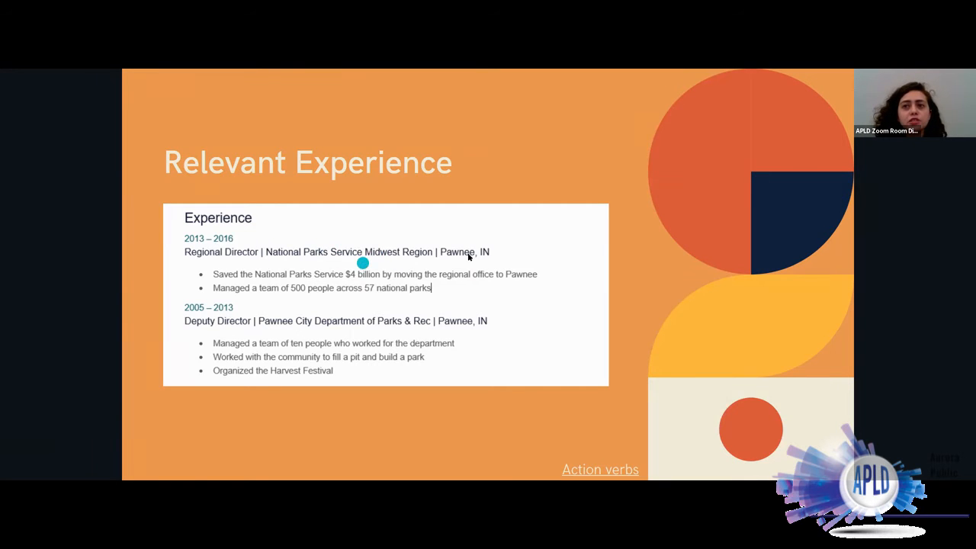
mouse_move(456, 250)
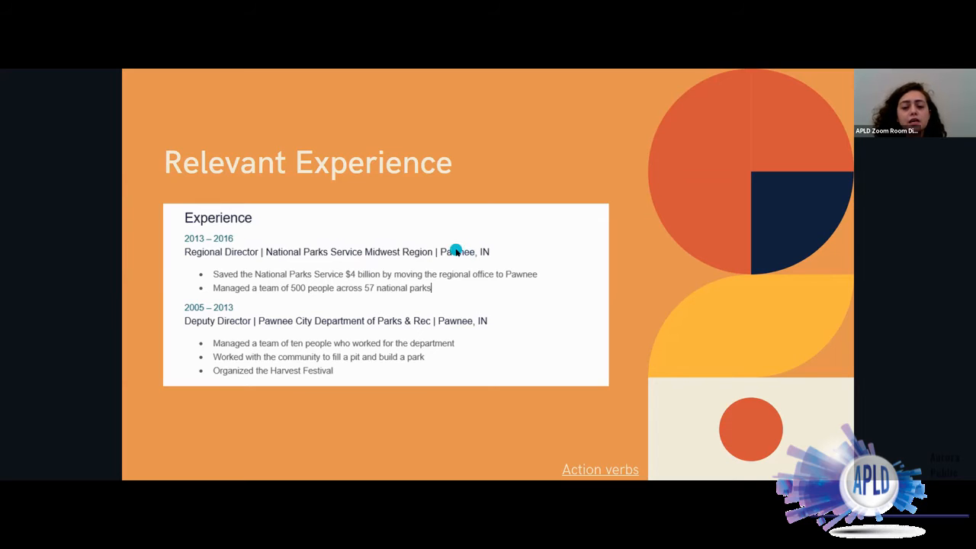
mouse_move(267, 248)
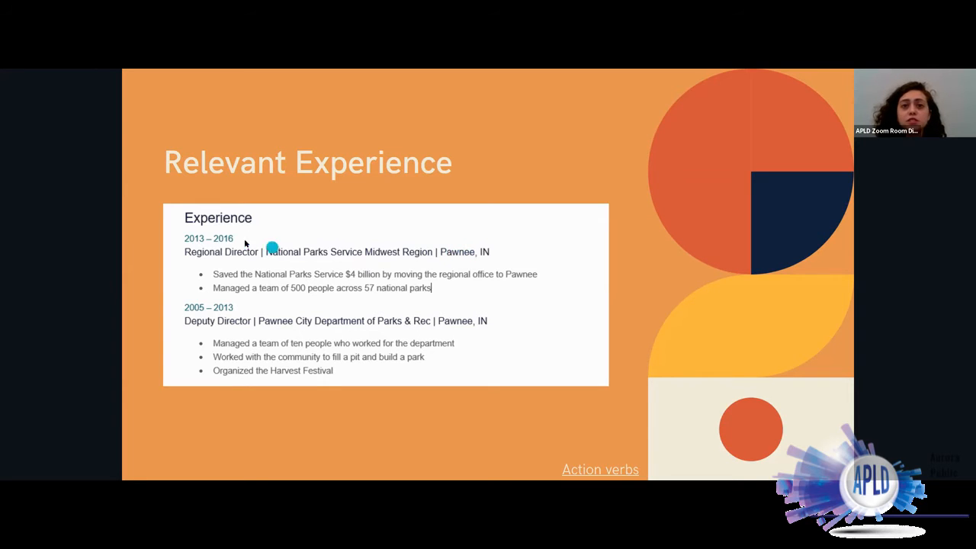
mouse_move(315, 263)
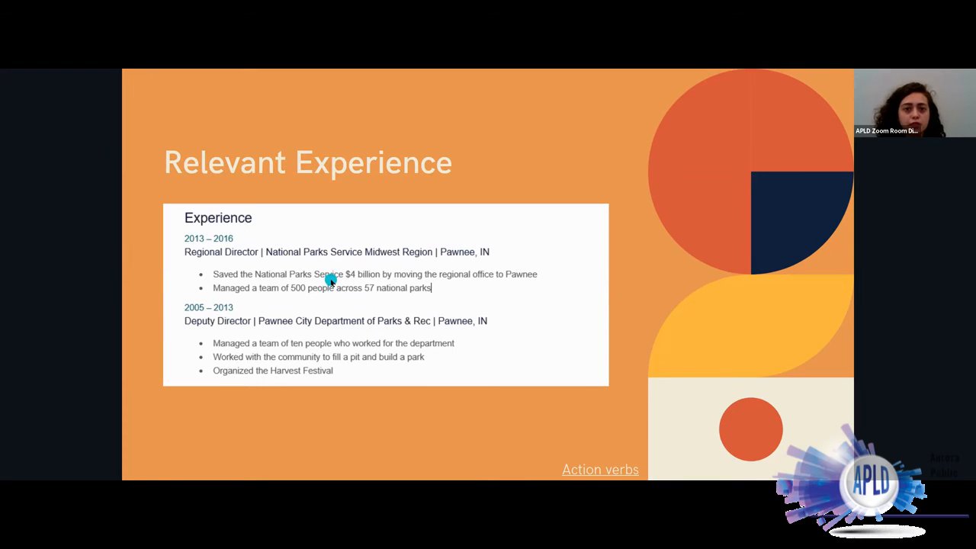
mouse_move(370, 268)
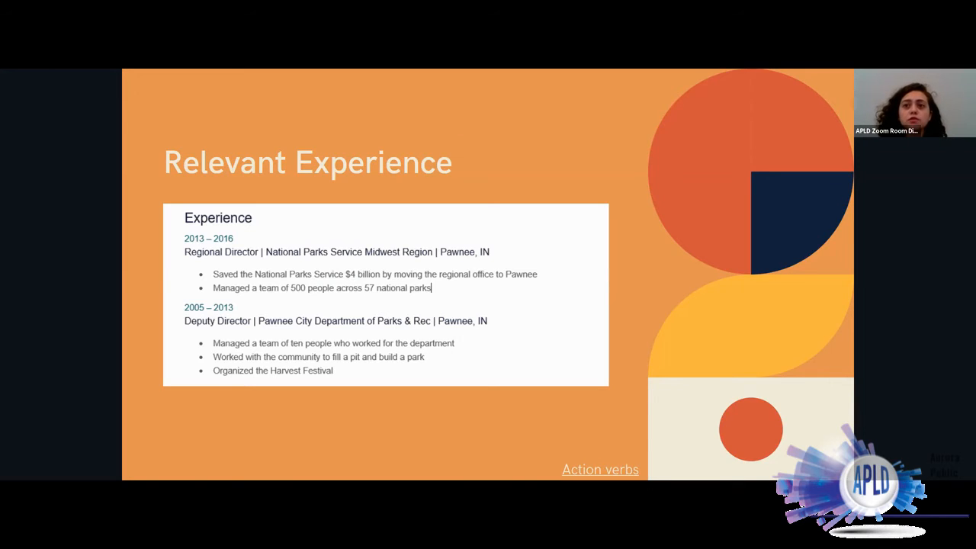
mouse_move(343, 273)
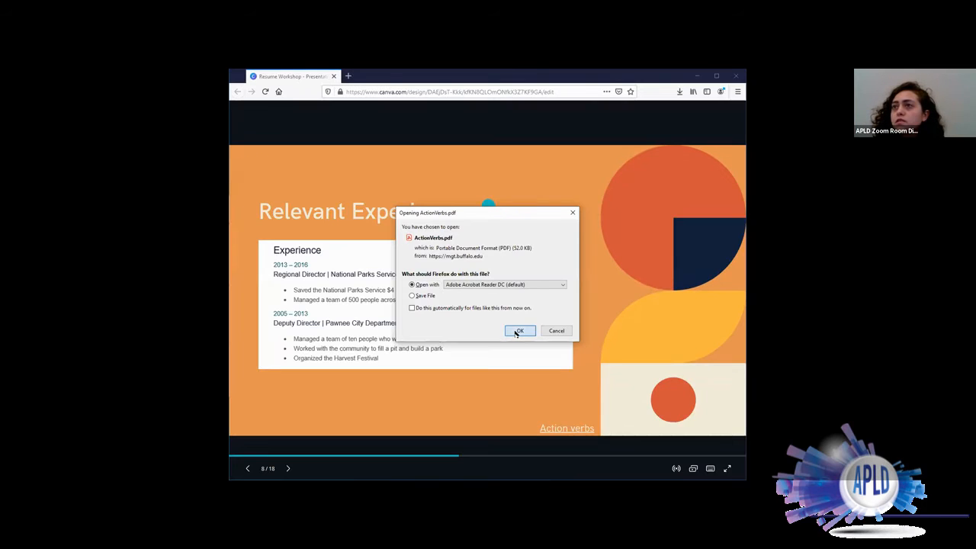
Open the ActionVerbs.pdf download in Adobe Acrobat Reader DC, bringing up the welcome tour
left_click(519, 331)
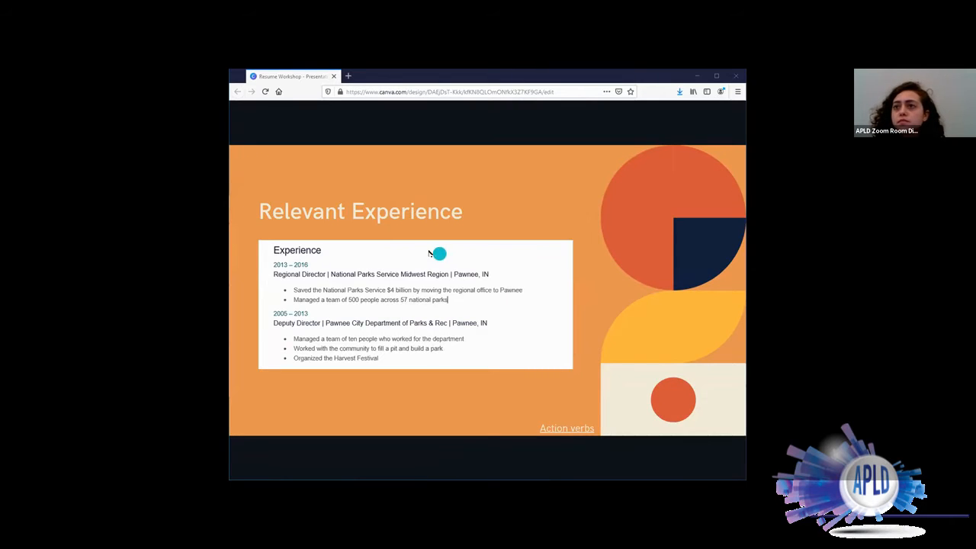
mouse_move(430, 253)
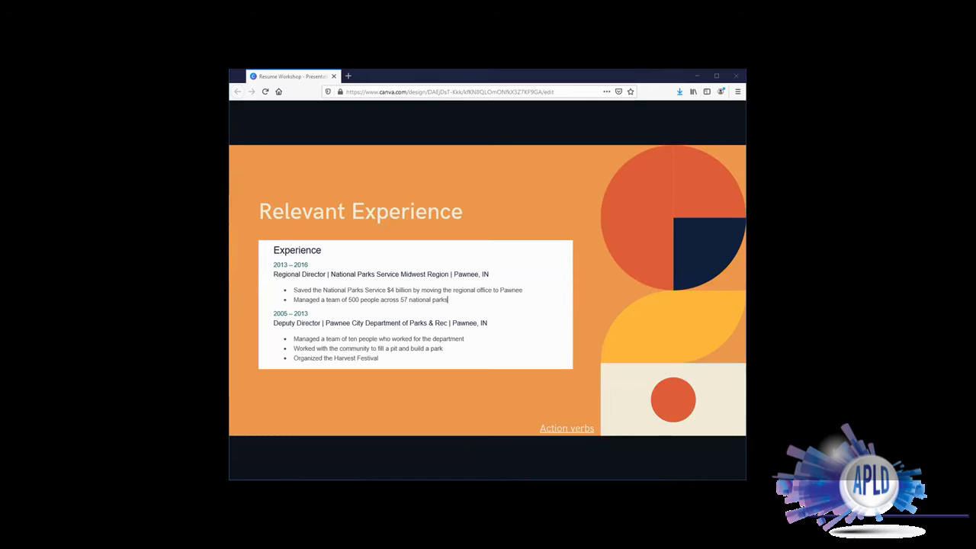
left_click(567, 428)
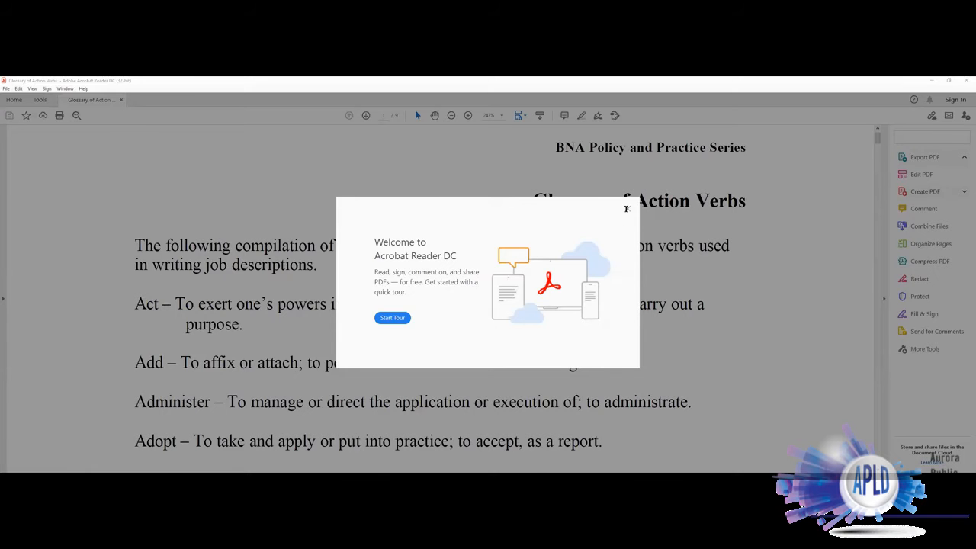
Dismiss the welcome tour and scroll the glossary past the C verbs
left_click(627, 207)
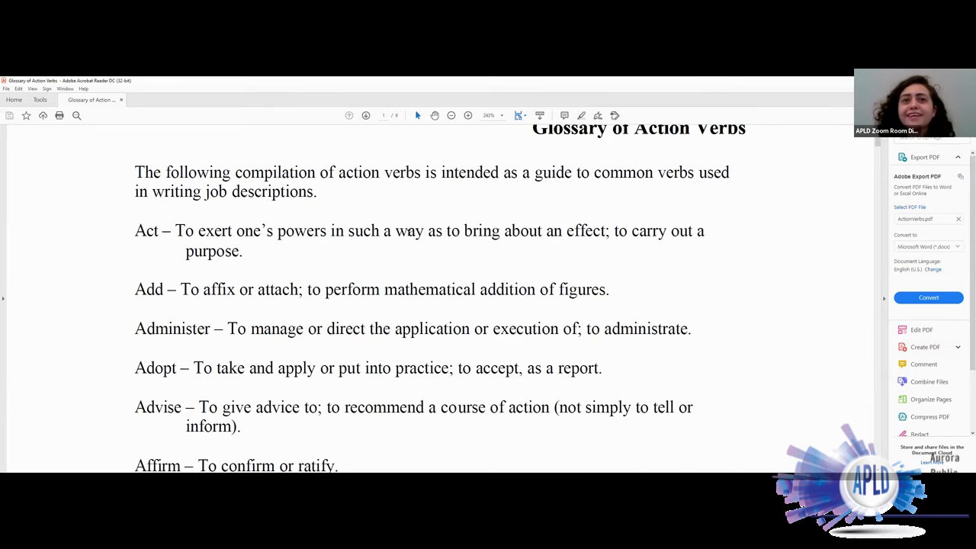
scroll("down", 3)
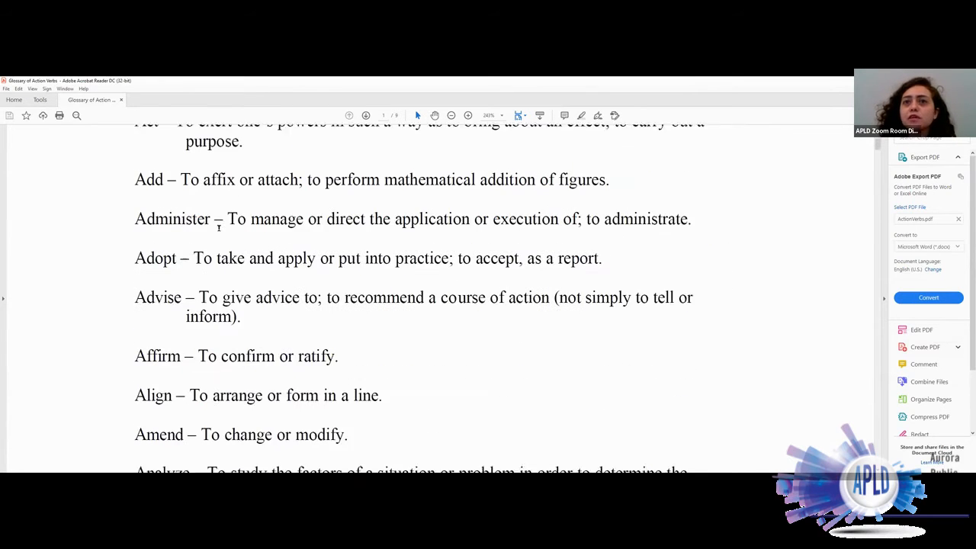
scroll("down", 3)
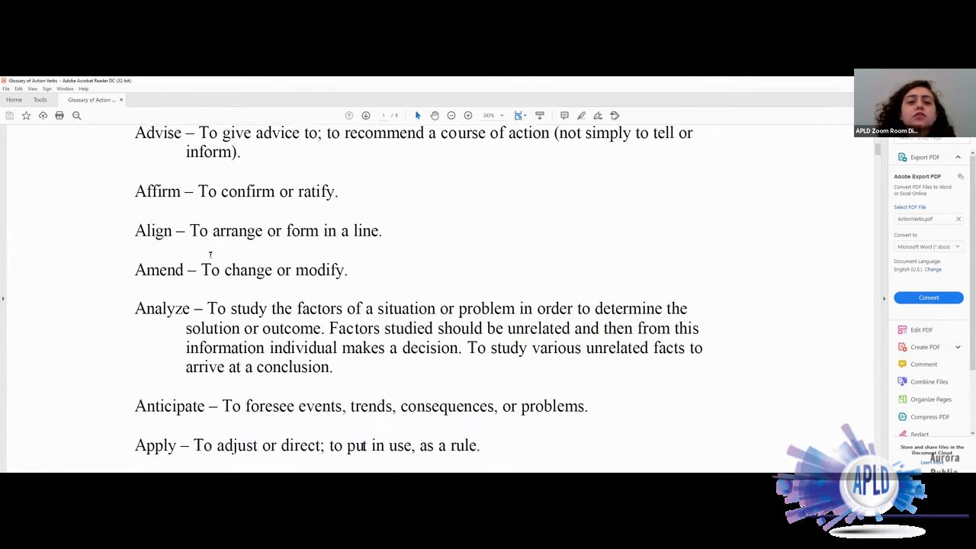
scroll("down", 3)
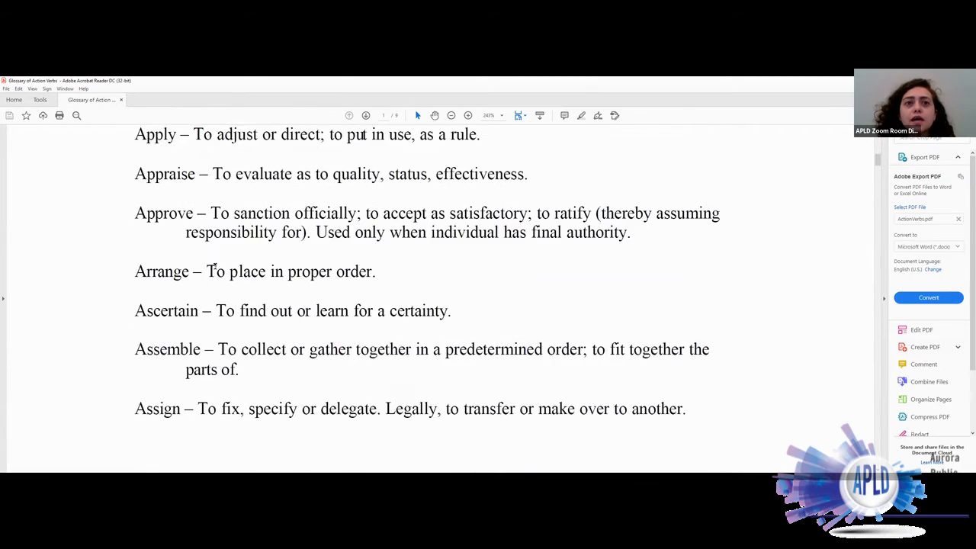
scroll("down", 3)
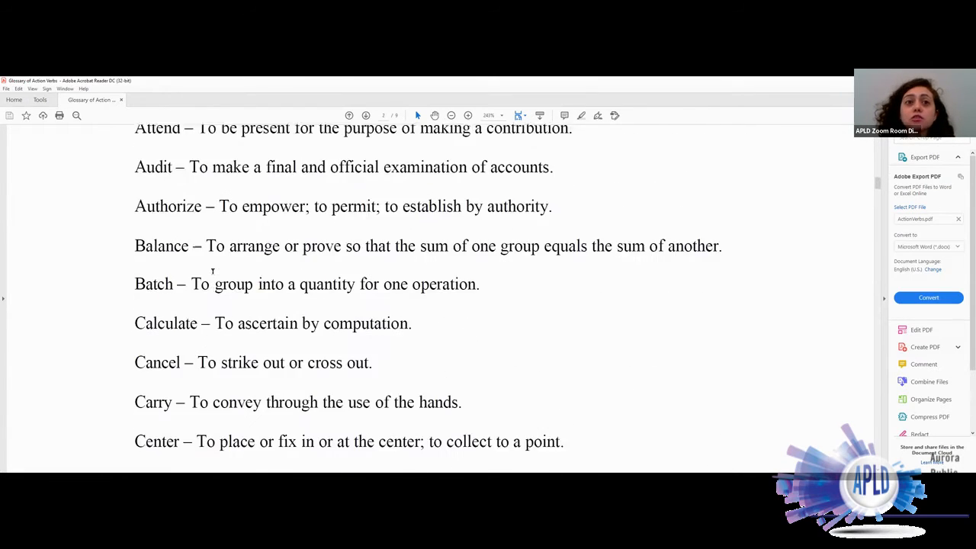
scroll("down", 3)
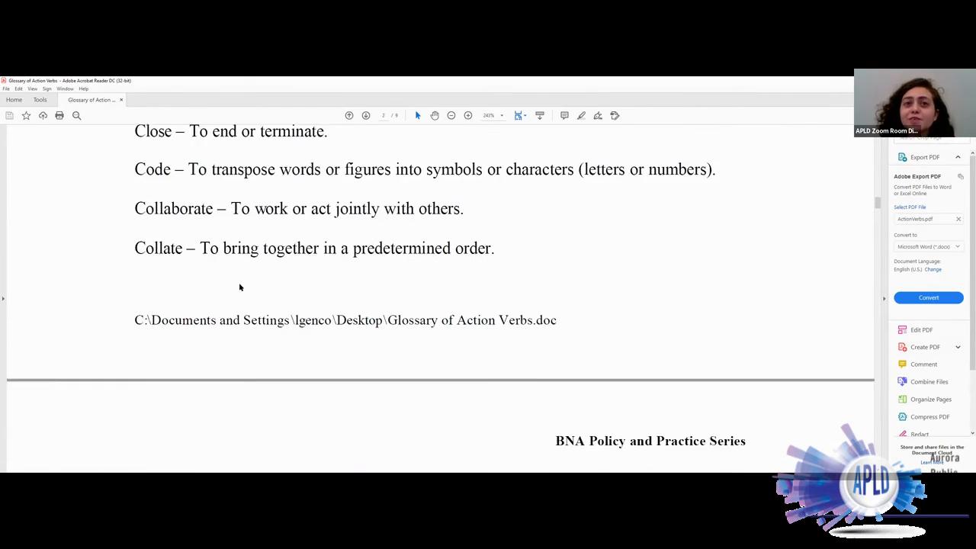
scroll("down", 3)
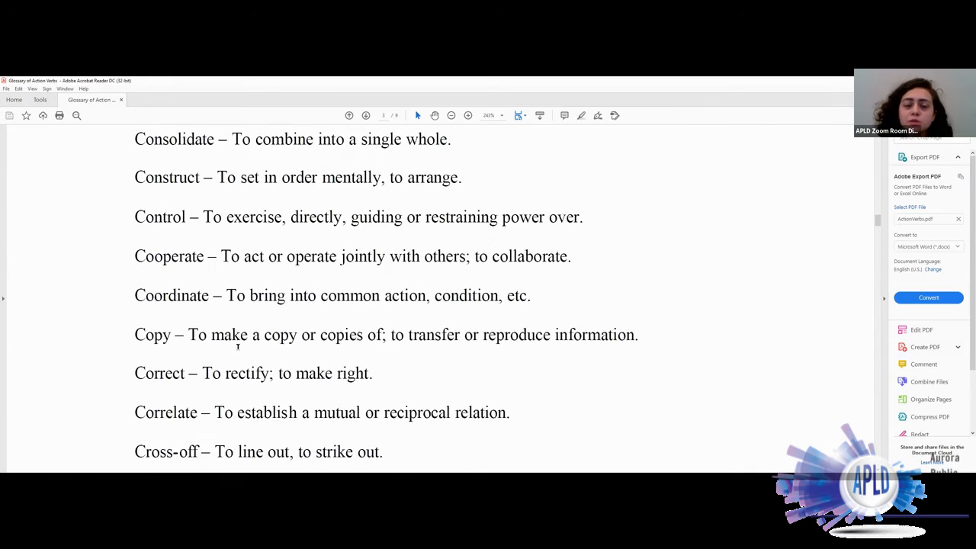
scroll("down", 3)
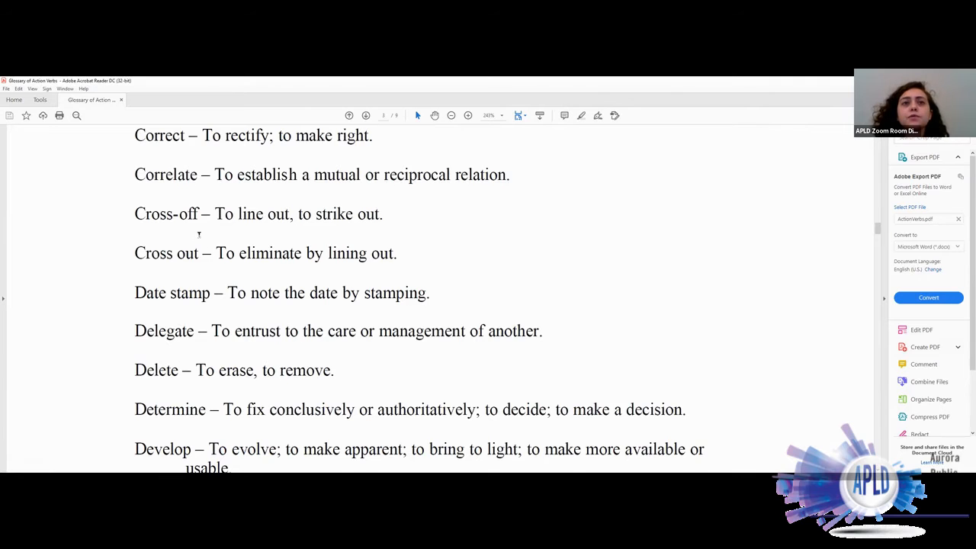
Continue scrolling the glossary through the E and F action verbs
scroll("down", 3)
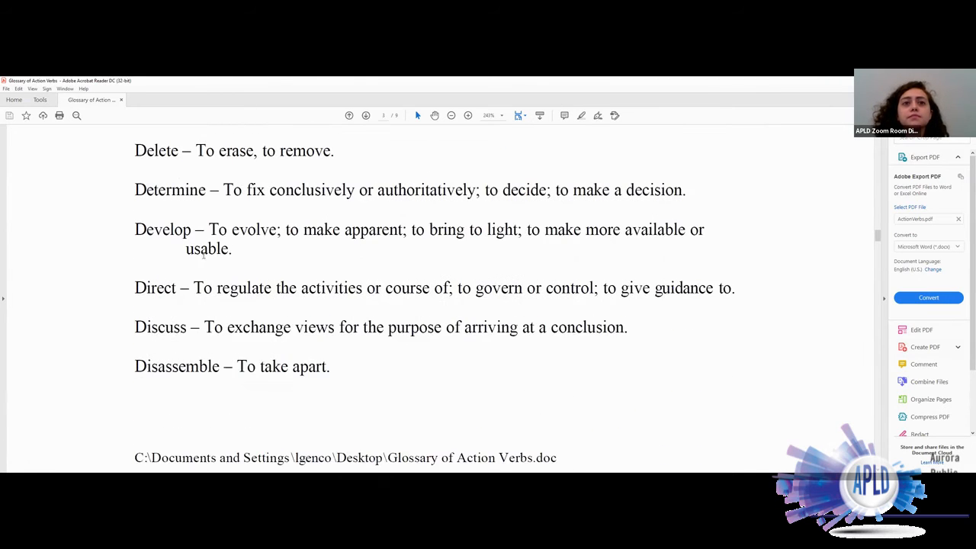
scroll("down", 3)
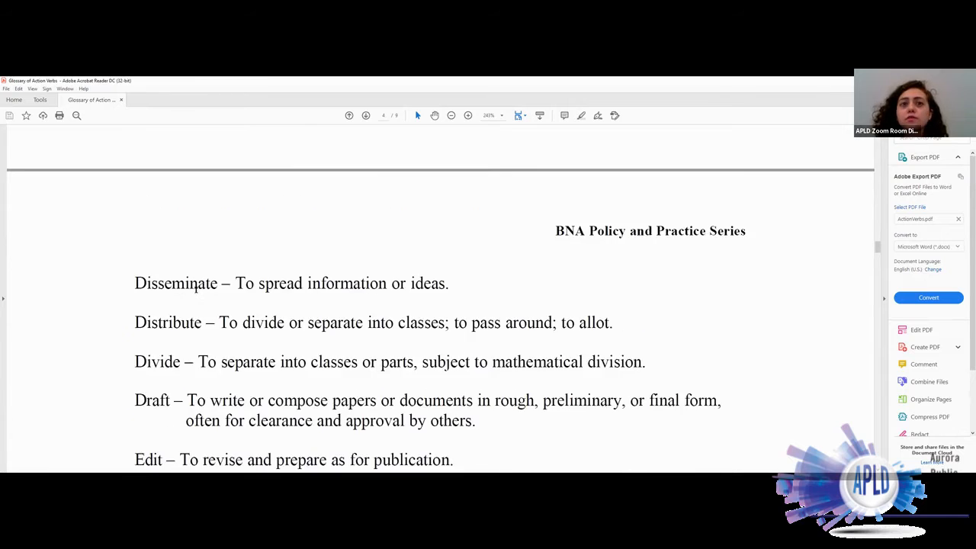
scroll("down", 3)
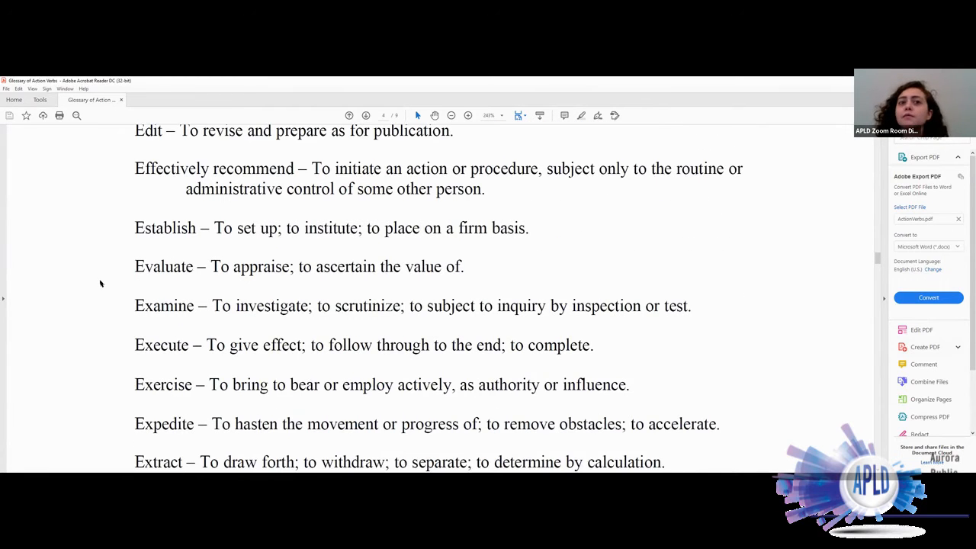
scroll("down", 3)
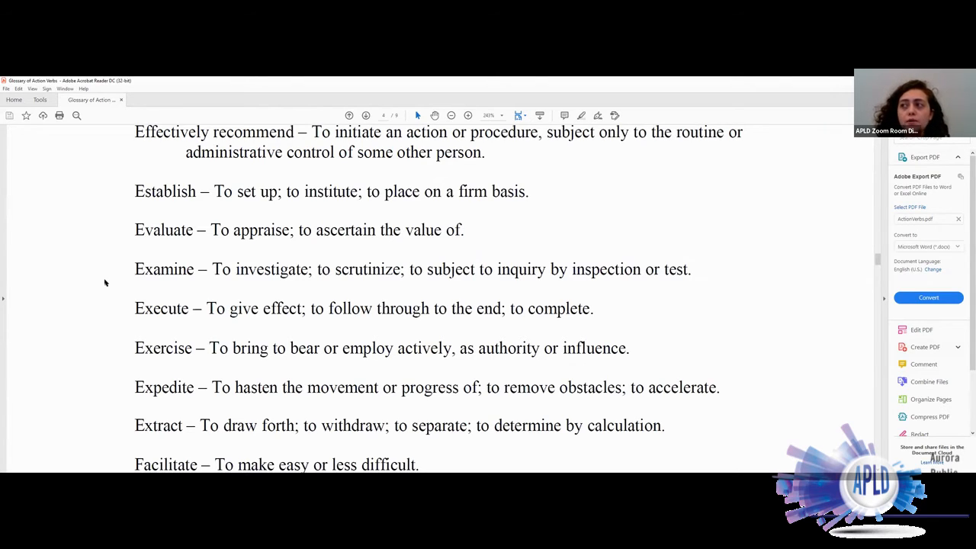
mouse_move(221, 328)
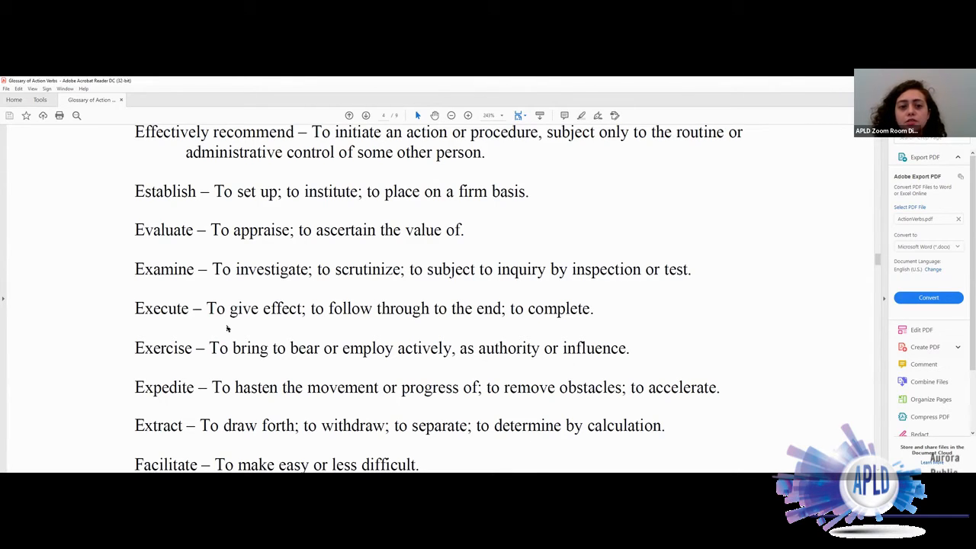
mouse_move(227, 331)
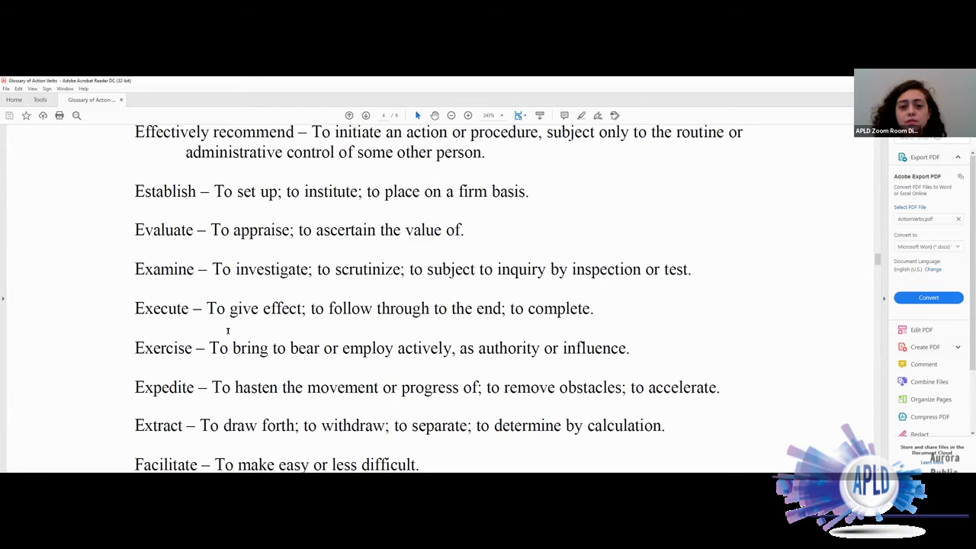
mouse_move(228, 334)
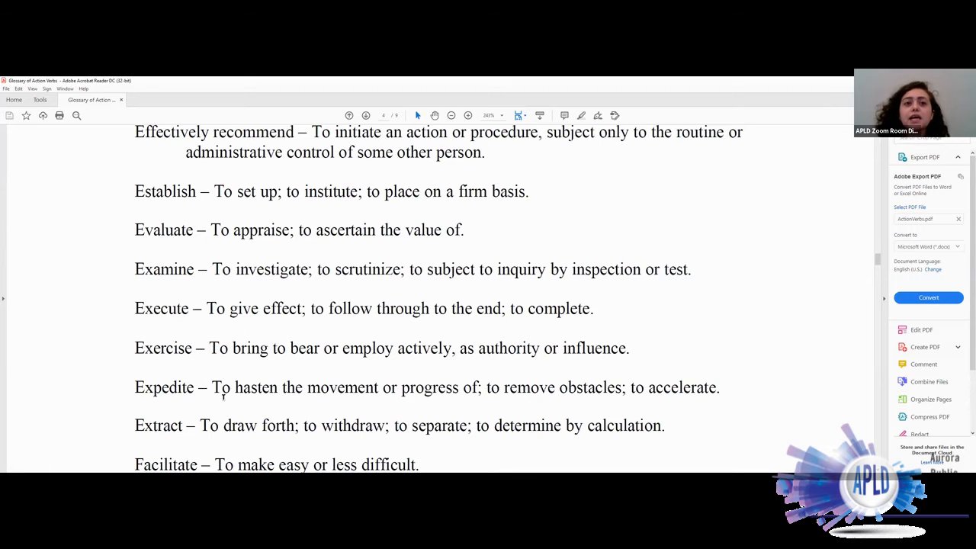
scroll("down", 3)
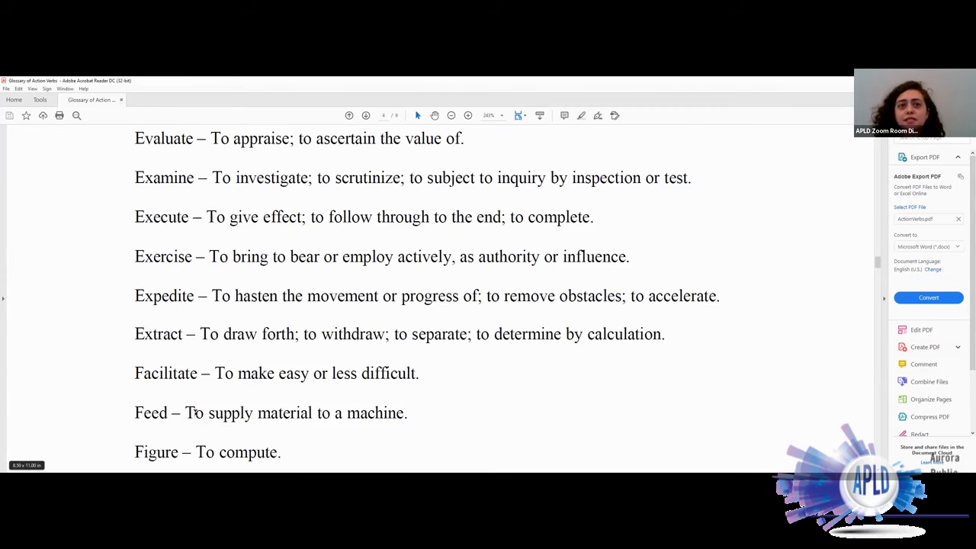
scroll("down", 3)
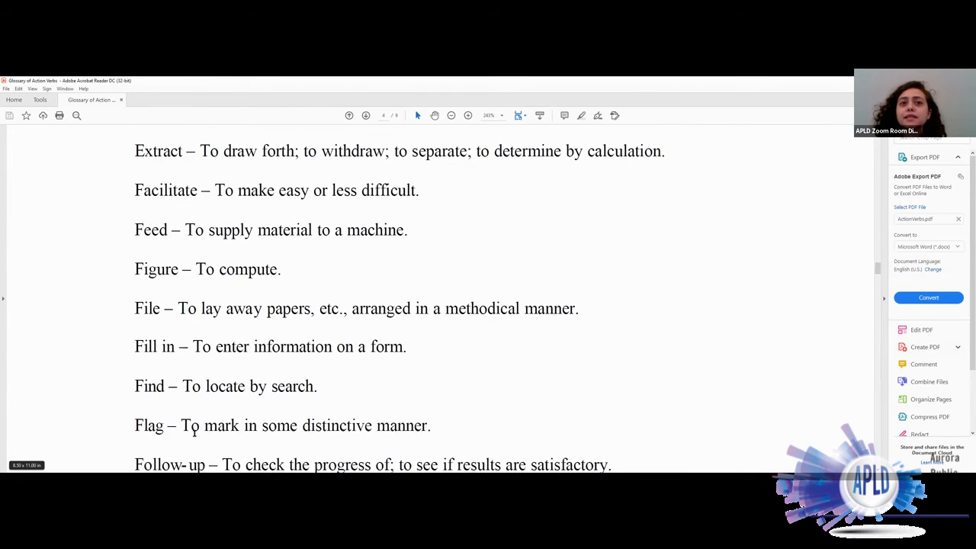
scroll("down", 3)
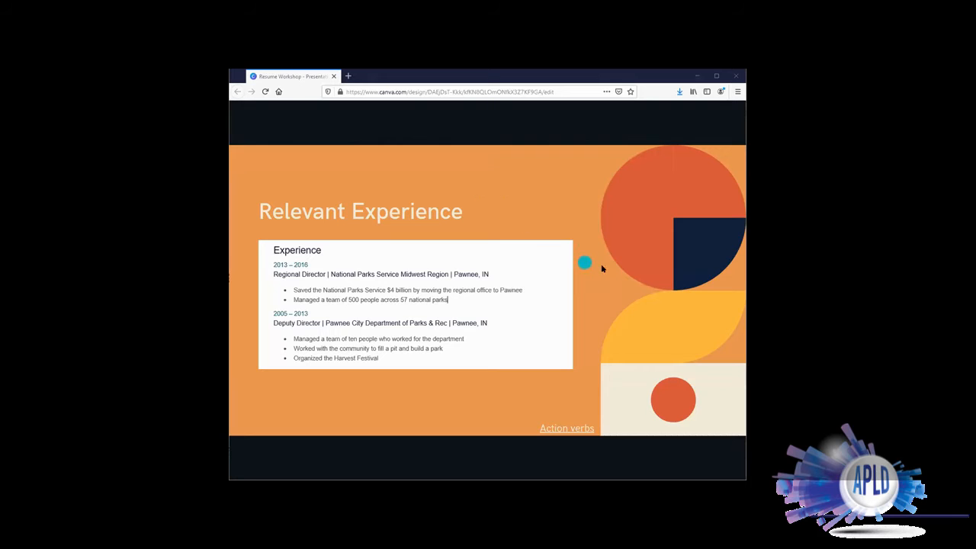
mouse_move(369, 144)
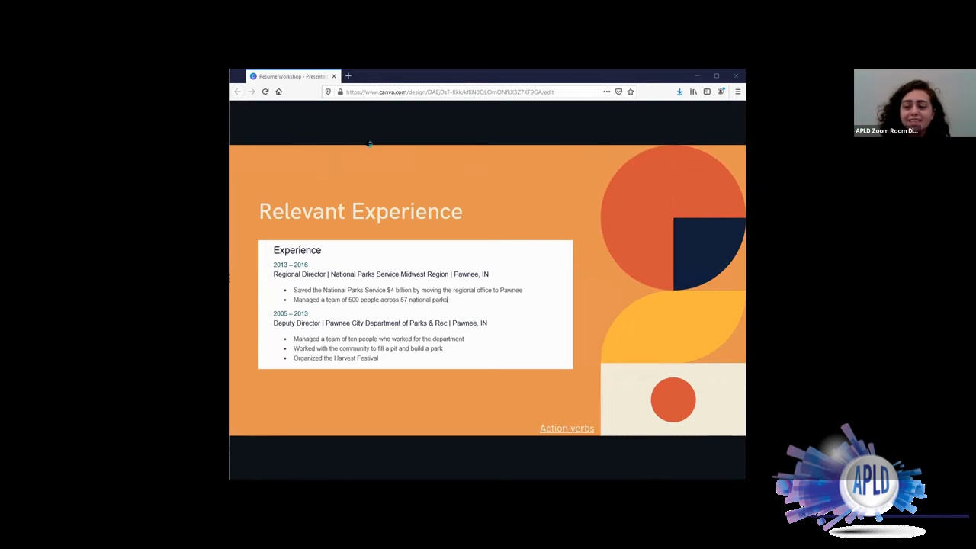
mouse_move(418, 213)
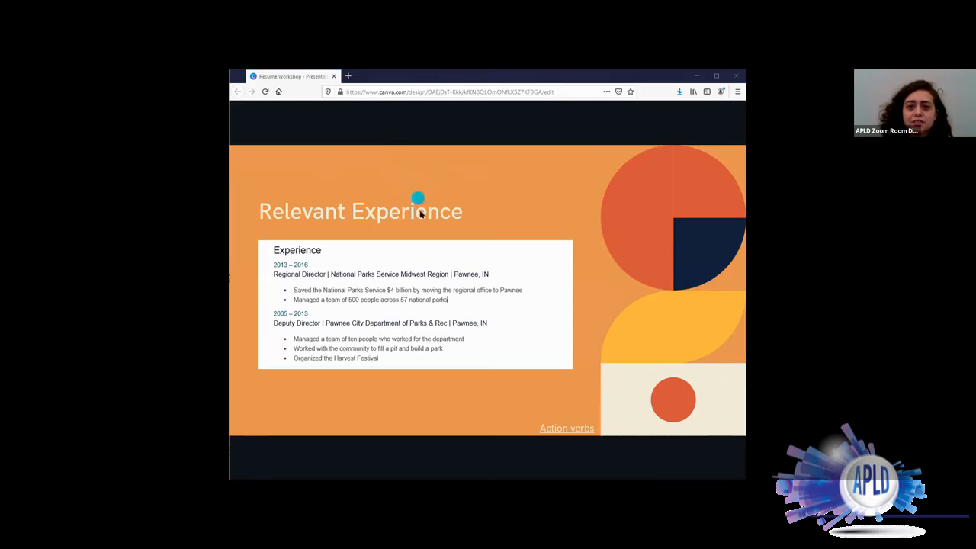
mouse_move(627, 405)
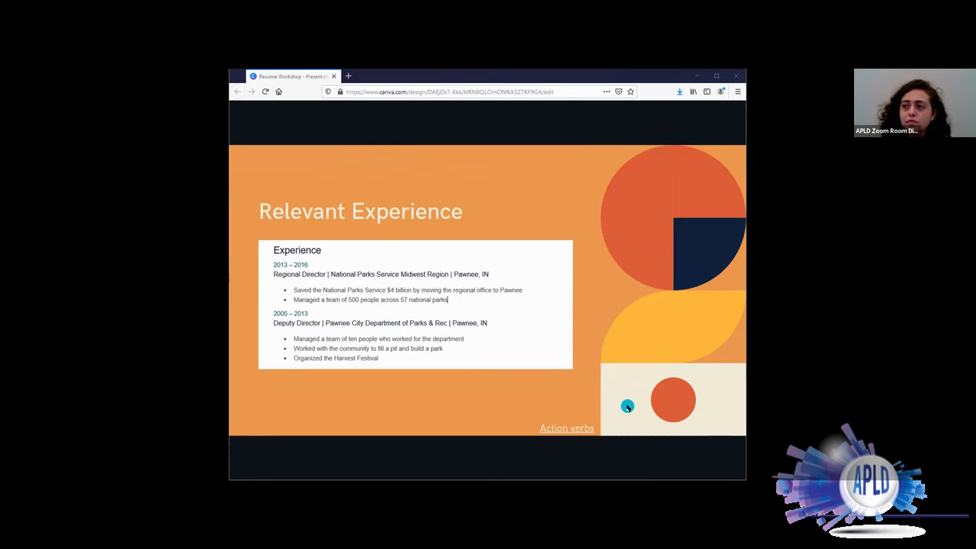
mouse_move(629, 408)
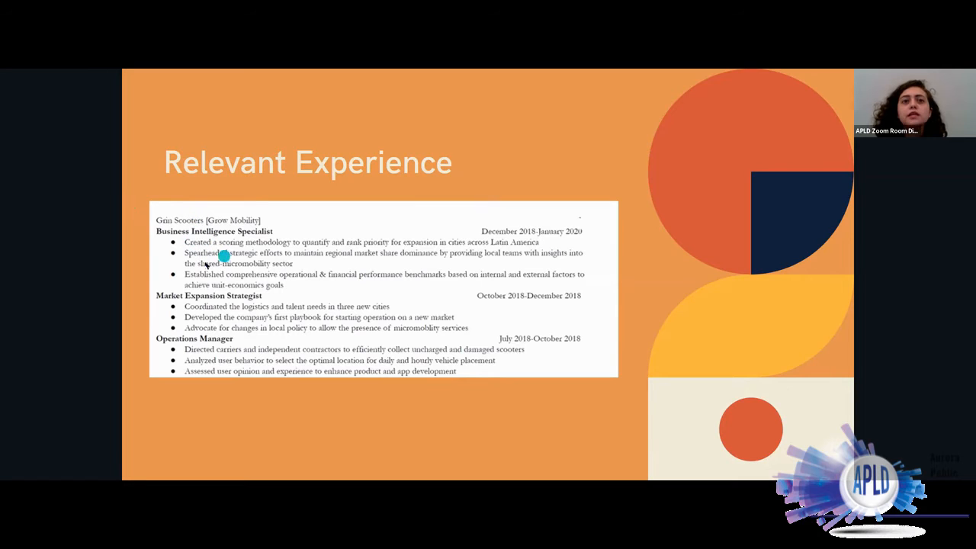
mouse_move(255, 288)
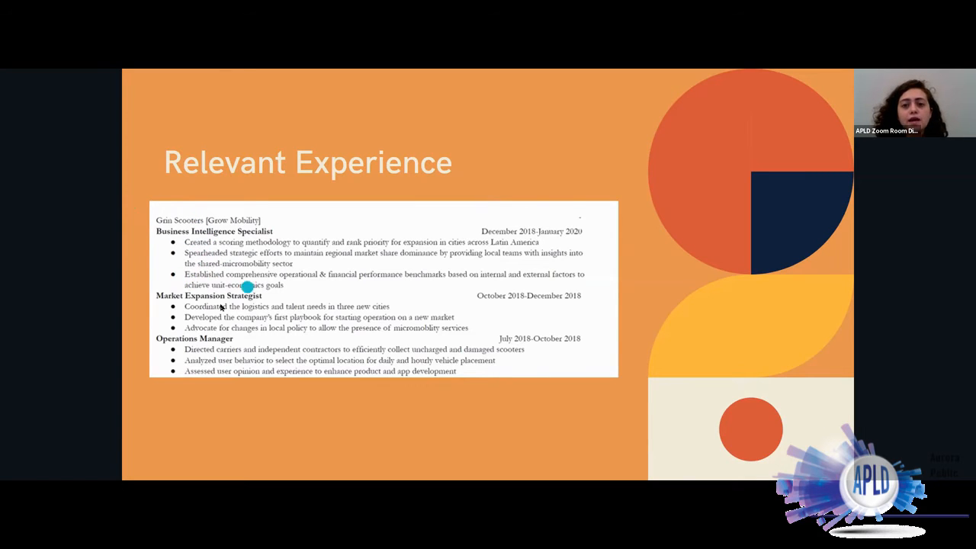
mouse_move(334, 348)
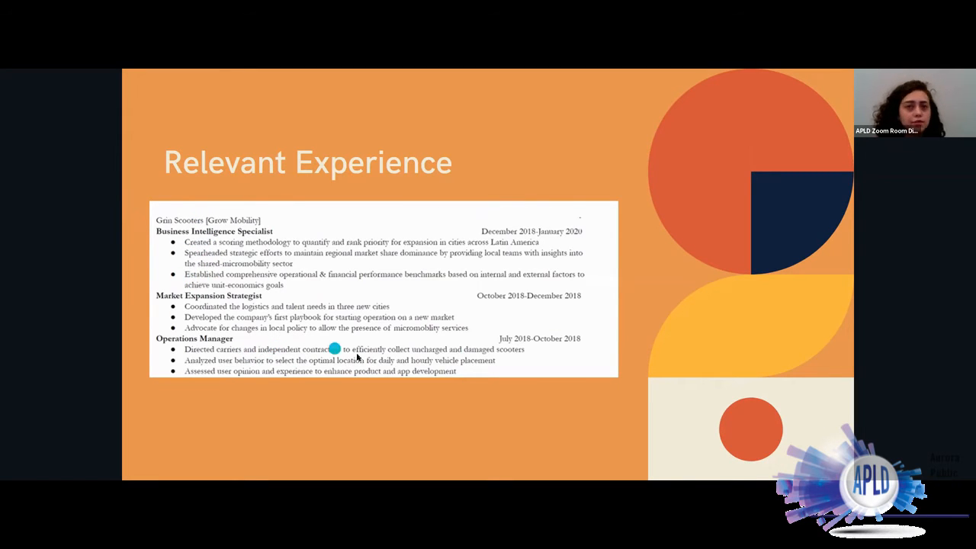
mouse_move(425, 329)
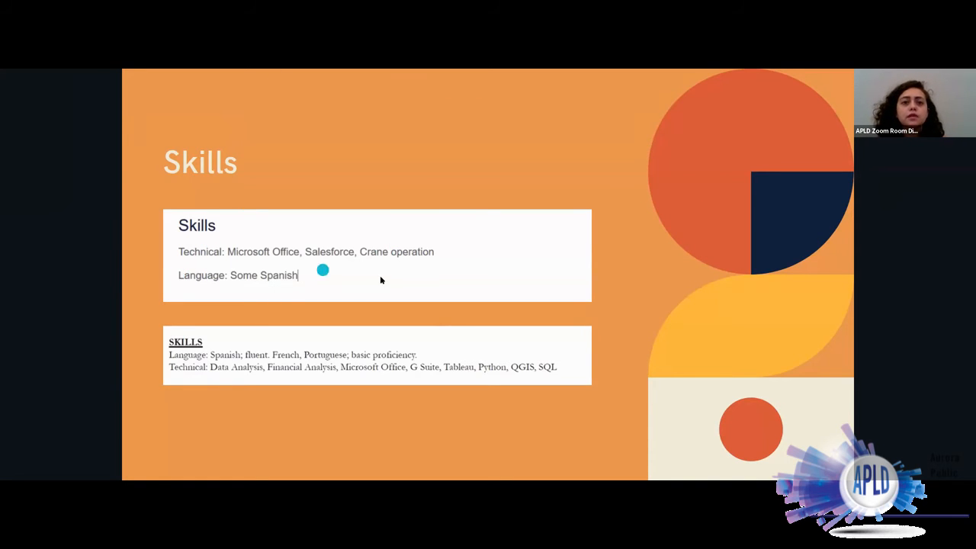
mouse_move(424, 338)
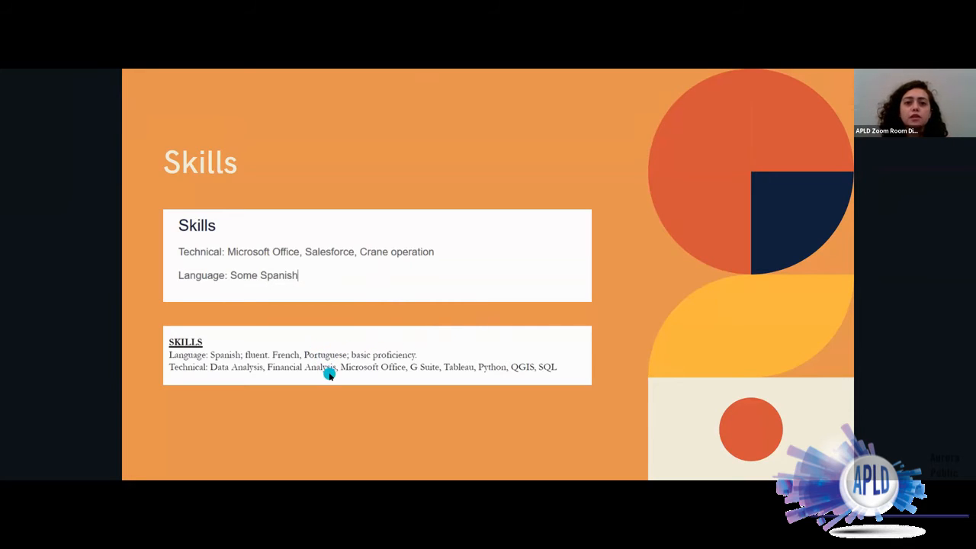
mouse_move(335, 366)
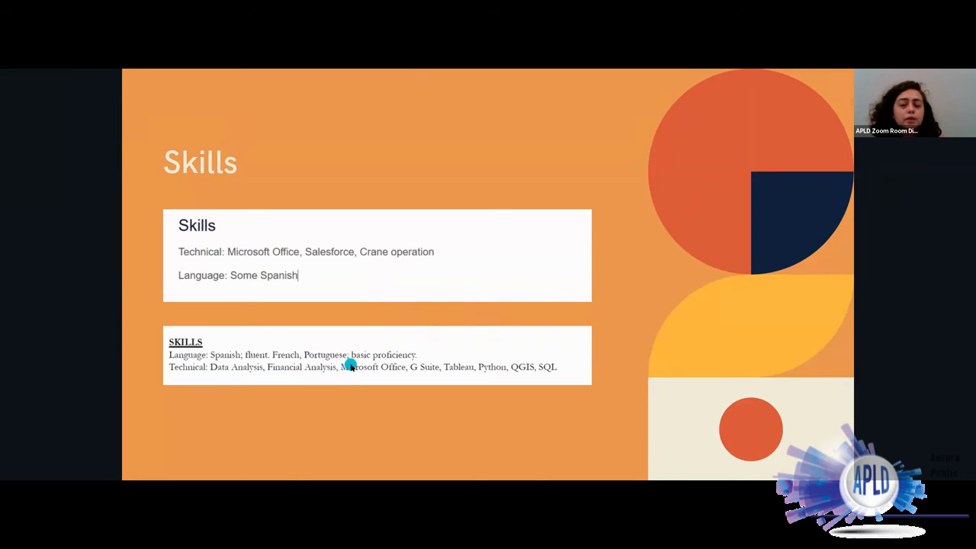
mouse_move(483, 382)
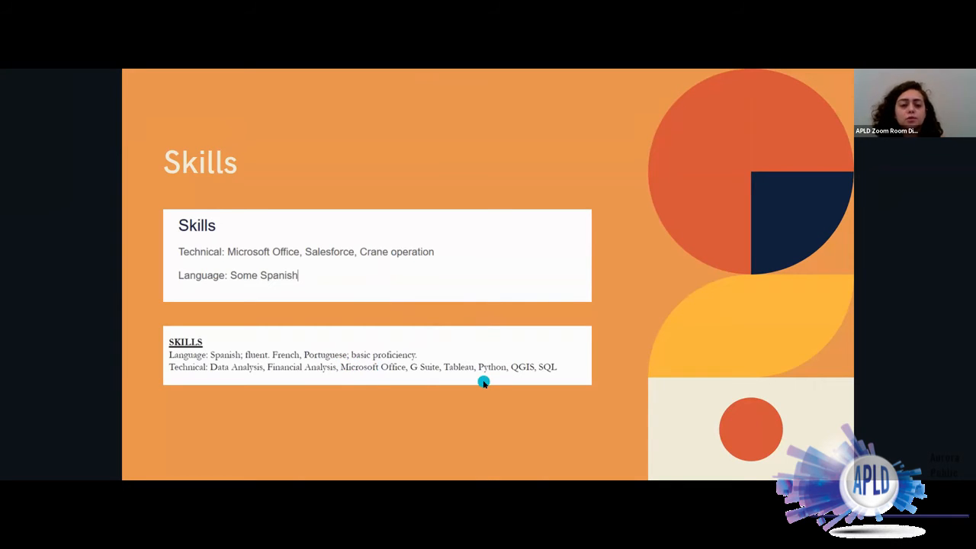
mouse_move(483, 383)
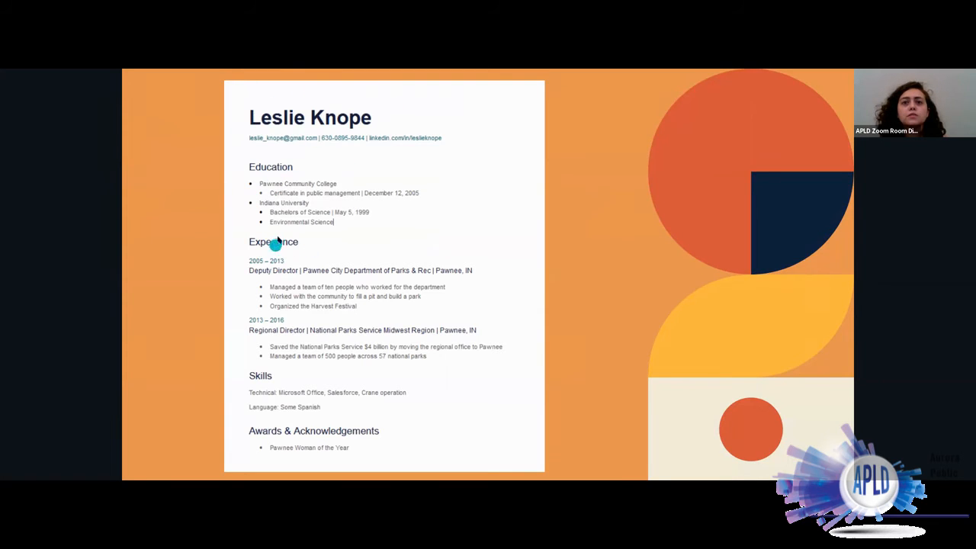
mouse_move(315, 326)
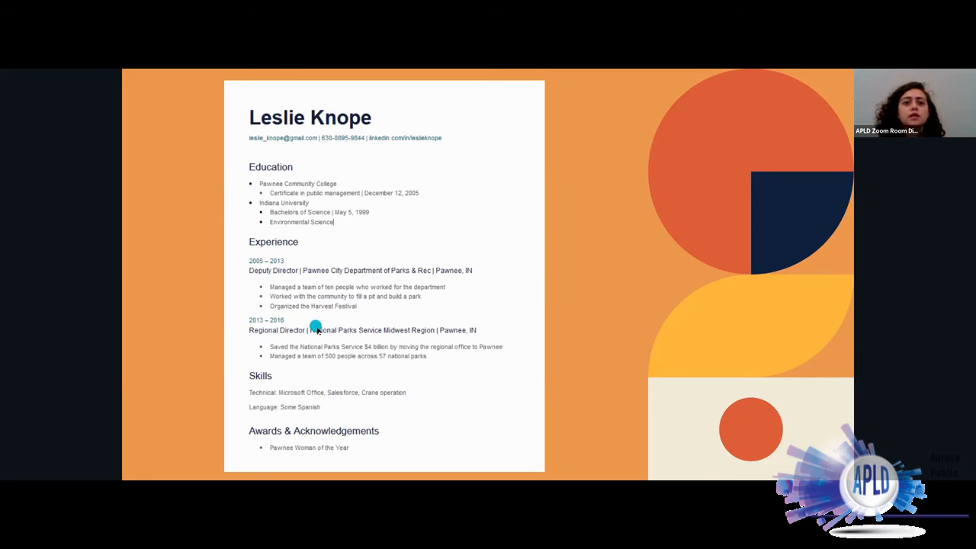
mouse_move(363, 339)
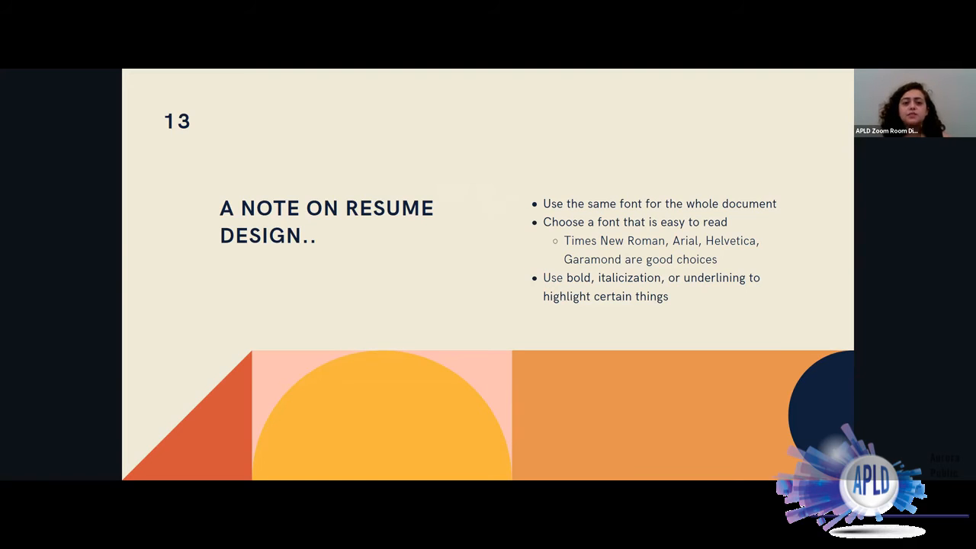
mouse_move(571, 91)
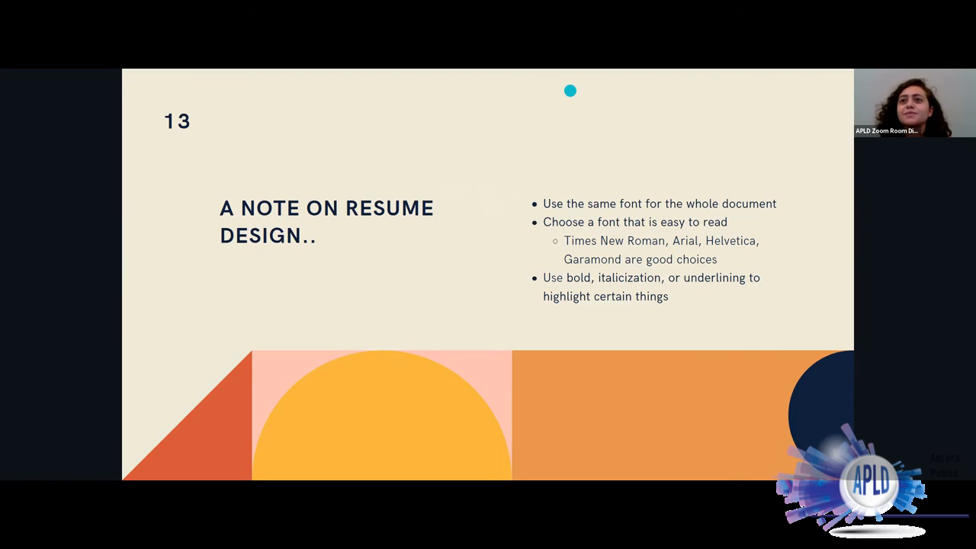
mouse_move(528, 192)
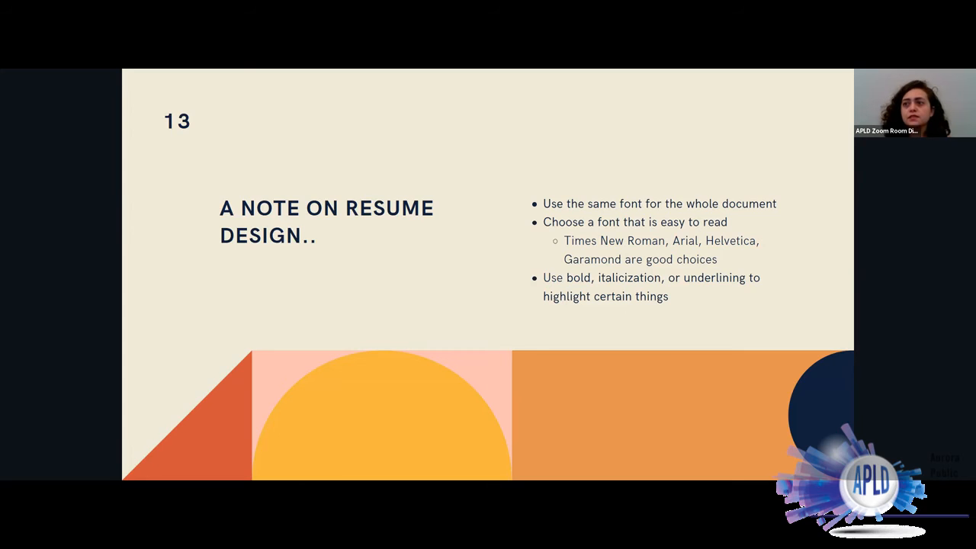
mouse_move(513, 157)
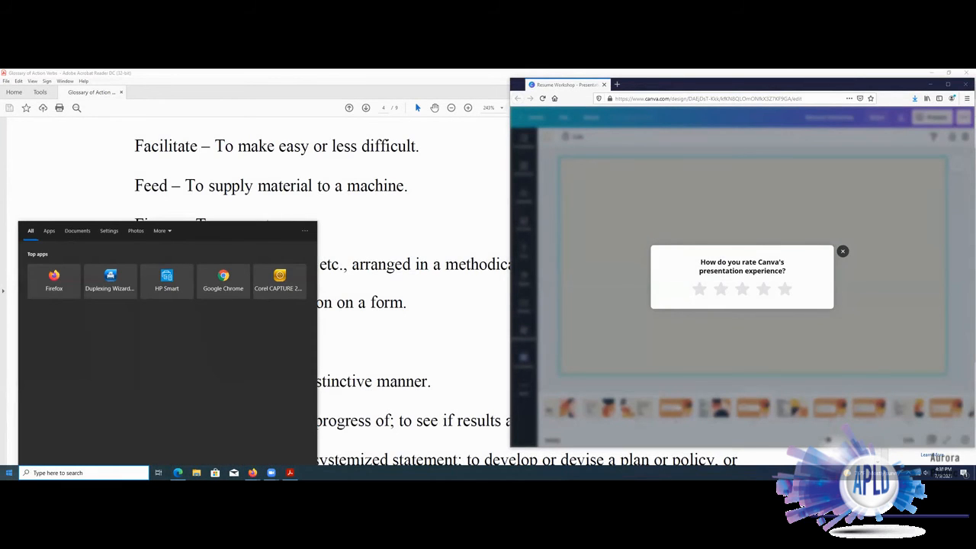
Search the Start menu for 'word' and launch Word 2016
type("word")
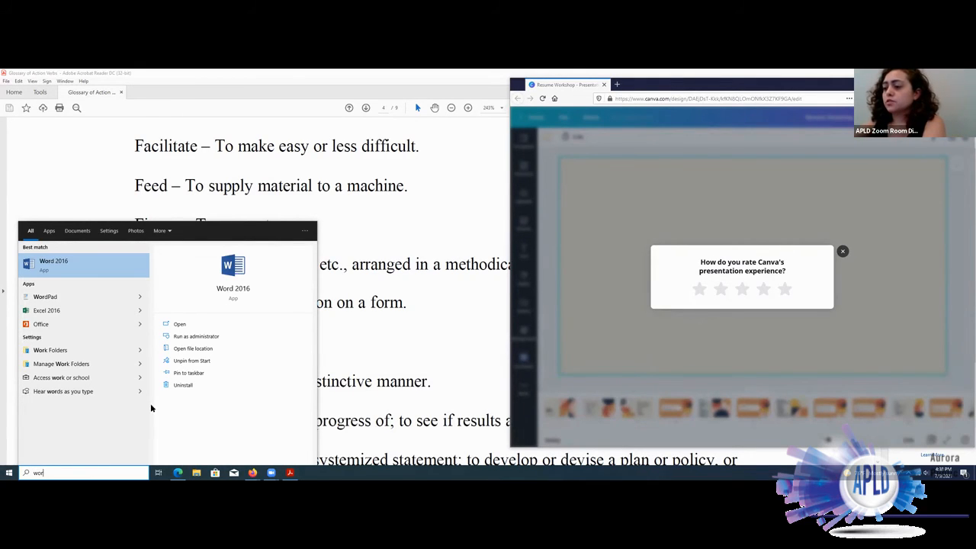
mouse_move(80, 276)
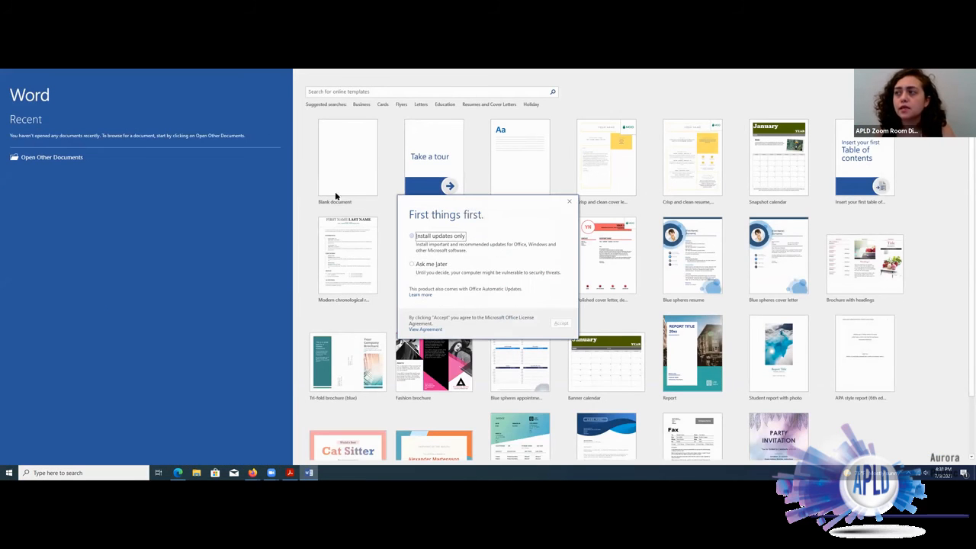
mouse_move(572, 210)
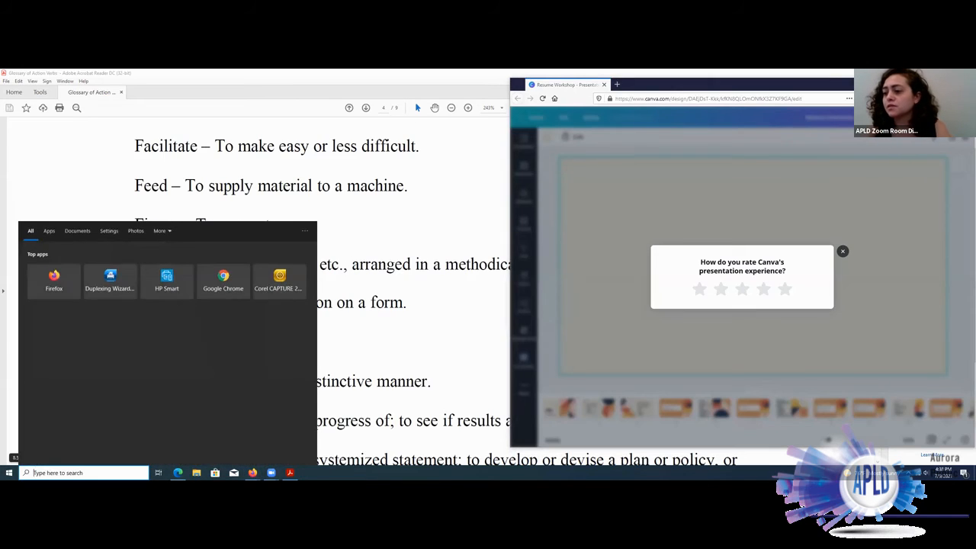
type("wo")
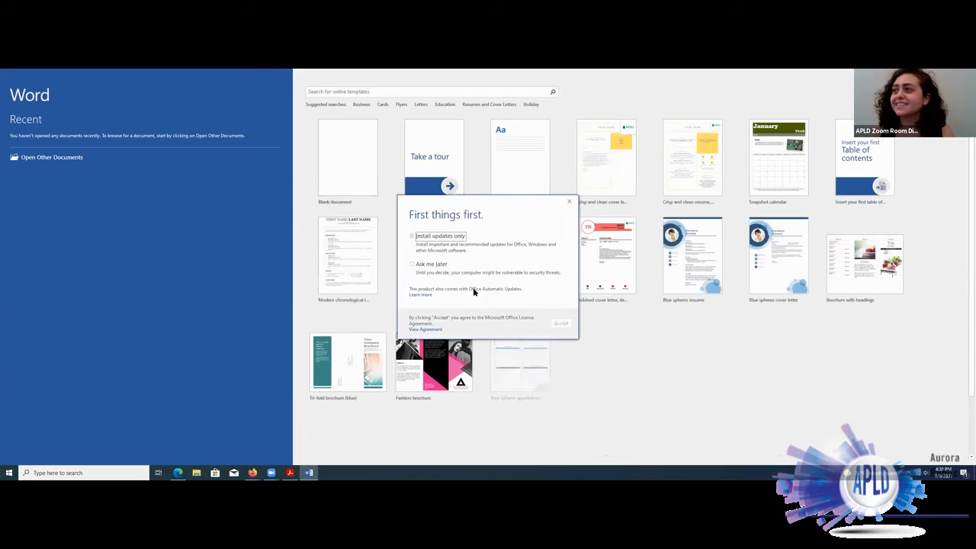
scroll("down", 3)
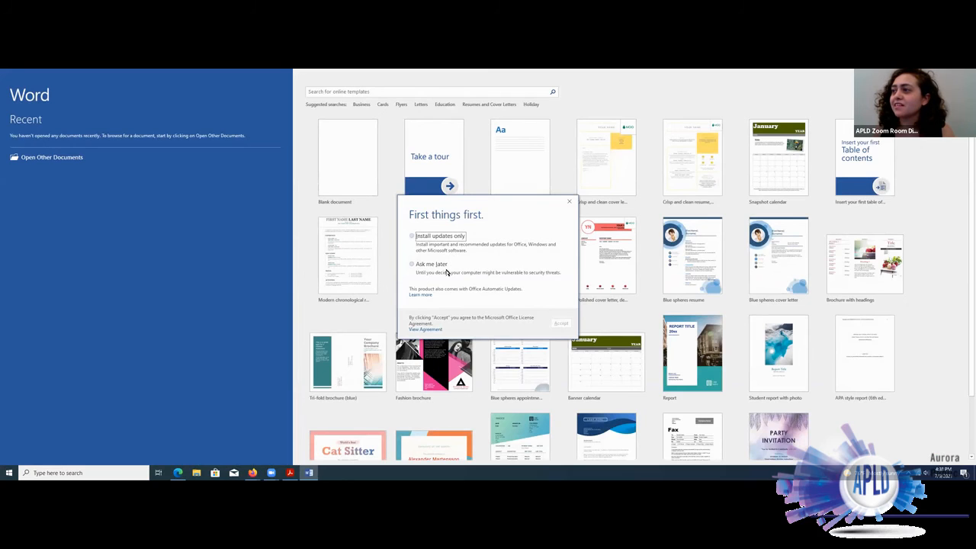
Accept the First things first updates prompt to reveal the template gallery
left_click(561, 324)
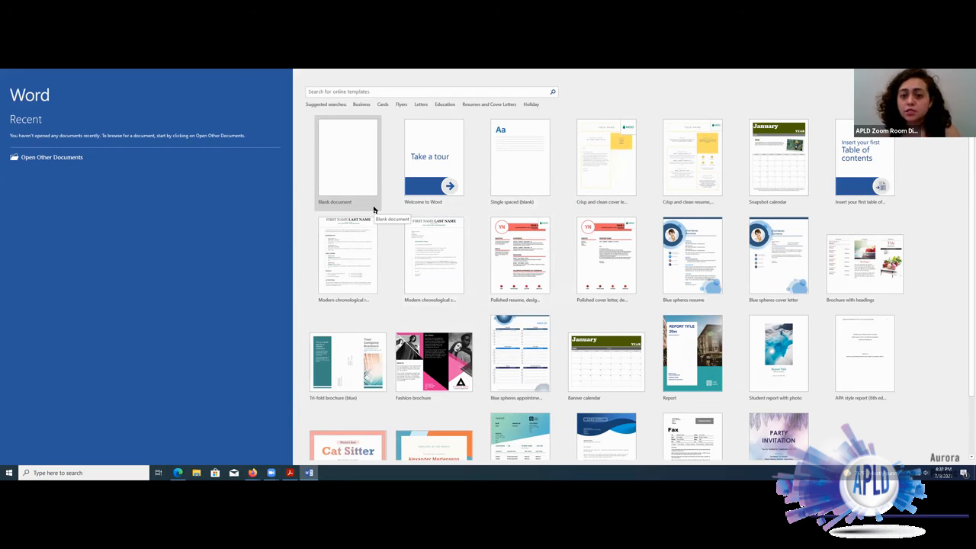
mouse_move(583, 351)
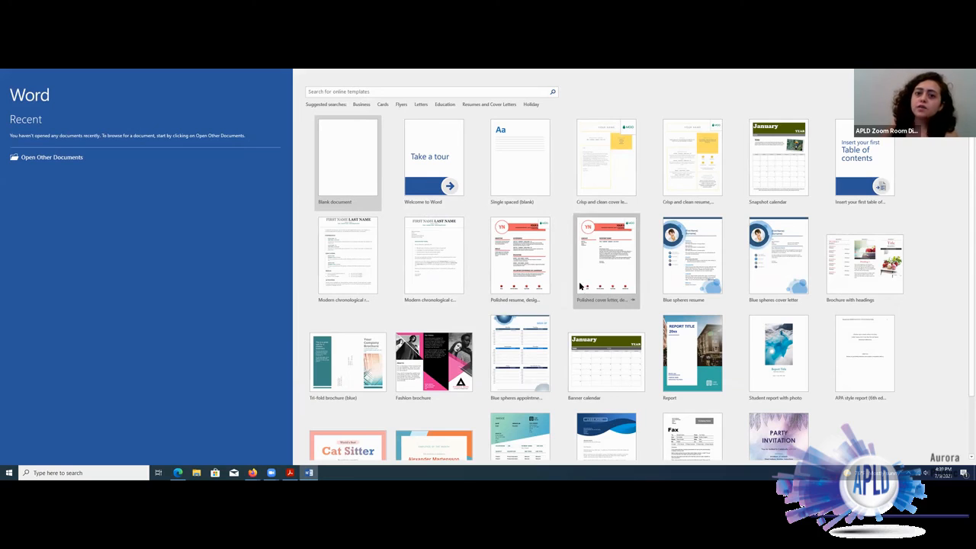
mouse_move(521, 256)
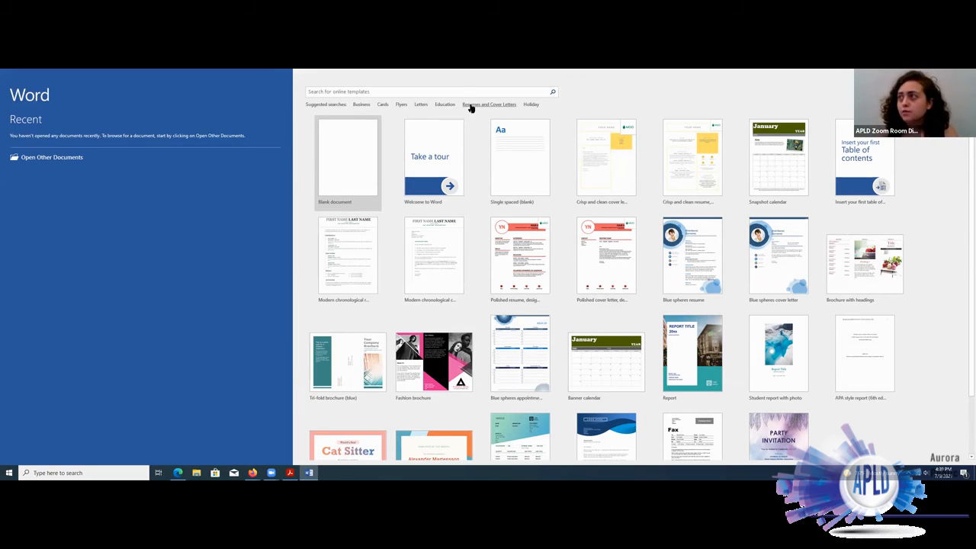
Browse the Resumes and Cover Letters templates and preview the Accounting resume
left_click(489, 104)
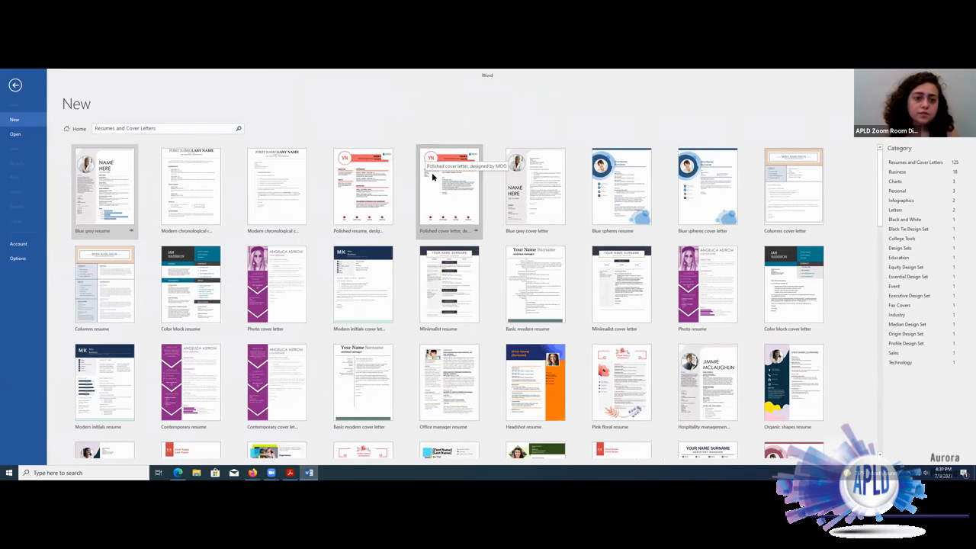
scroll("down", 3)
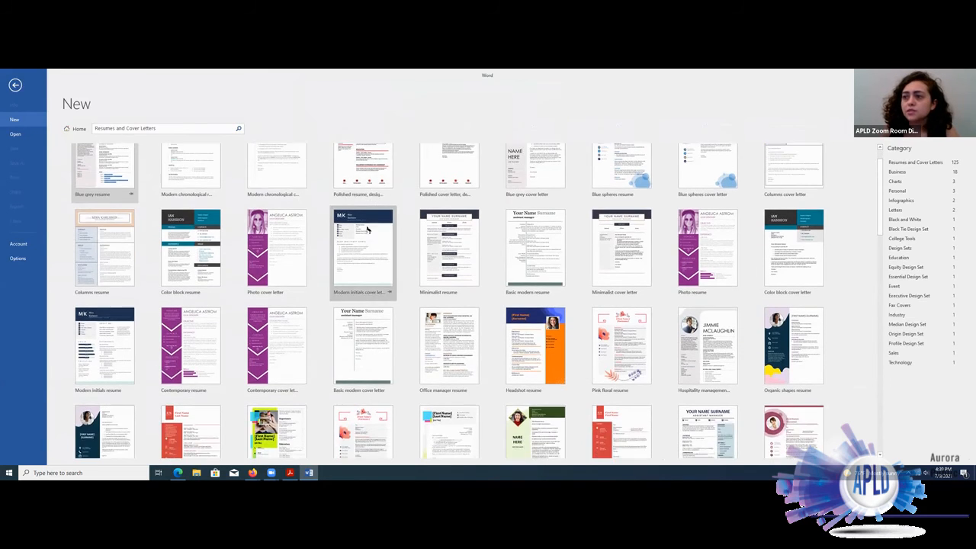
scroll("down", 3)
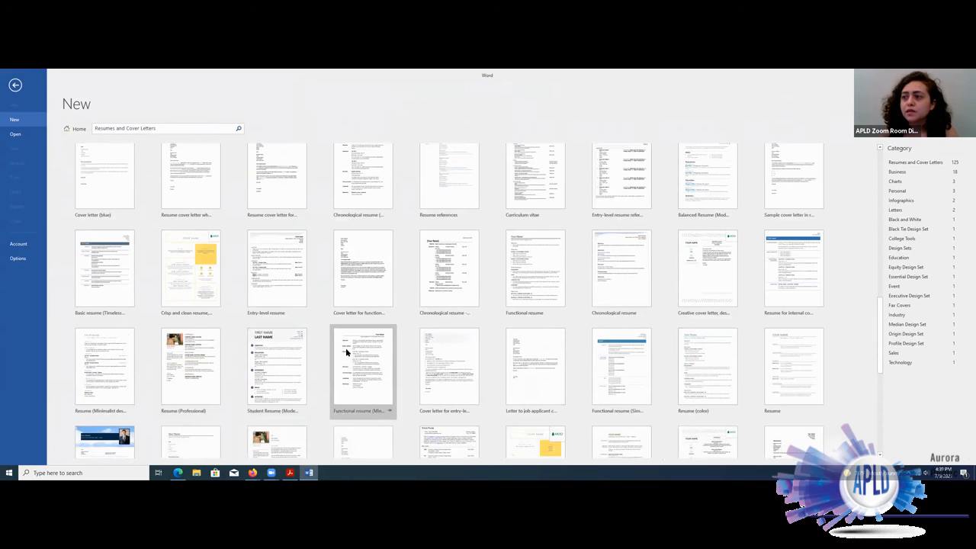
scroll("up", 3)
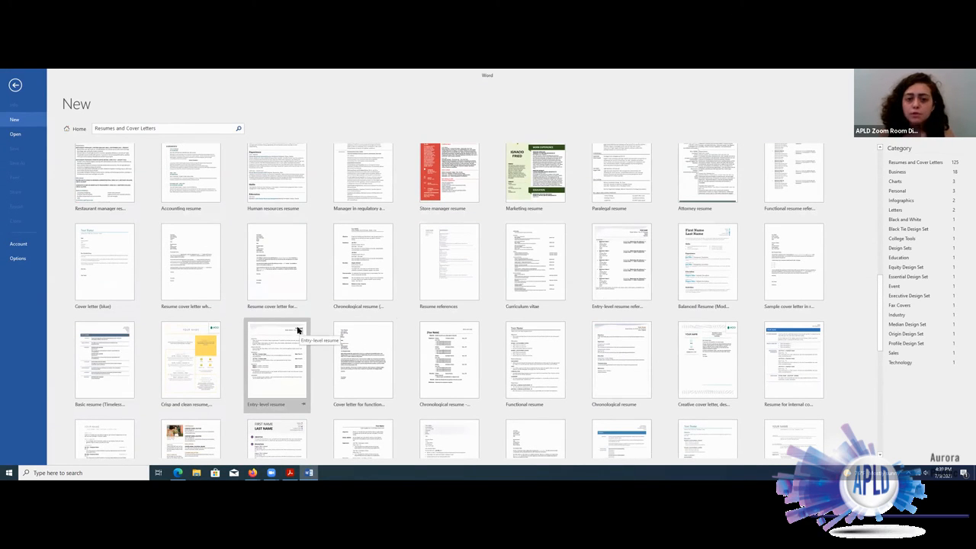
mouse_move(302, 314)
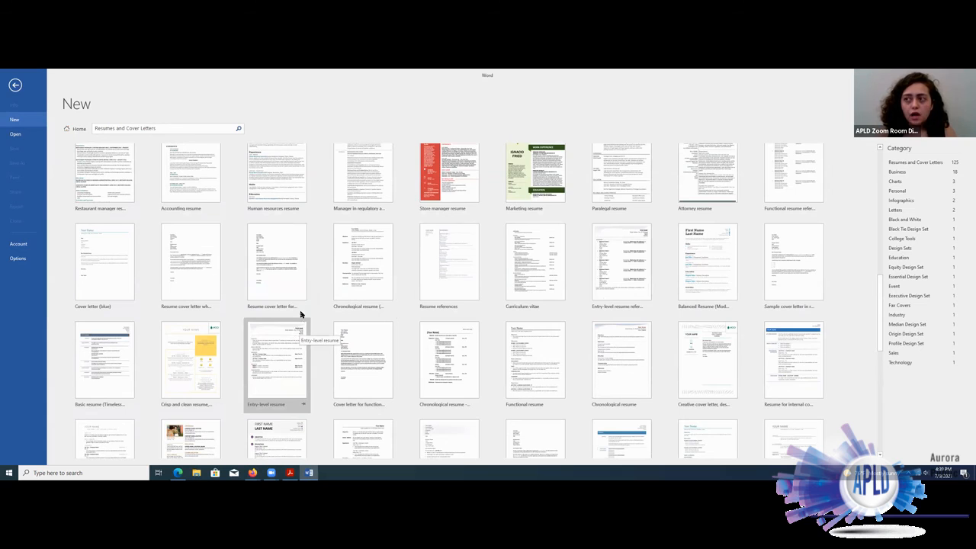
scroll("up", 3)
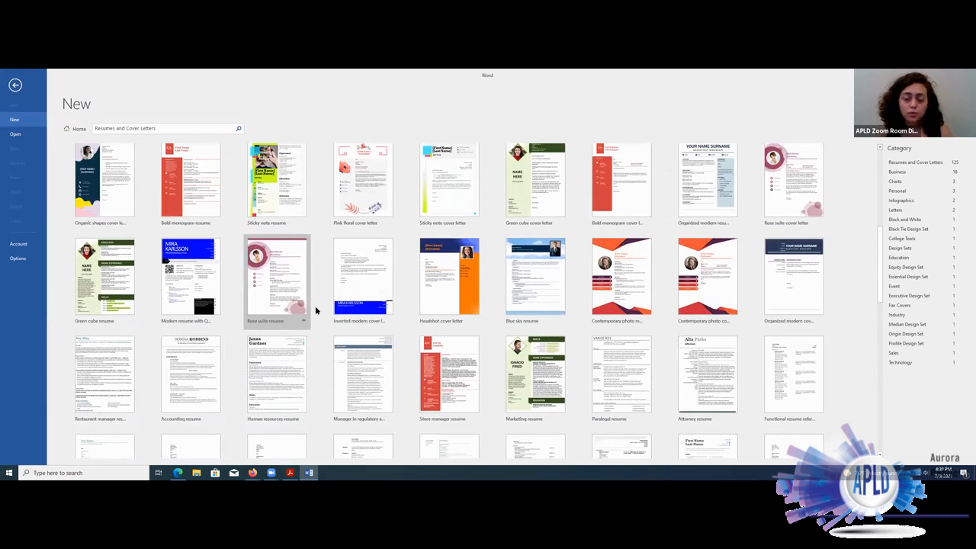
scroll("up", 3)
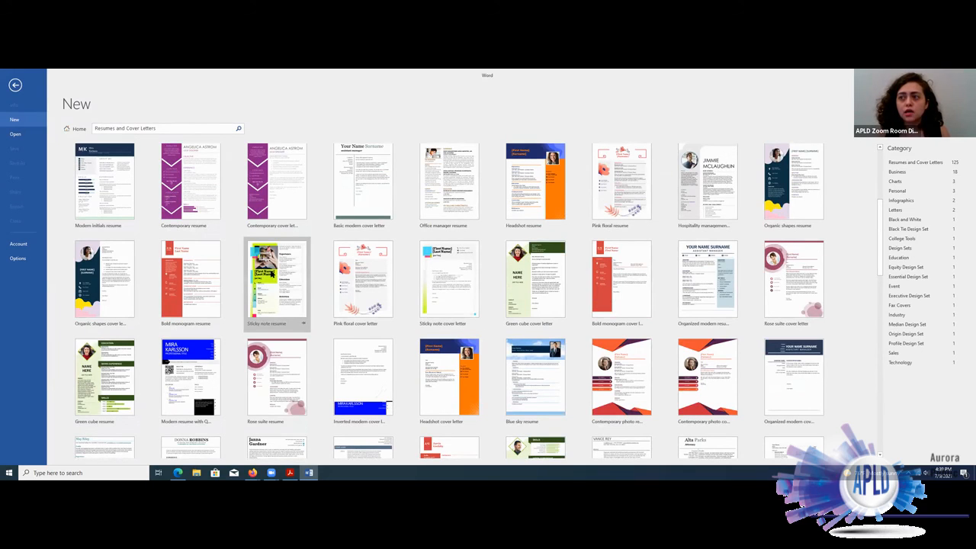
mouse_move(273, 276)
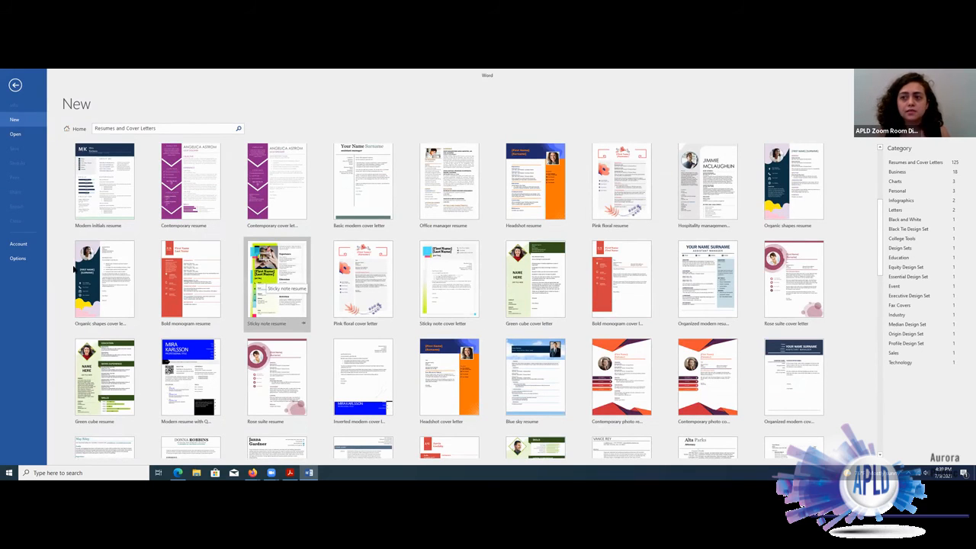
mouse_move(236, 292)
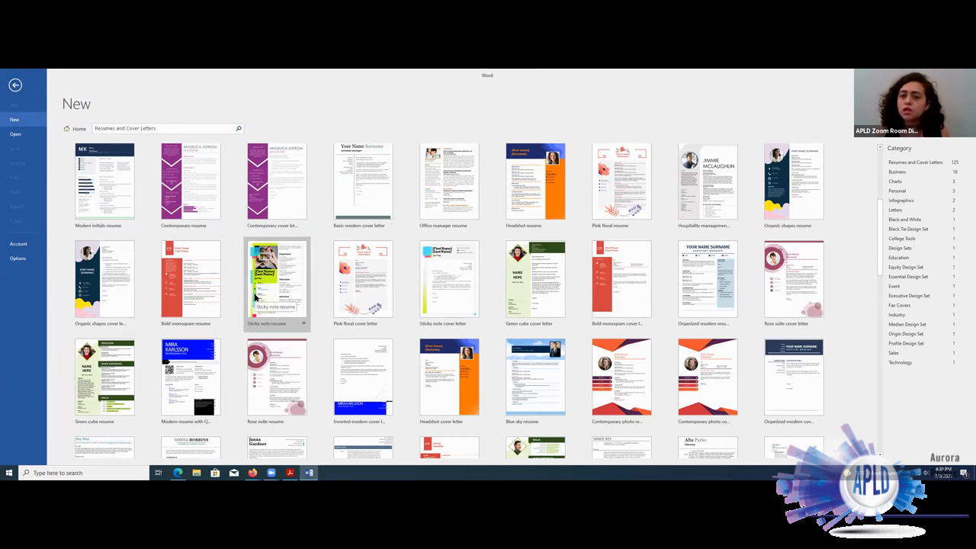
mouse_move(274, 324)
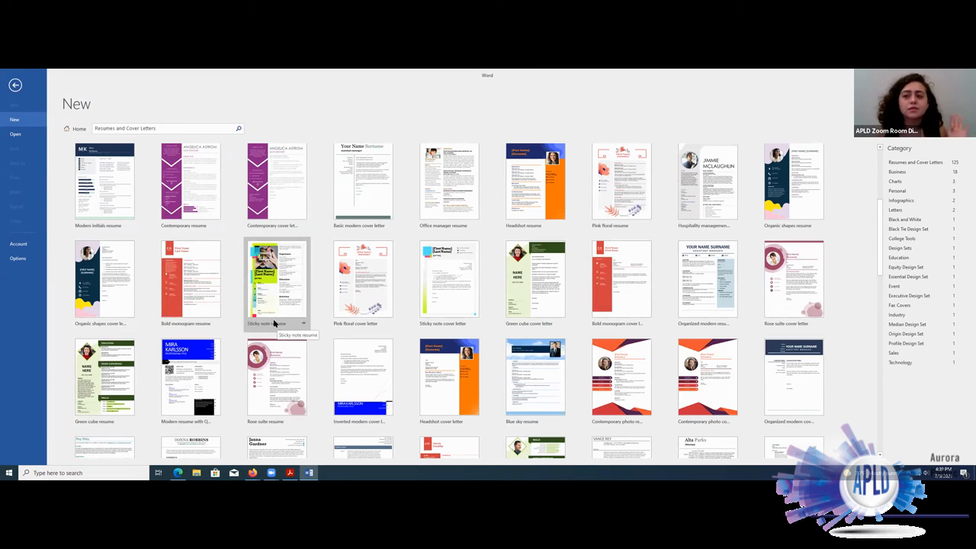
scroll("down", 3)
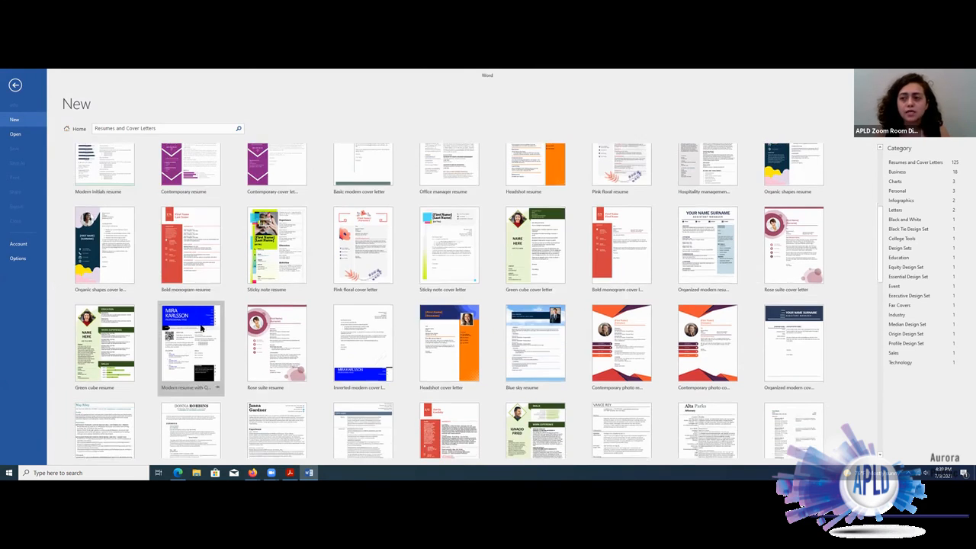
scroll("down", 3)
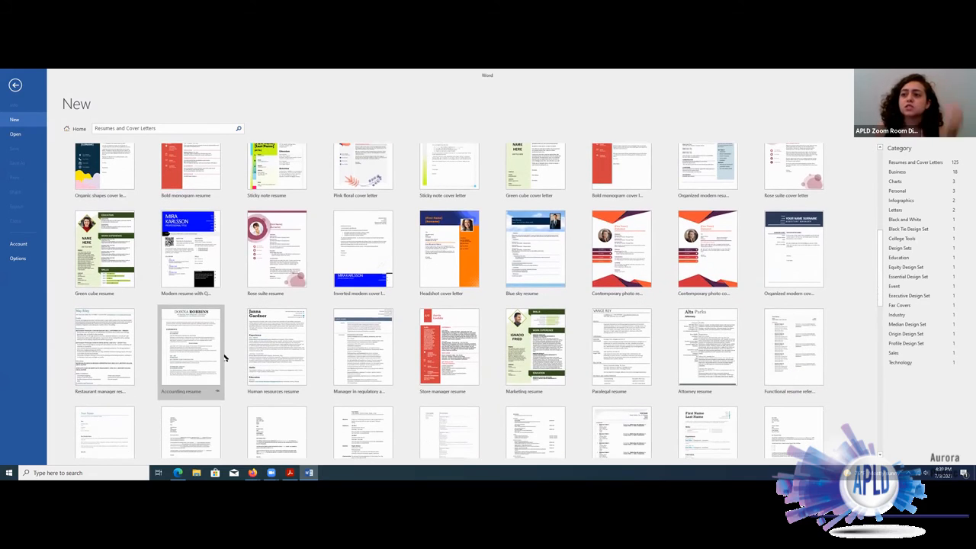
mouse_move(263, 352)
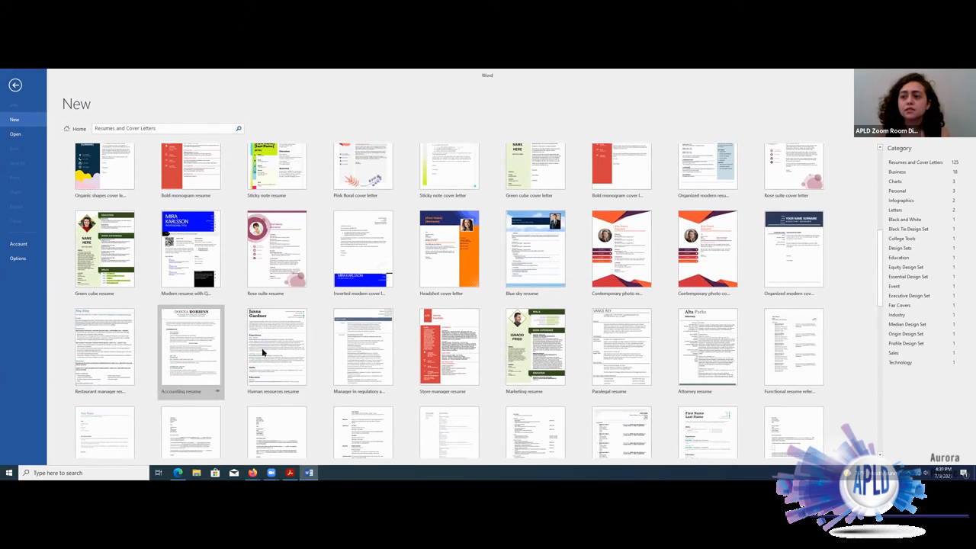
mouse_move(109, 349)
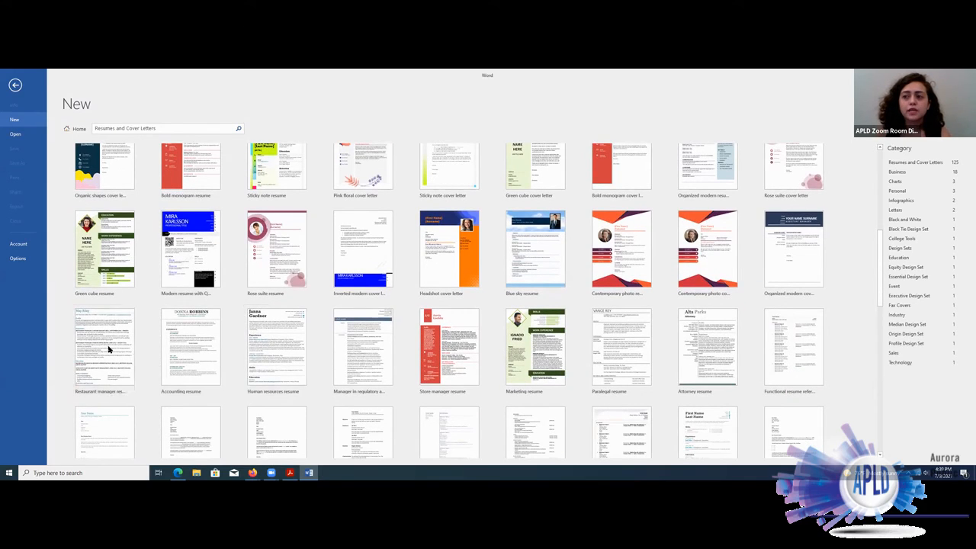
left_click(190, 347)
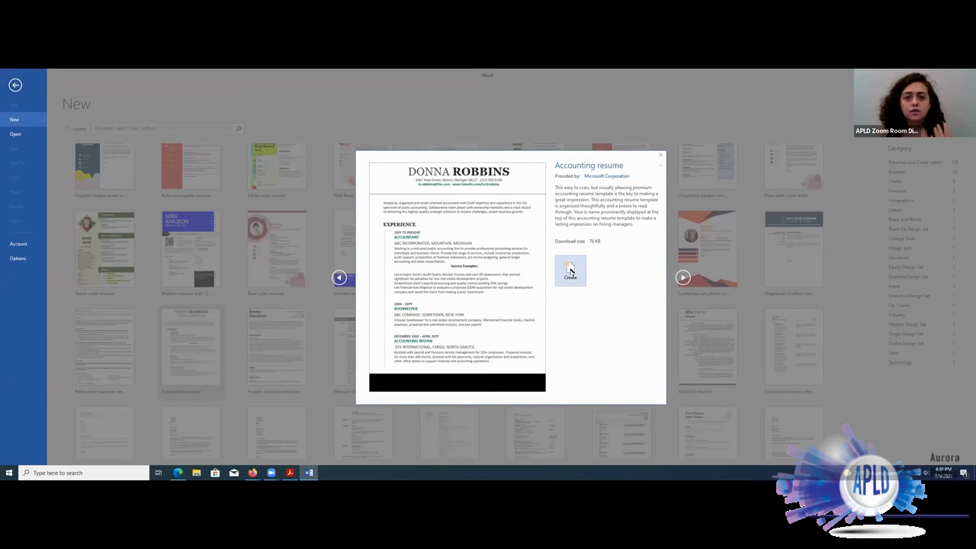
Create a new document from the Accounting resume template and scroll through it
left_click(571, 273)
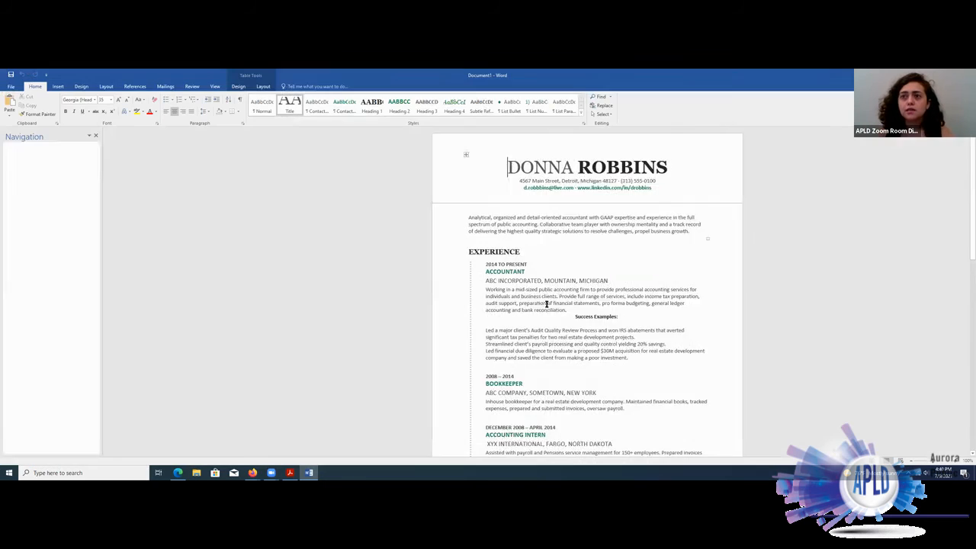
scroll("down", 3)
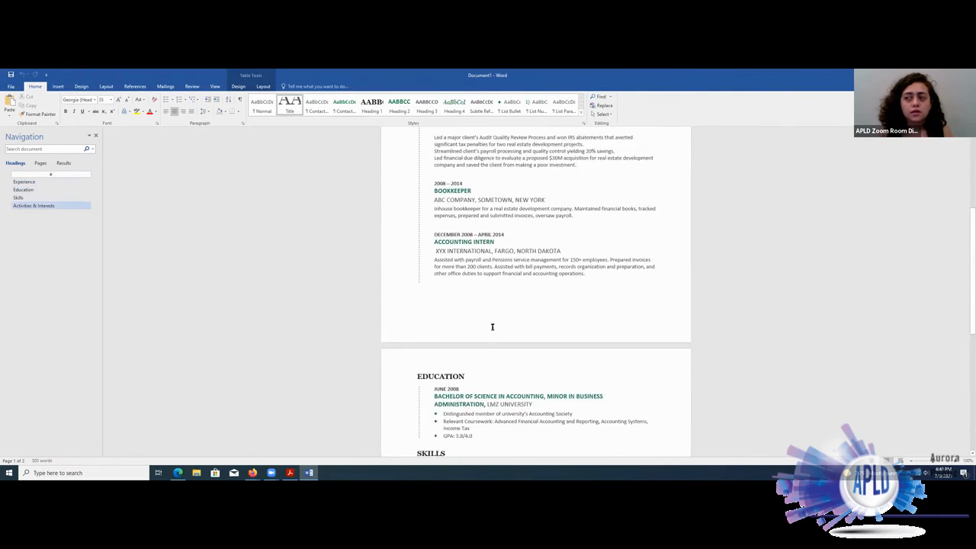
scroll("up", 3)
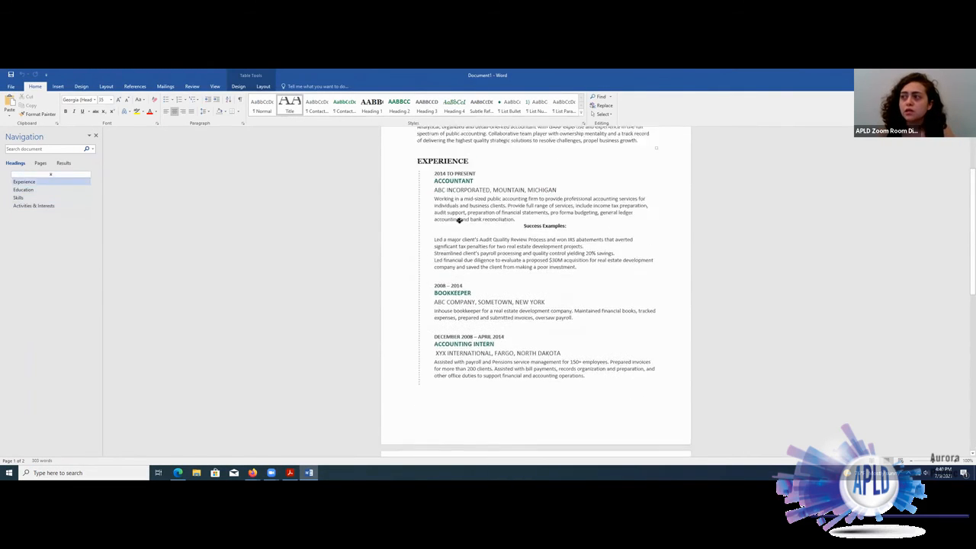
scroll("down", 3)
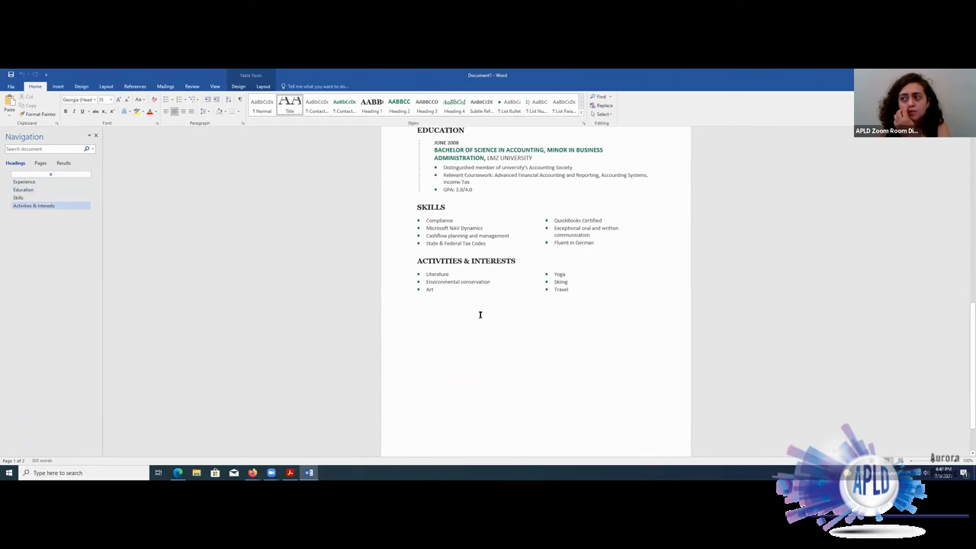
scroll("up", 3)
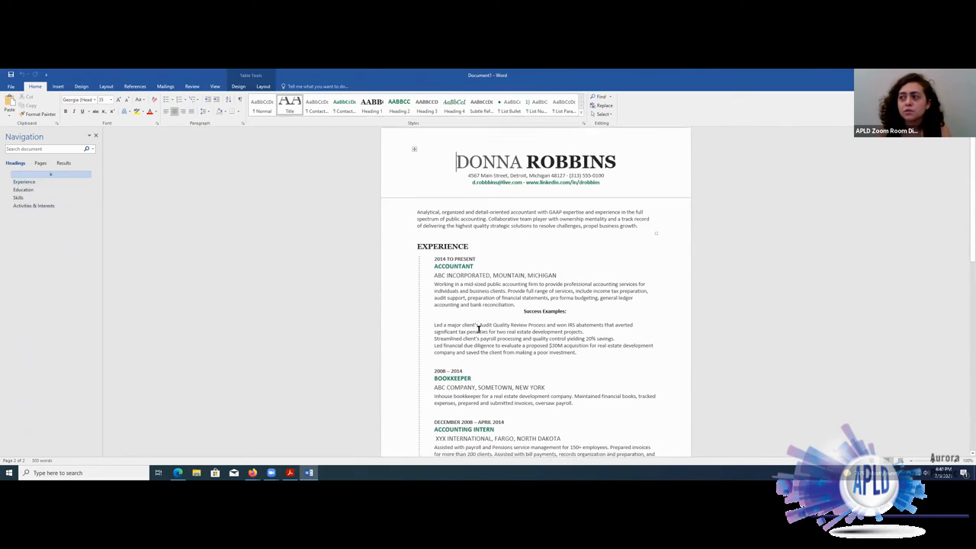
scroll("up", 3)
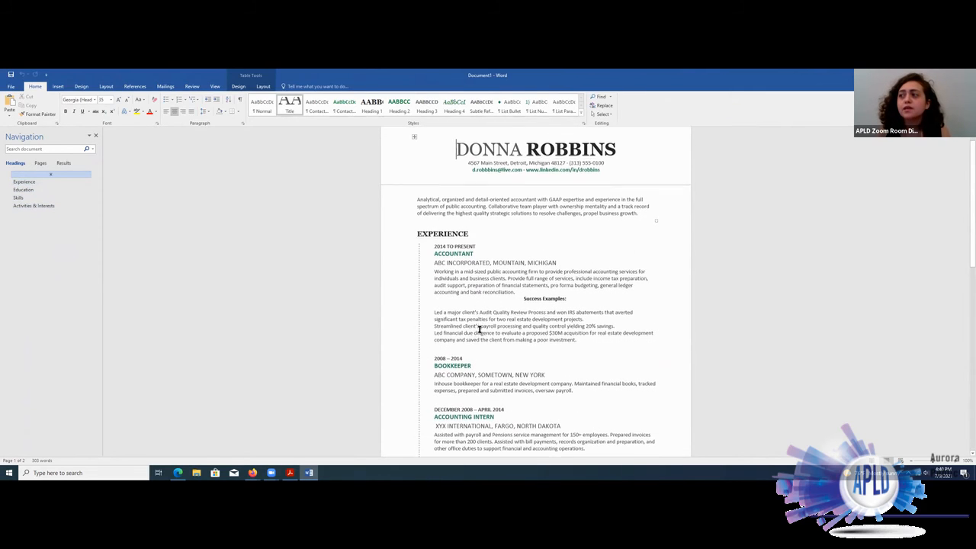
scroll("down", 3)
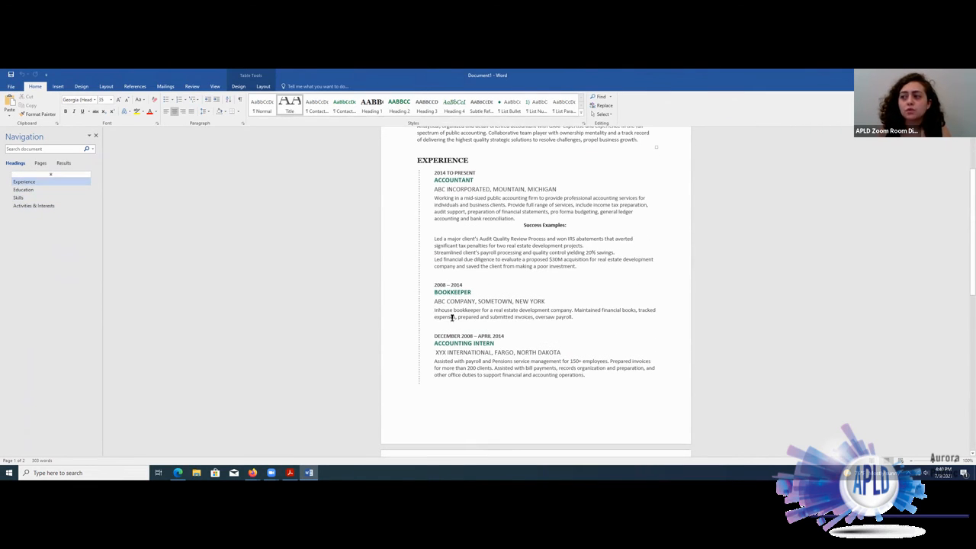
Select the achievement lines under Success Examples and review the résumé sections
left_click_drag(434, 239, 578, 267)
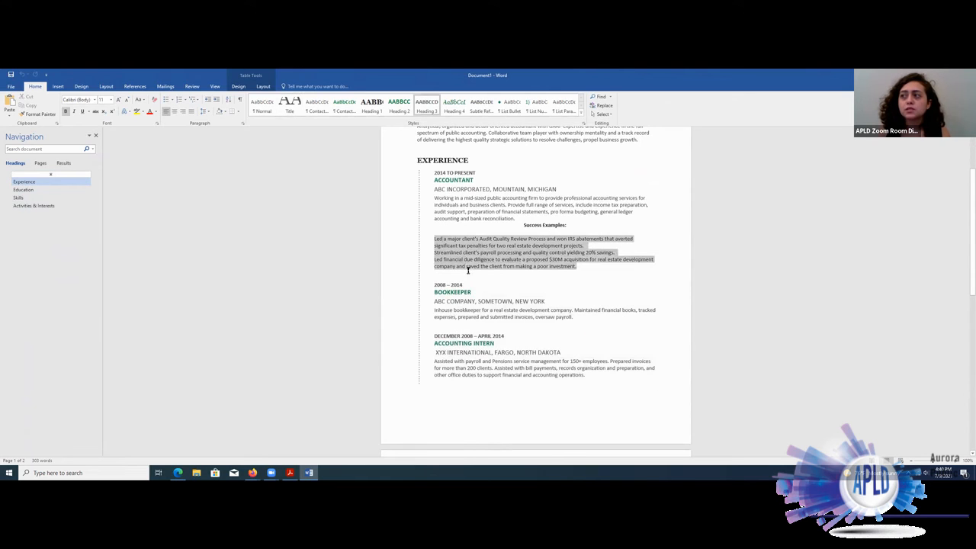
scroll("up", 3)
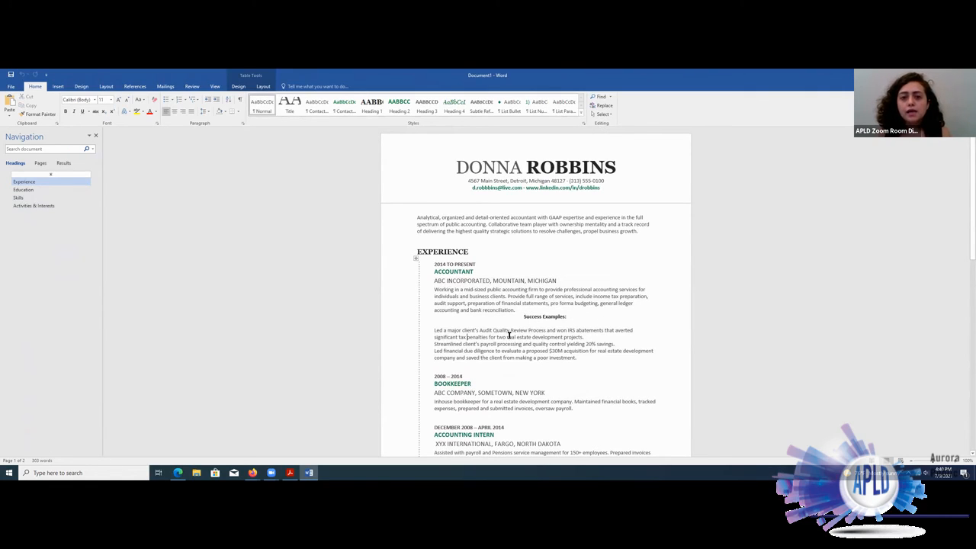
scroll("down", 3)
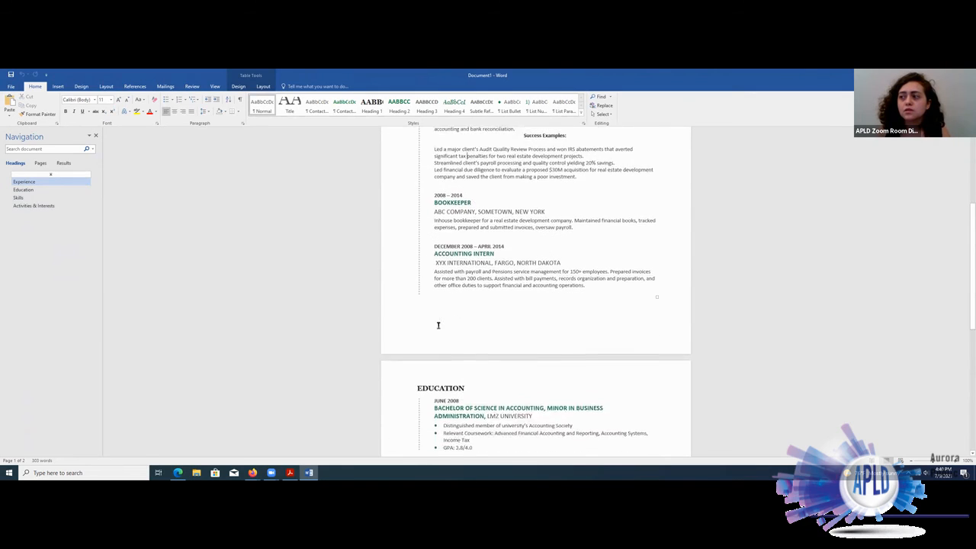
scroll("up", 3)
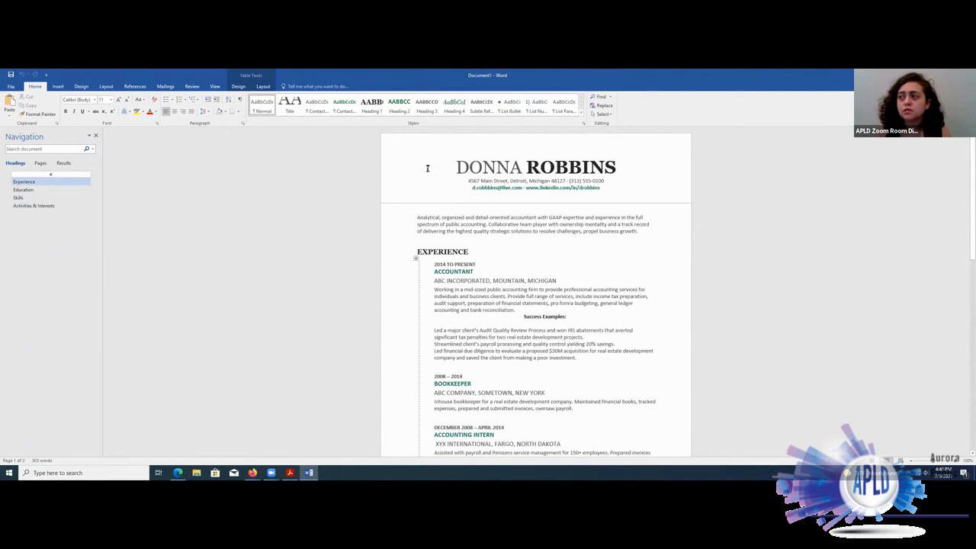
scroll("down", 3)
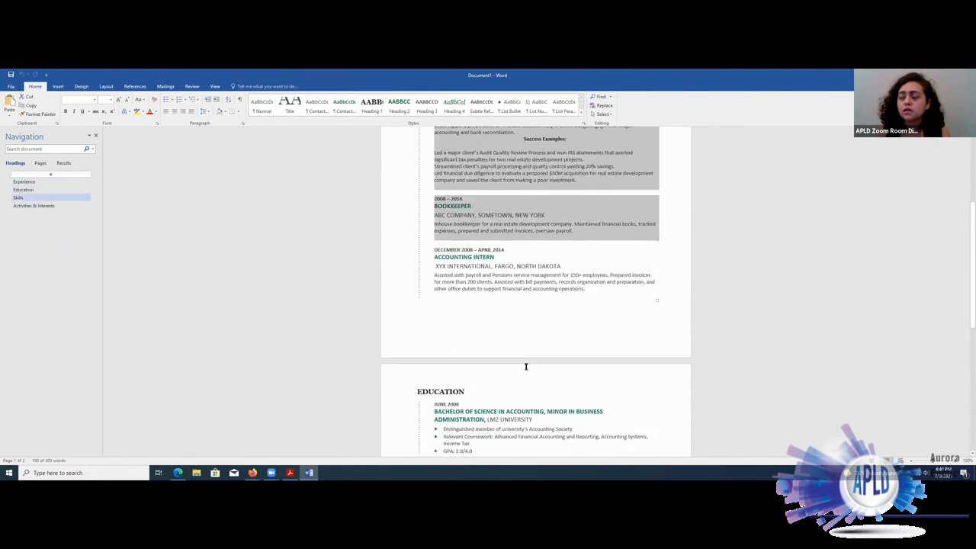
scroll("up", 3)
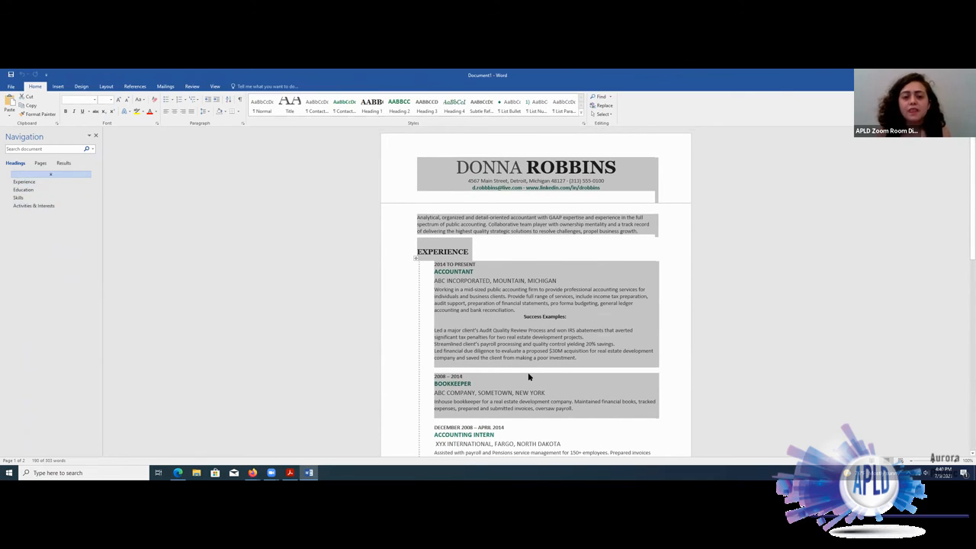
mouse_move(503, 345)
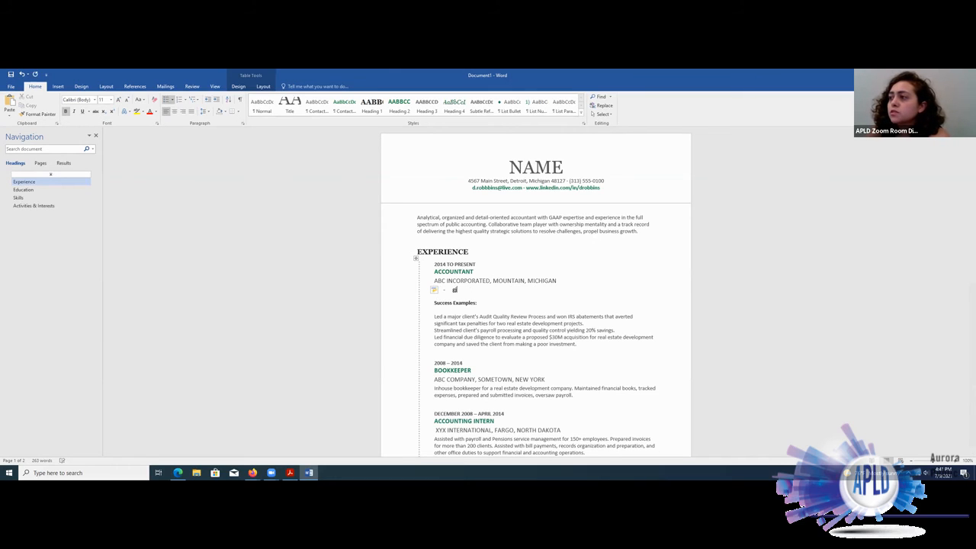
Type a trial 'example of a job' description under Accountant, then erase it
type("Qwrite")
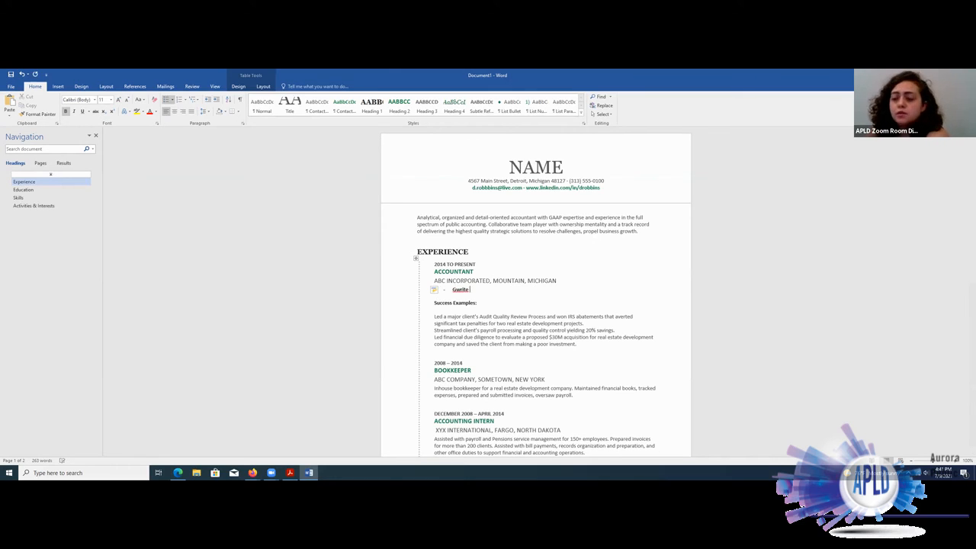
type("example o")
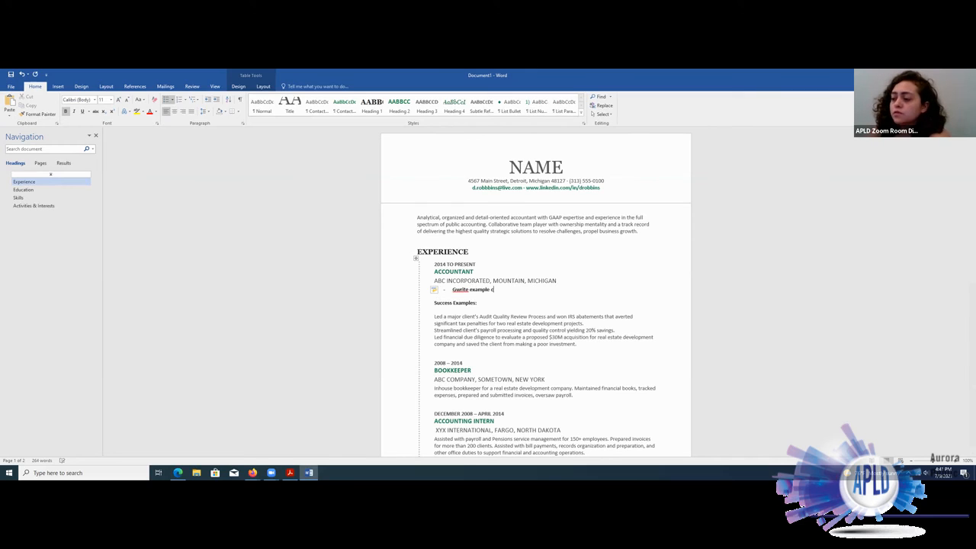
type("of a")
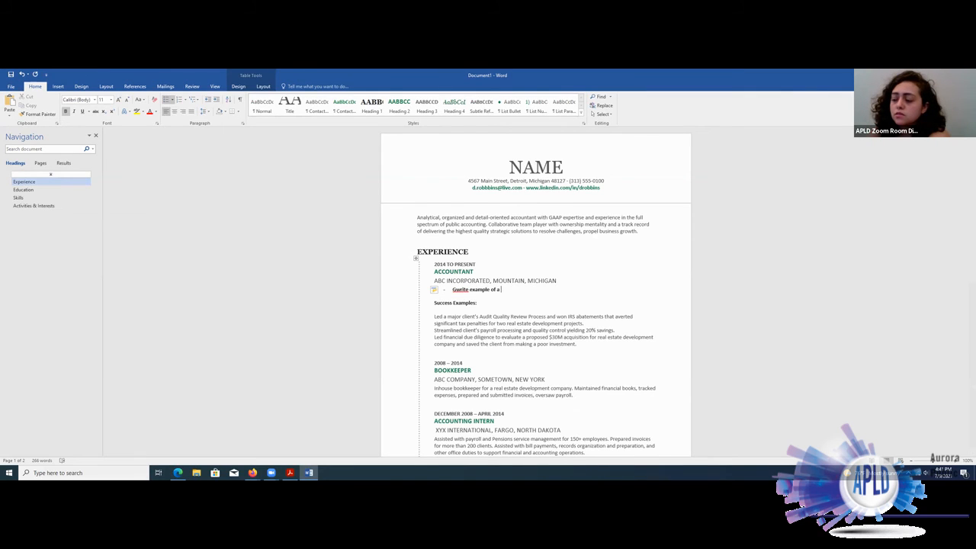
type("job descriptio")
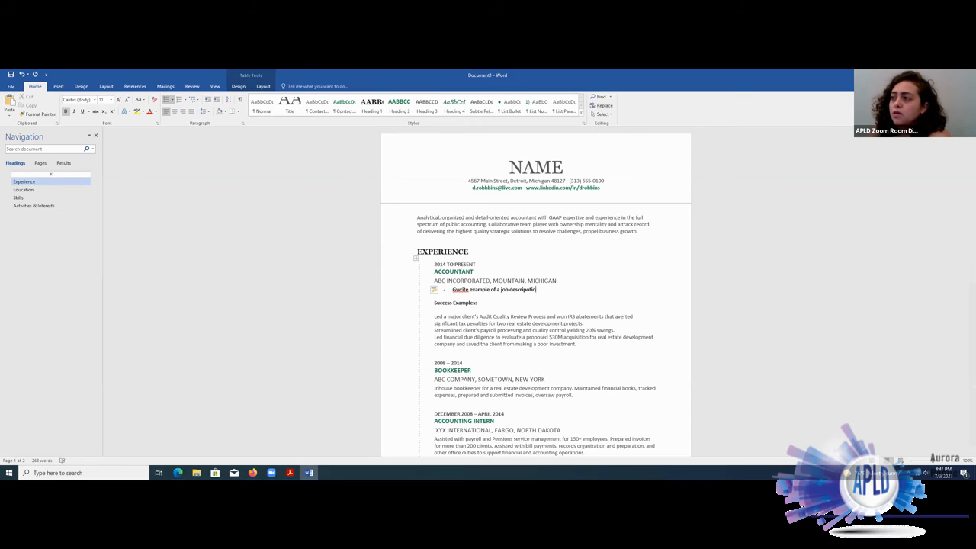
key("Backspace")
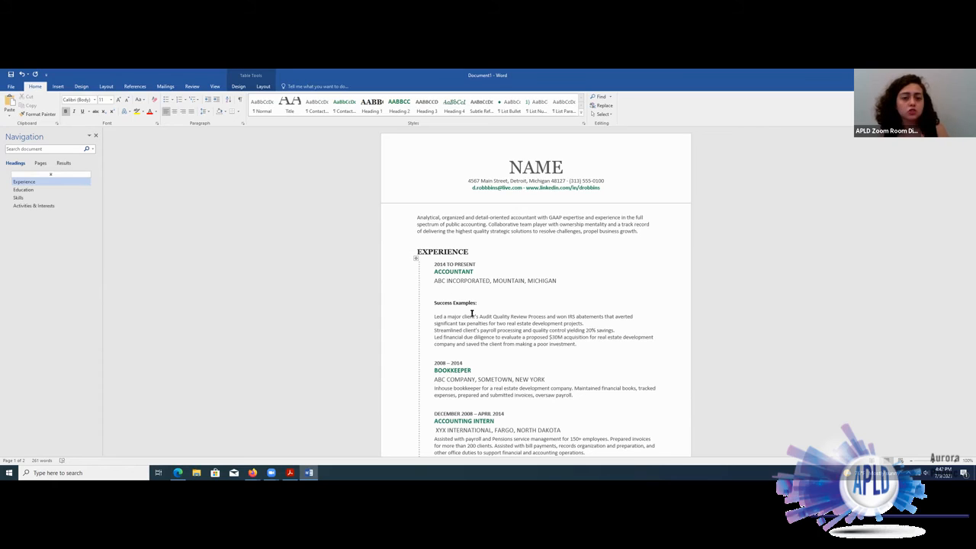
left_click(452, 289)
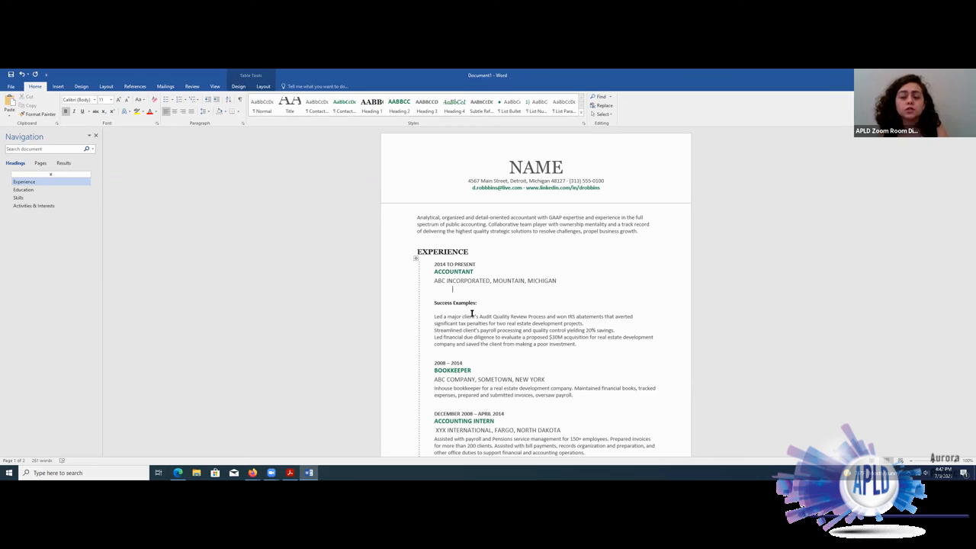
mouse_move(609, 155)
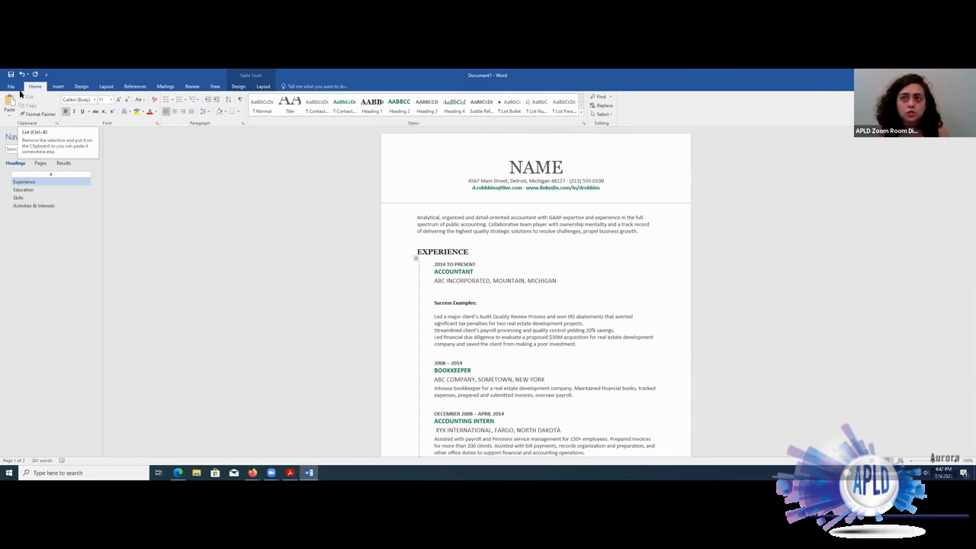
Open Save As for the résumé, browse to Desktop, then cancel without saving
left_click(11, 86)
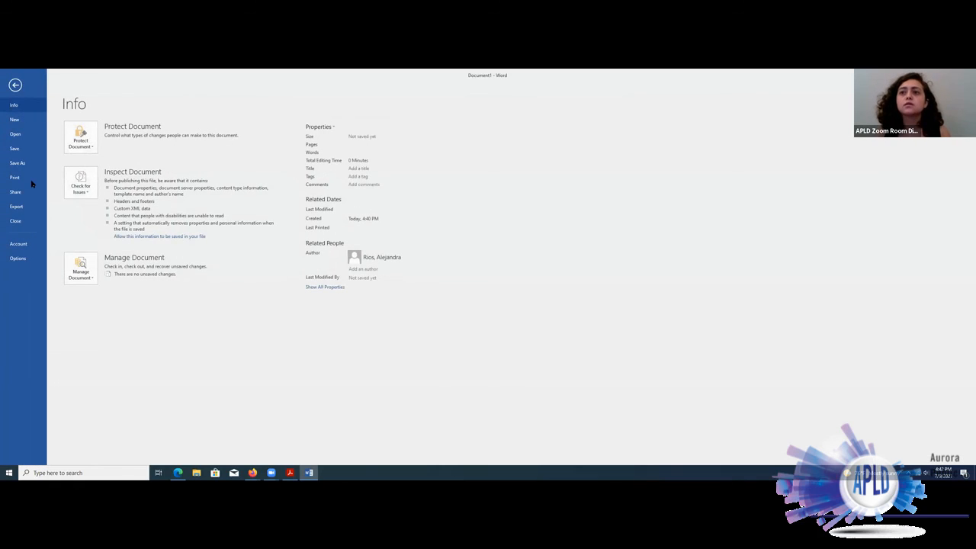
left_click(17, 163)
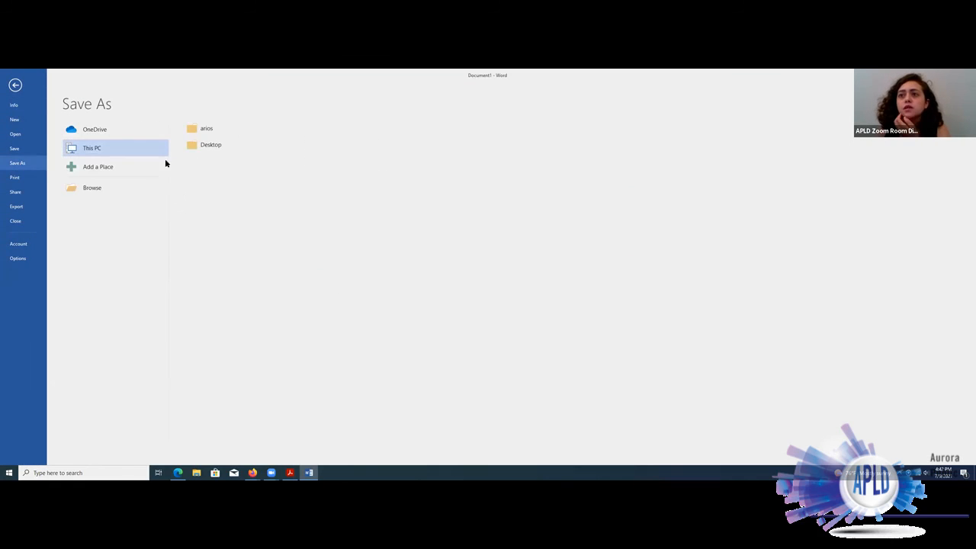
left_click(211, 144)
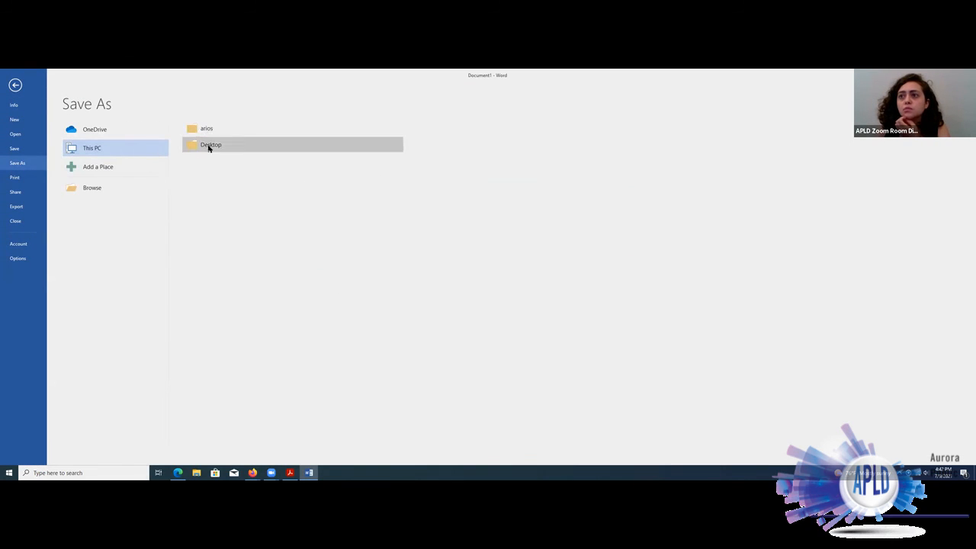
double_click(210, 145)
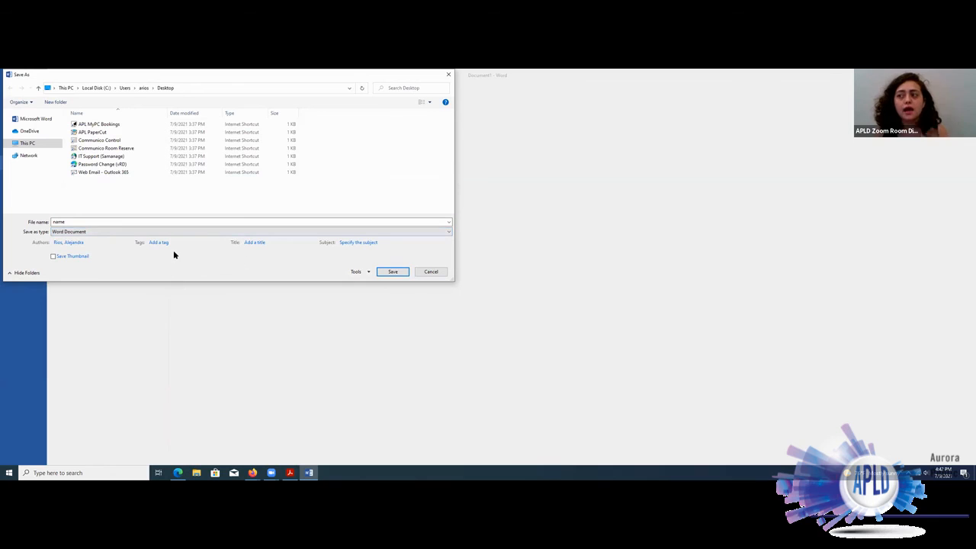
left_click(447, 231)
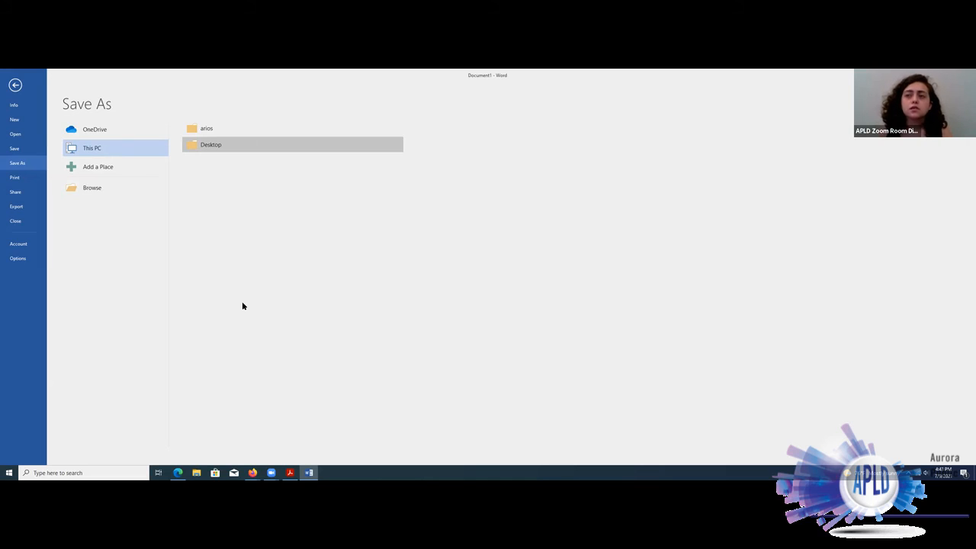
mouse_move(393, 320)
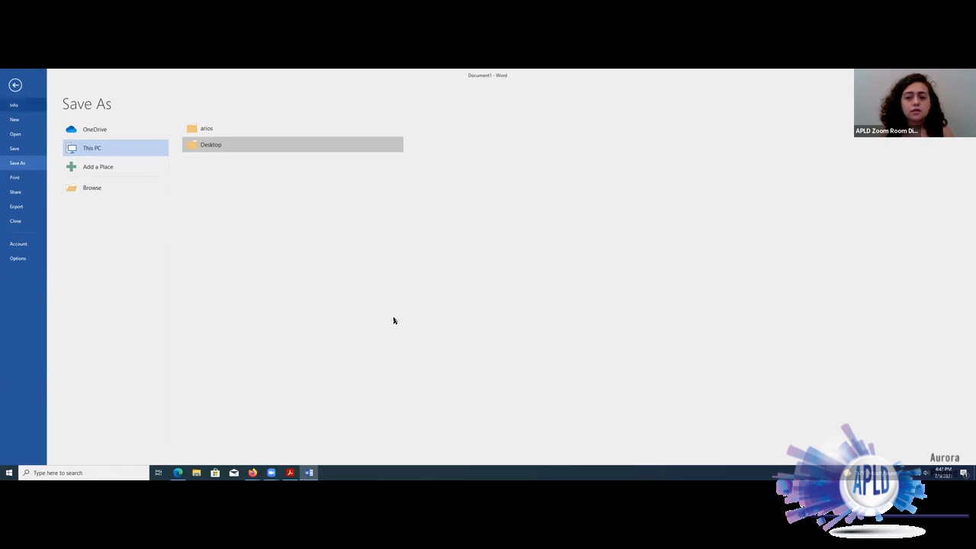
mouse_move(252, 473)
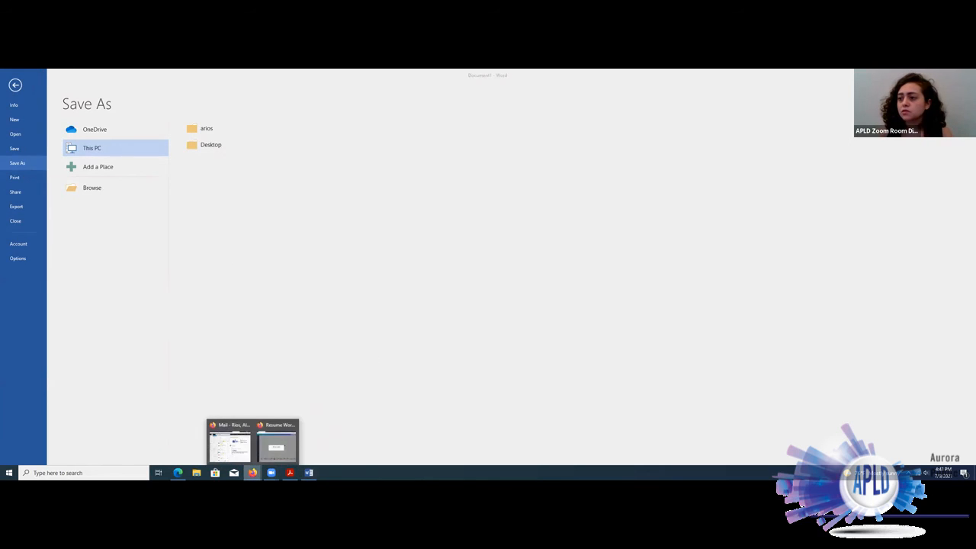
Return to the Canva Resume Workshop deck's At the Library slide and open present options
left_click(276, 442)
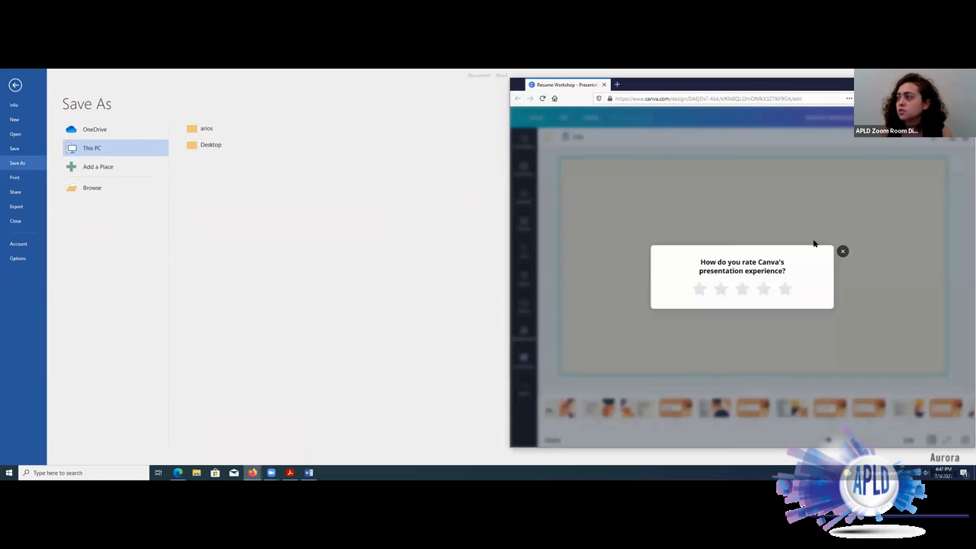
left_click(842, 251)
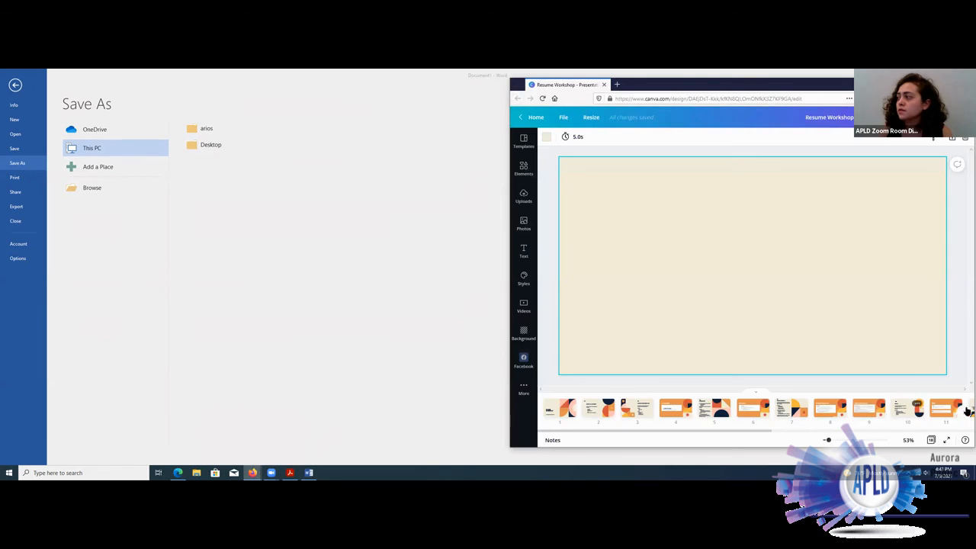
scroll("right", 3)
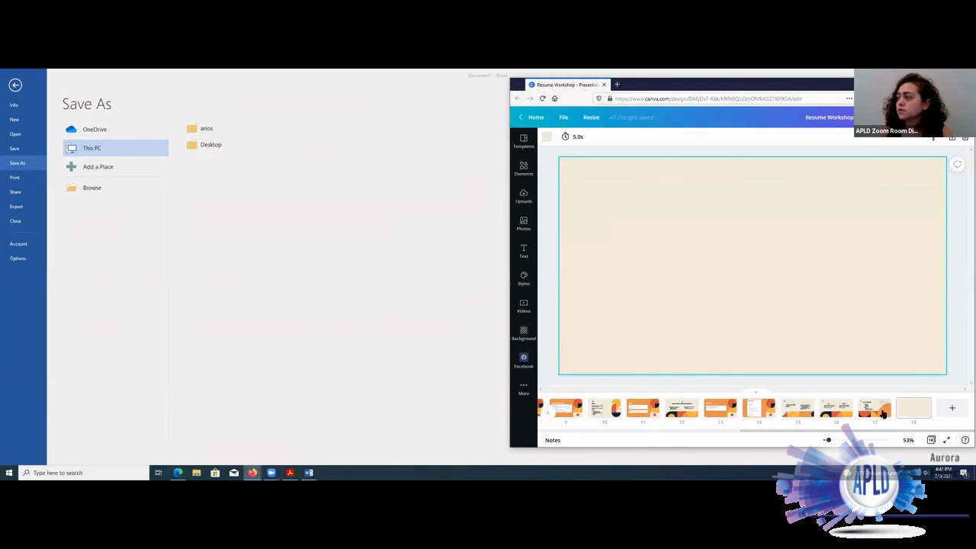
left_click(875, 408)
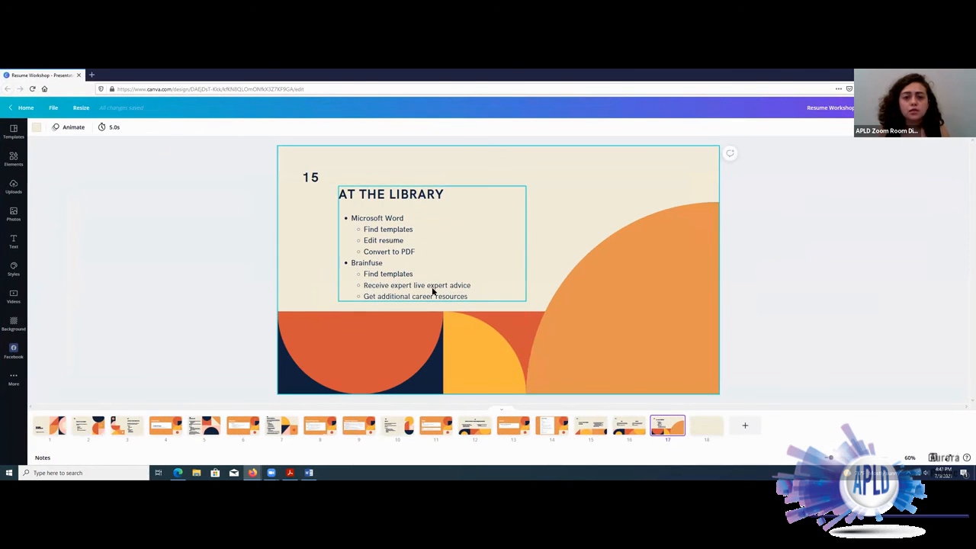
mouse_move(414, 297)
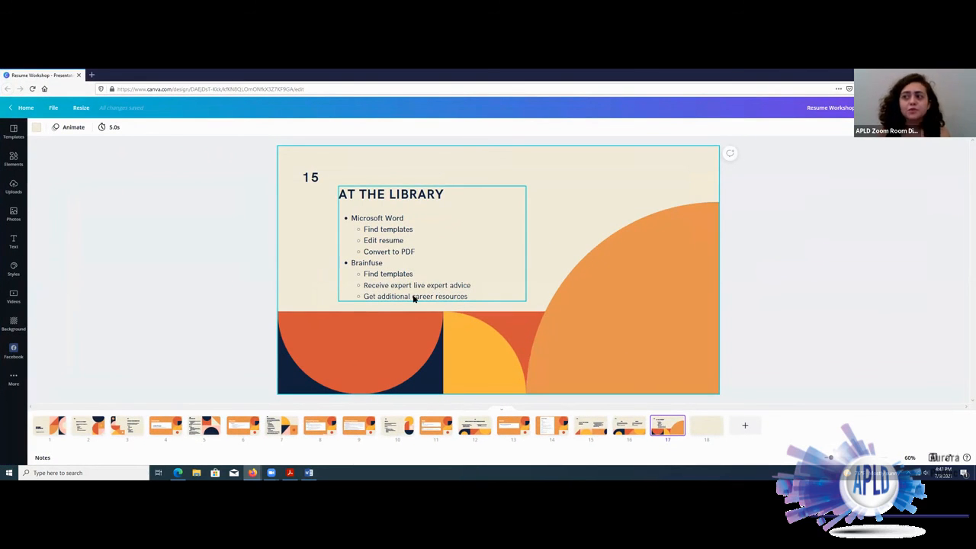
left_click(415, 296)
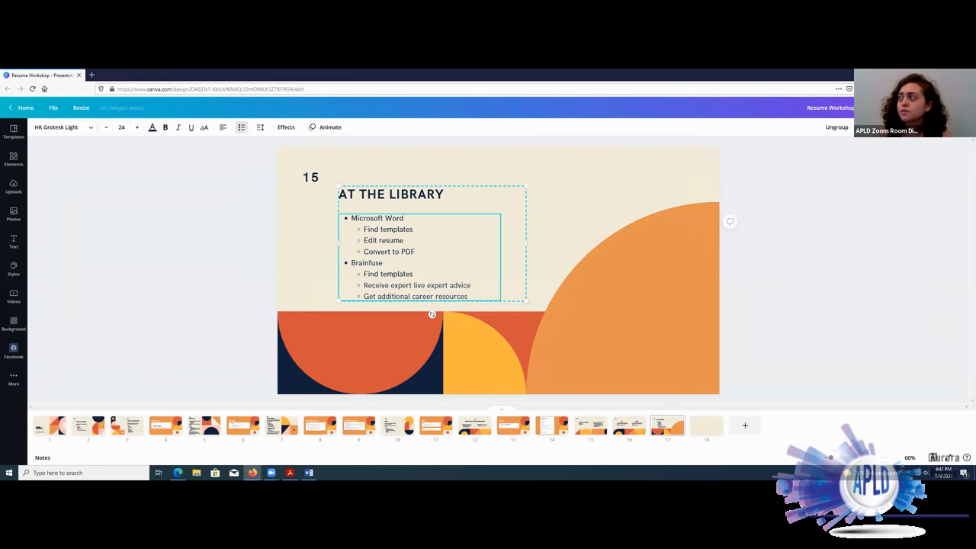
left_click(851, 128)
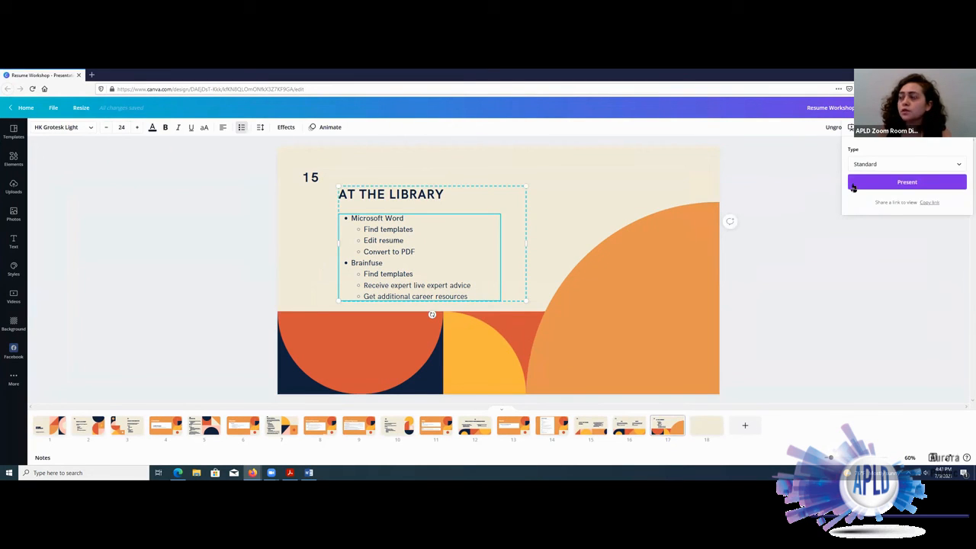
Start the full-screen presentation on the At the Library slide
left_click(907, 182)
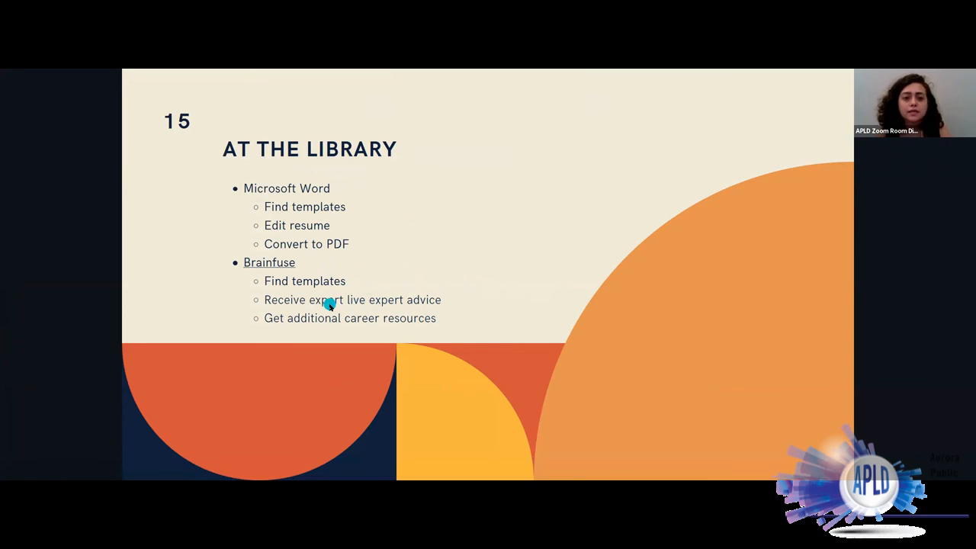
mouse_move(330, 305)
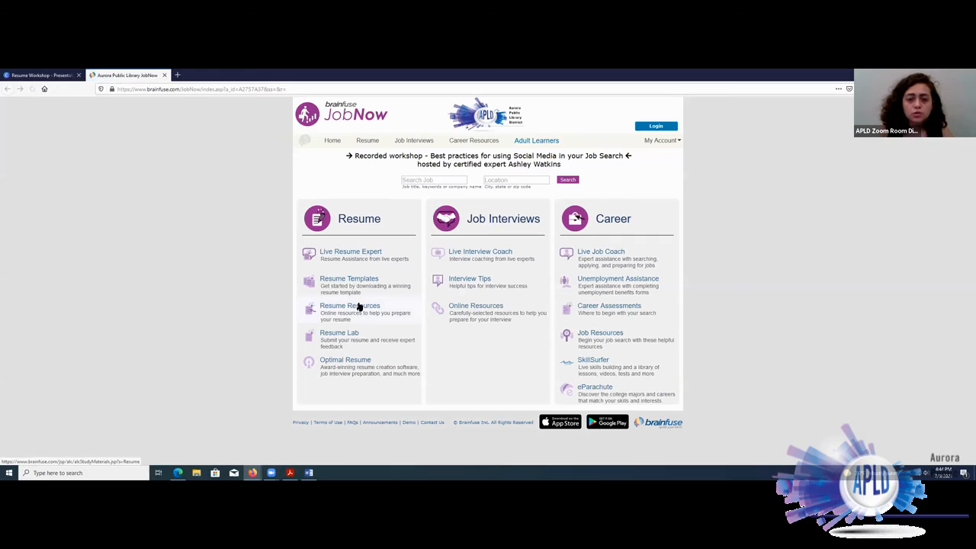
mouse_move(445, 239)
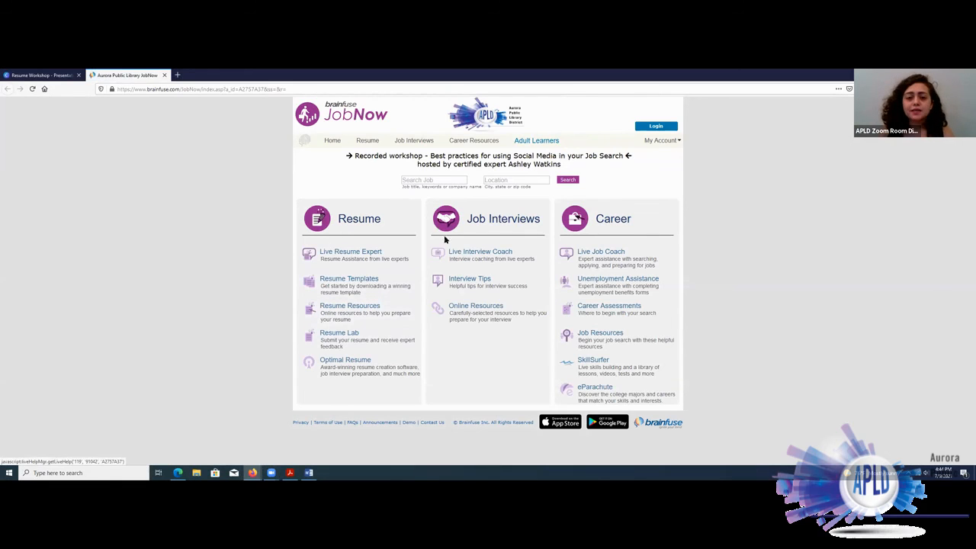
mouse_move(374, 382)
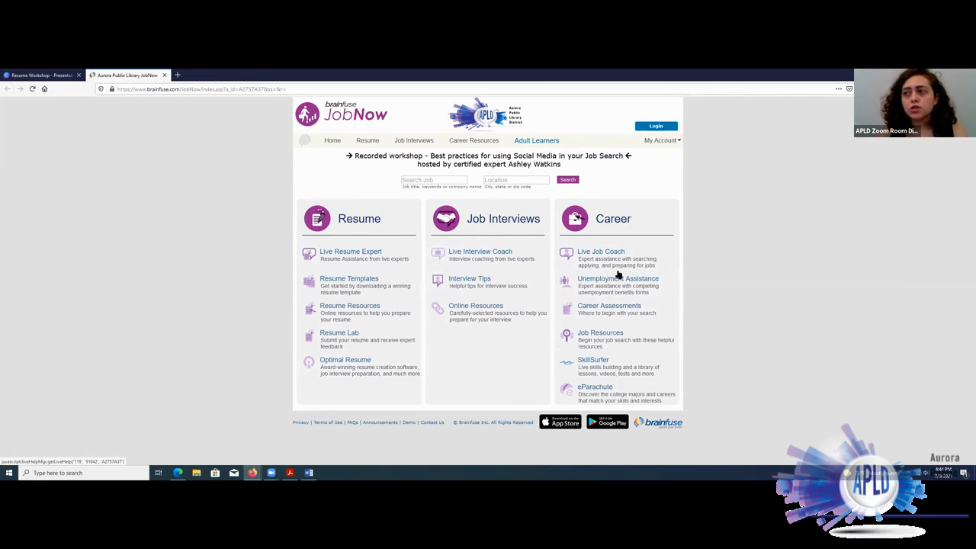
mouse_move(405, 307)
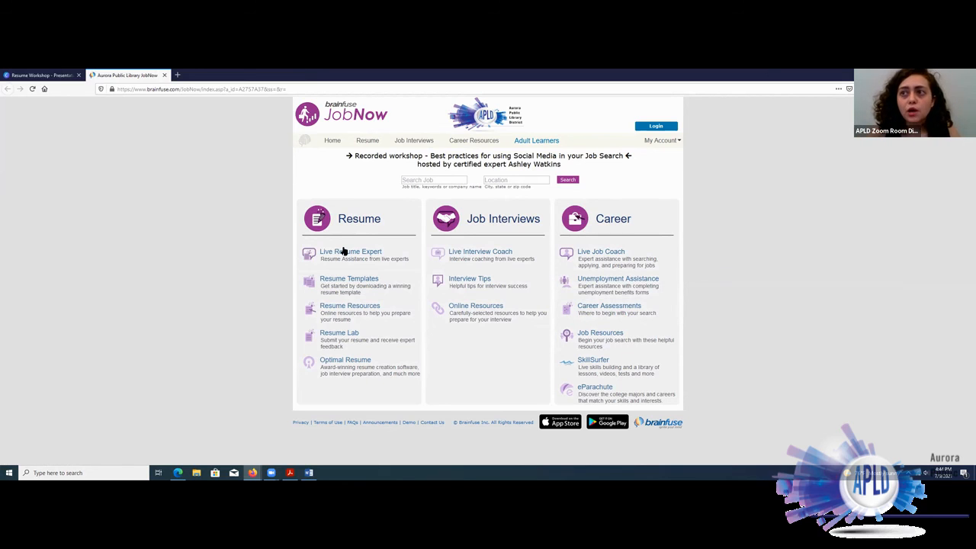
mouse_move(577, 155)
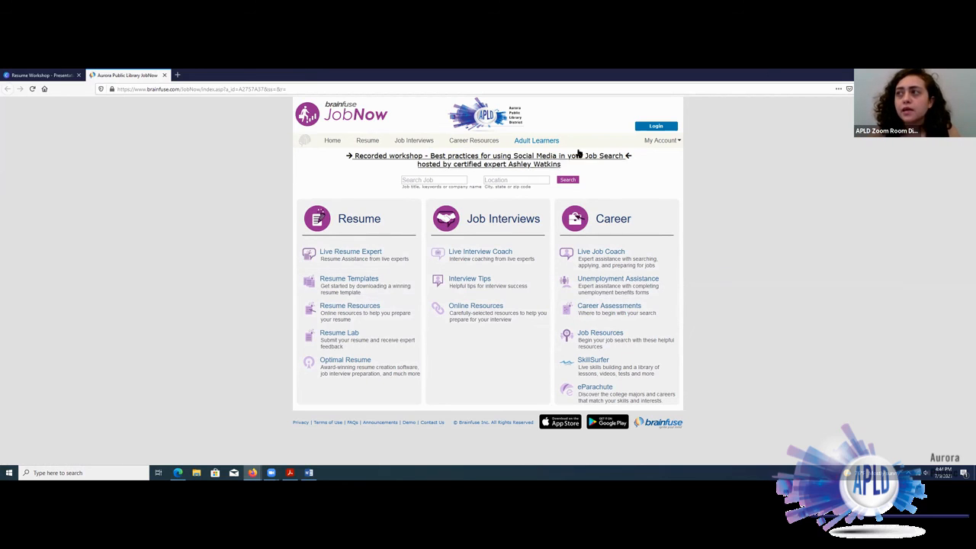
Go to the JobNow login page using the Login button at top right
left_click(654, 125)
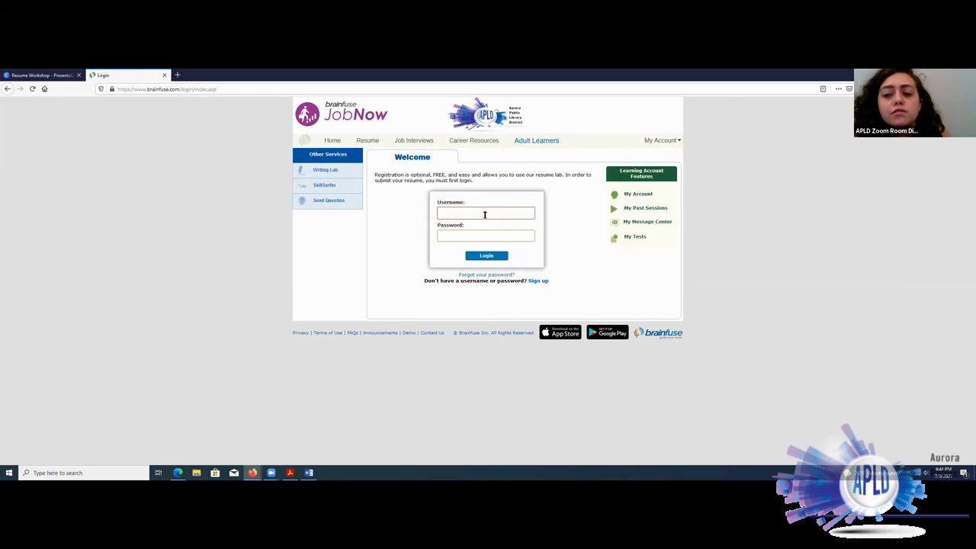
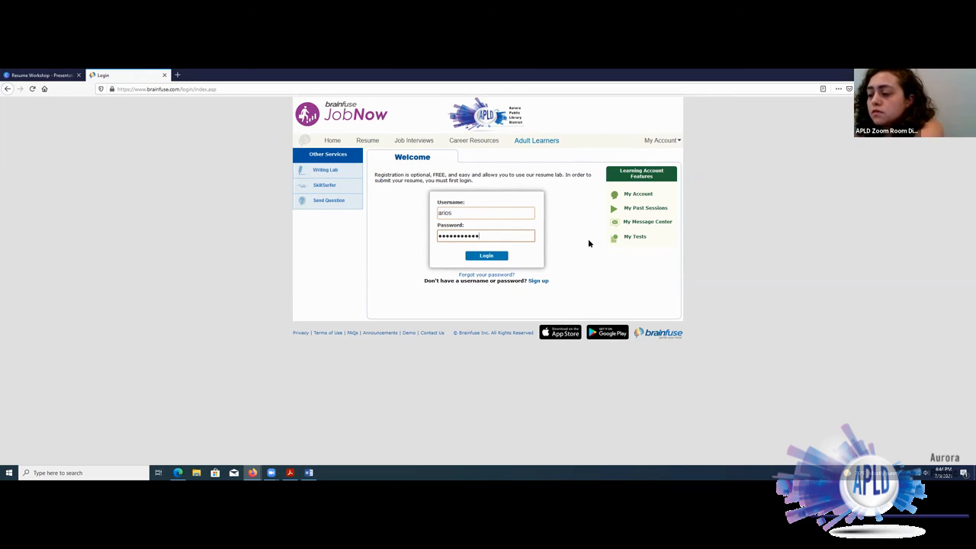
Sign in to JobNow, re-entering corrected username and password after the first attempt fails
left_click(486, 255)
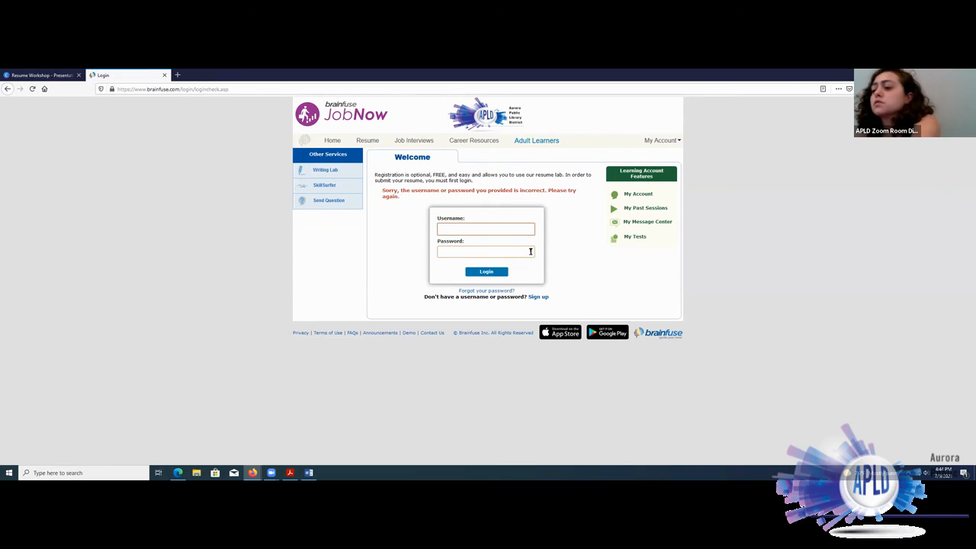
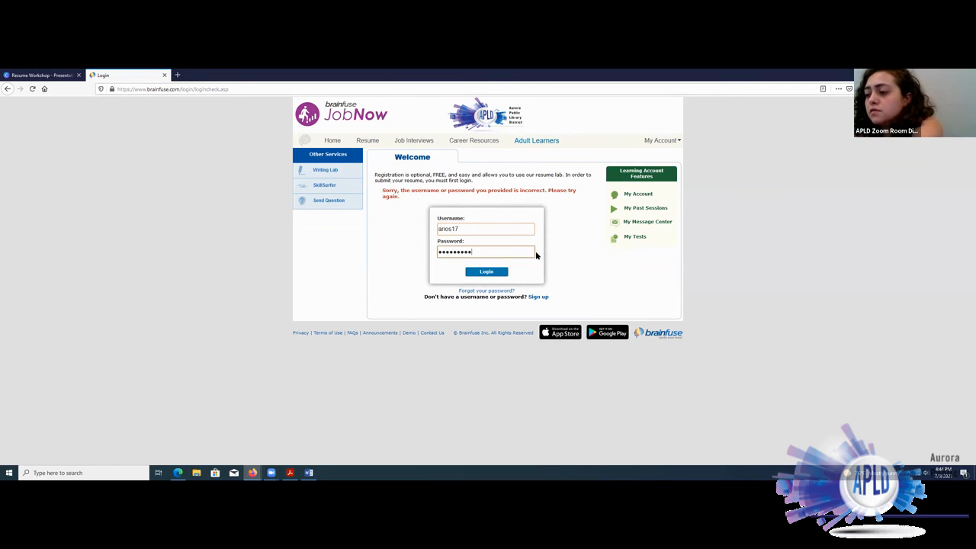
left_click(487, 271)
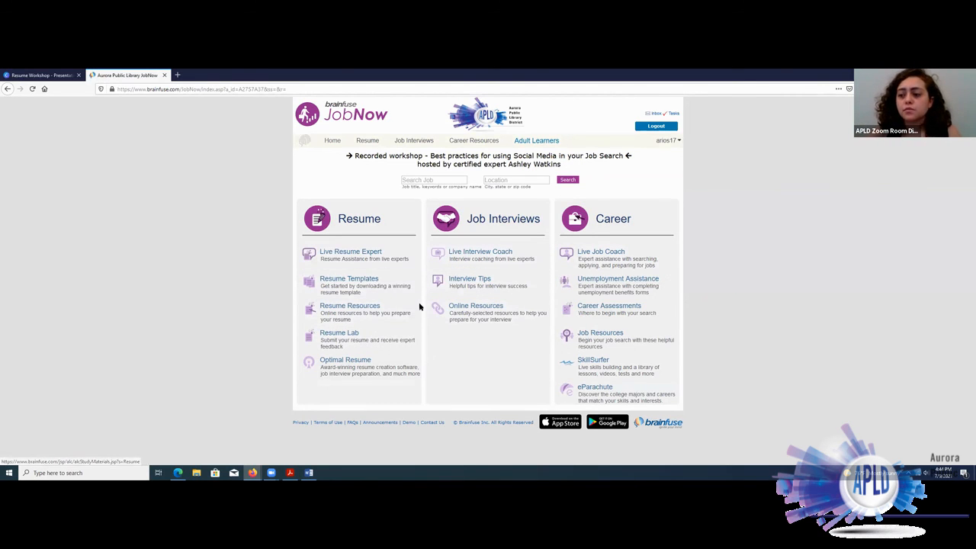
mouse_move(293, 312)
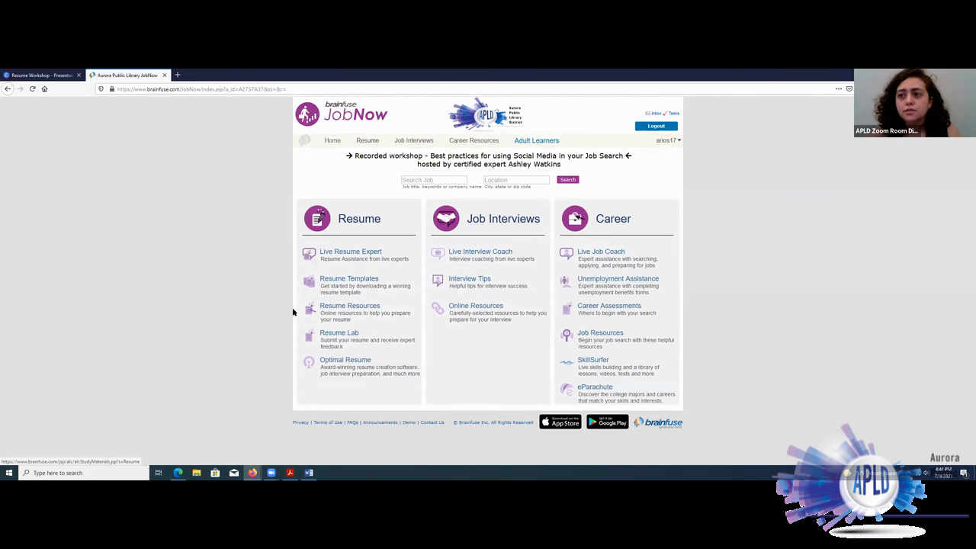
mouse_move(364, 343)
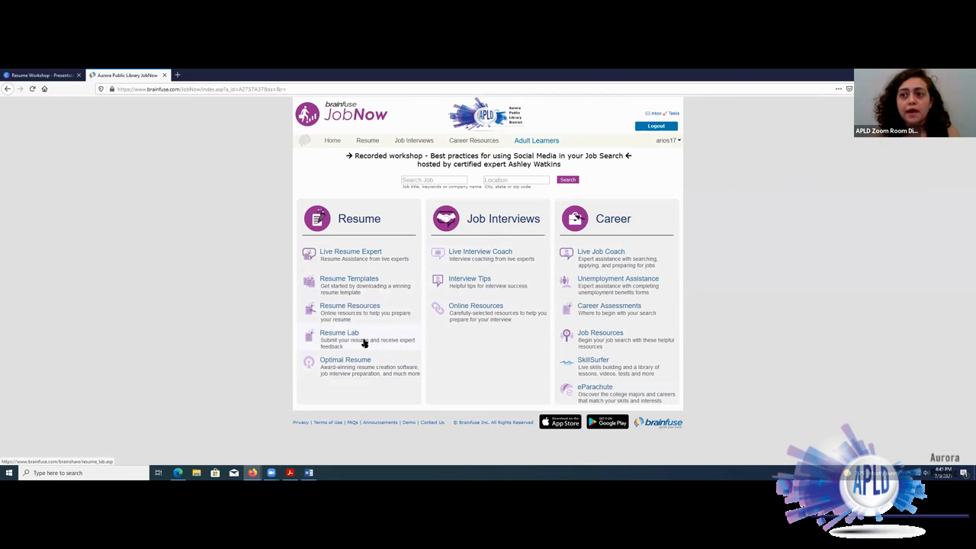
Open Resume Lab from the Resume section of the member home page
left_click(340, 332)
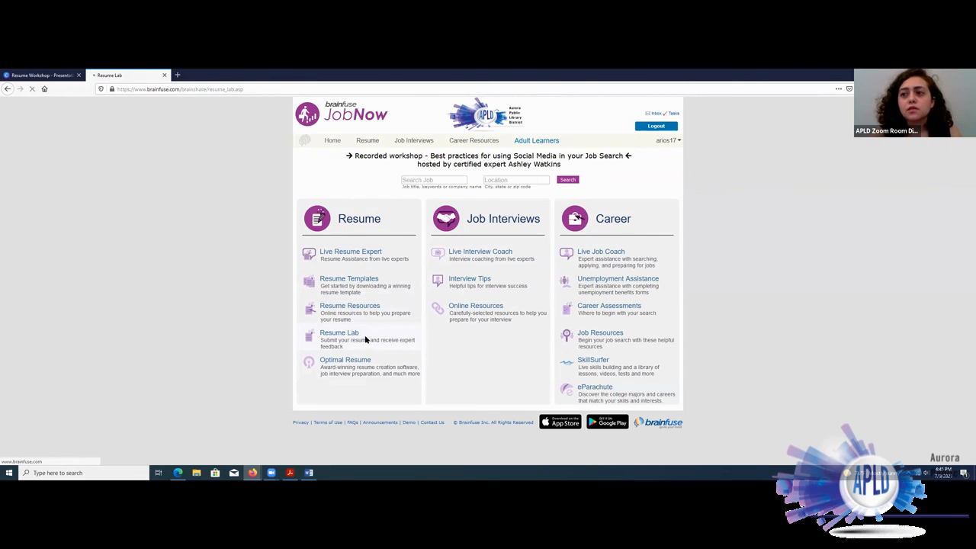
Load Resume Lab and open the tutor-reviewed resume from its message history
left_click(339, 333)
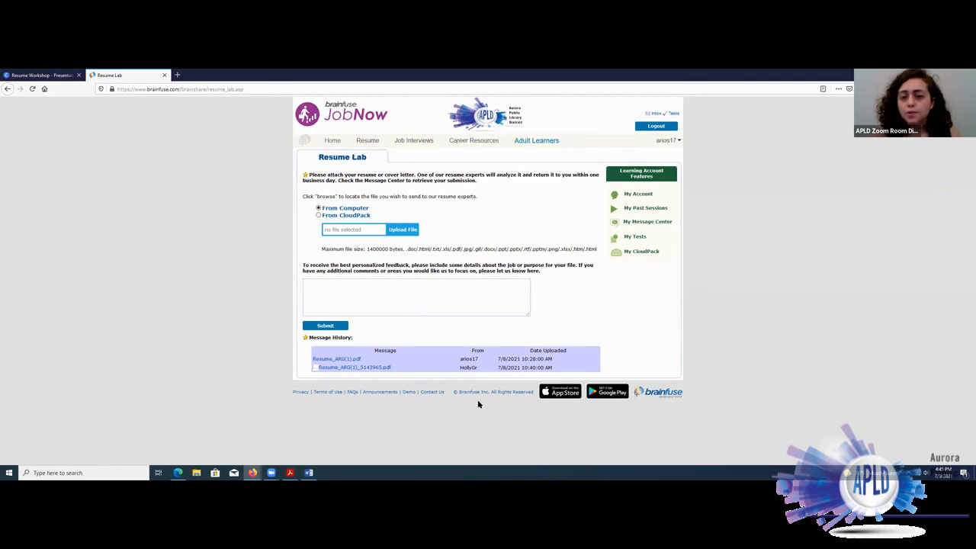
mouse_move(279, 419)
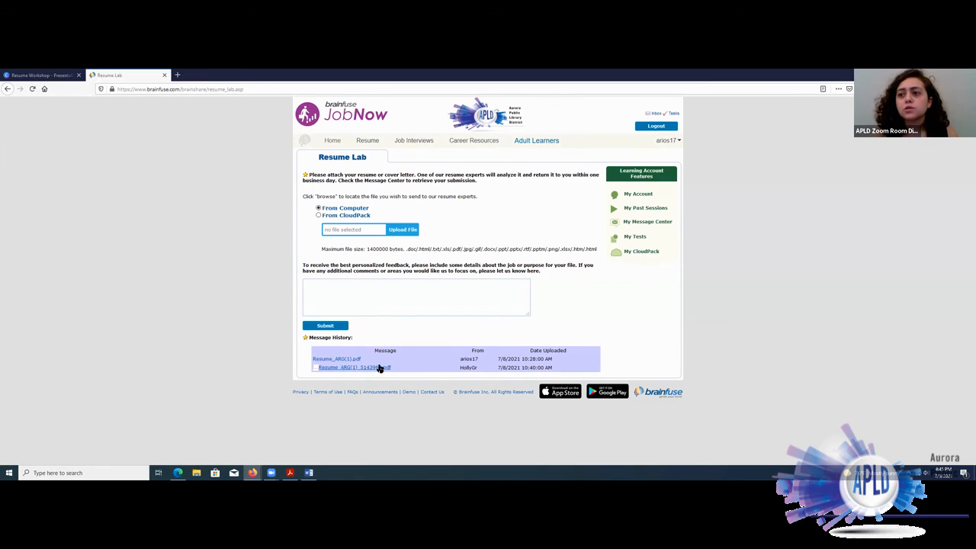
left_click(354, 368)
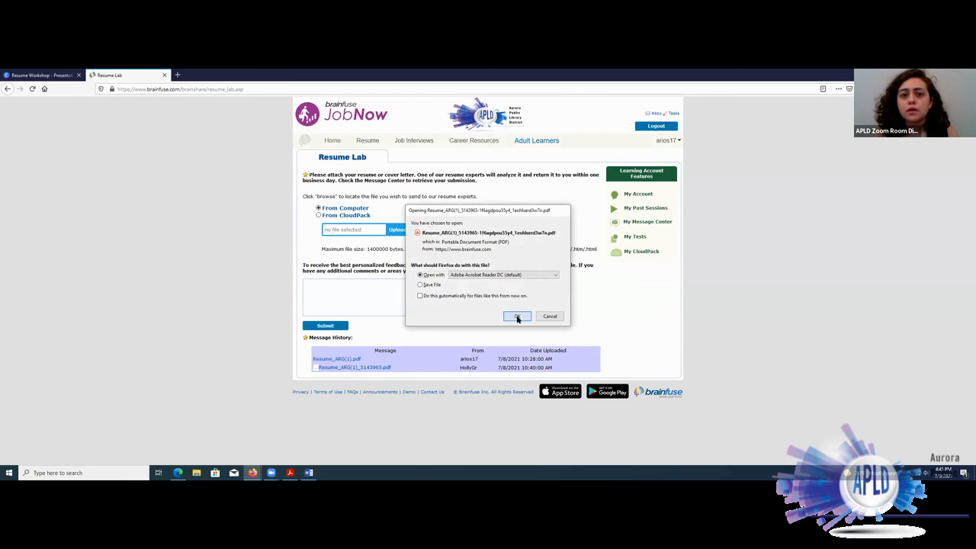
Open the reviewed resume PDF in Acrobat Reader and scroll through the tutor comments
left_click(517, 316)
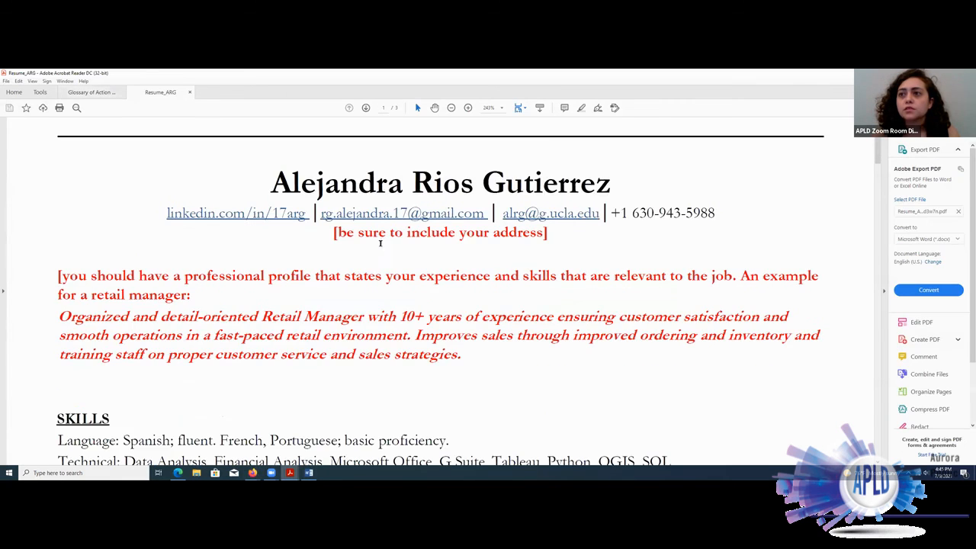
scroll("down", 3)
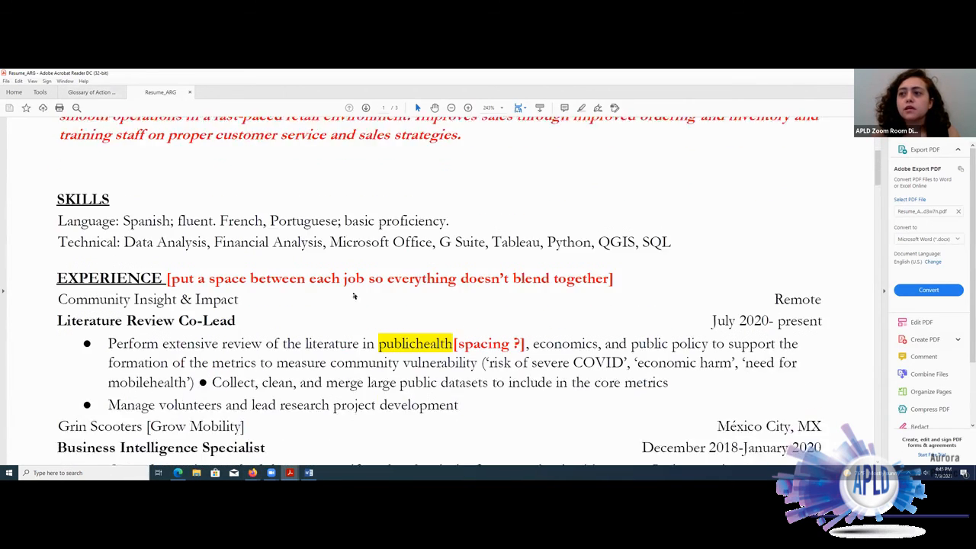
scroll("down", 3)
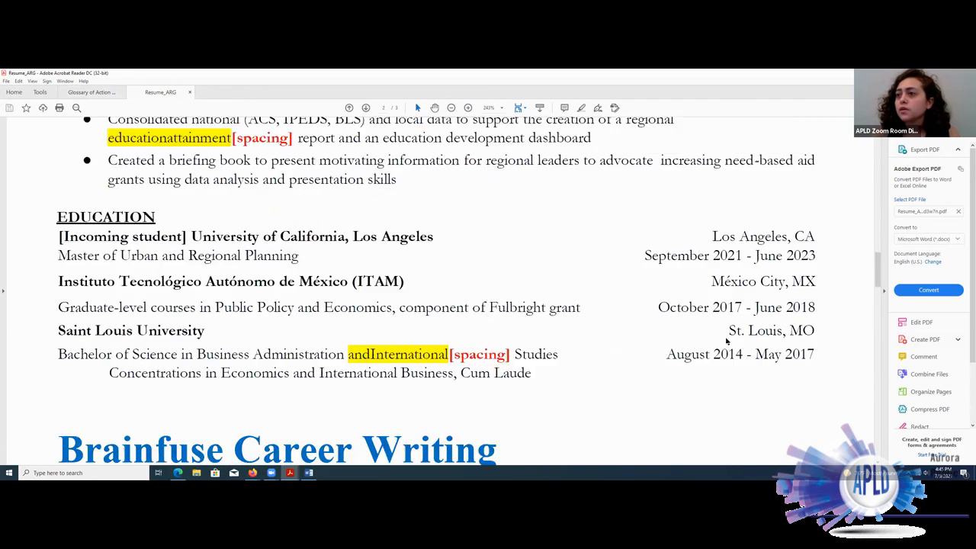
scroll("down", 3)
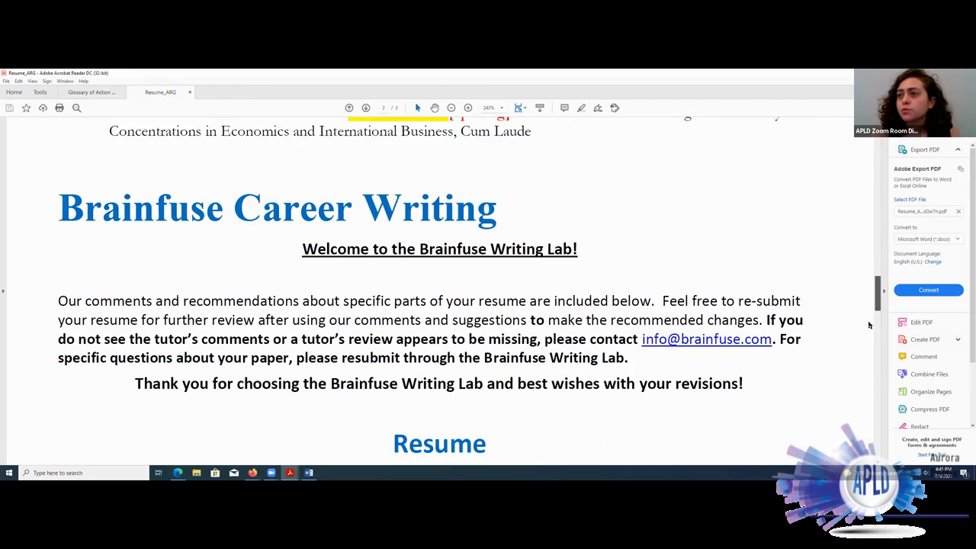
scroll("down", 3)
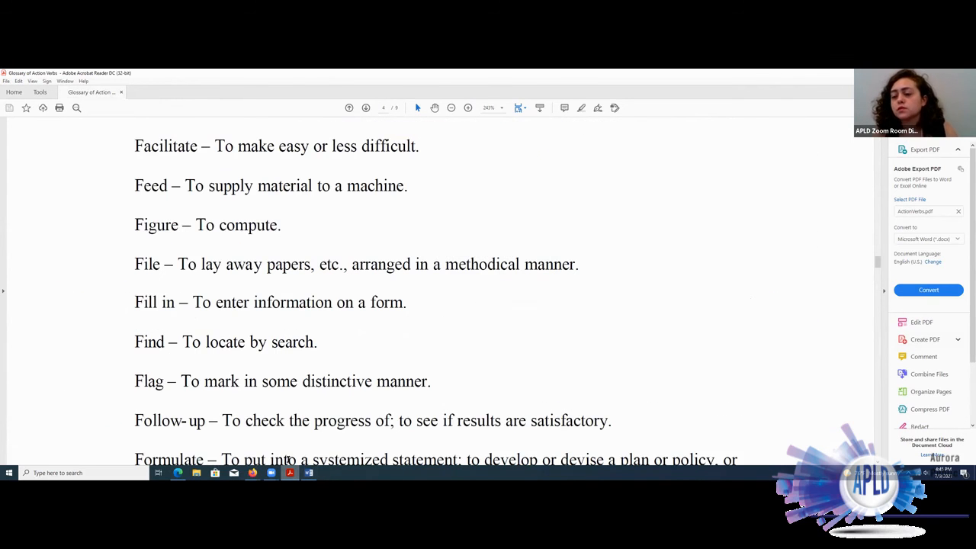
mouse_move(252, 473)
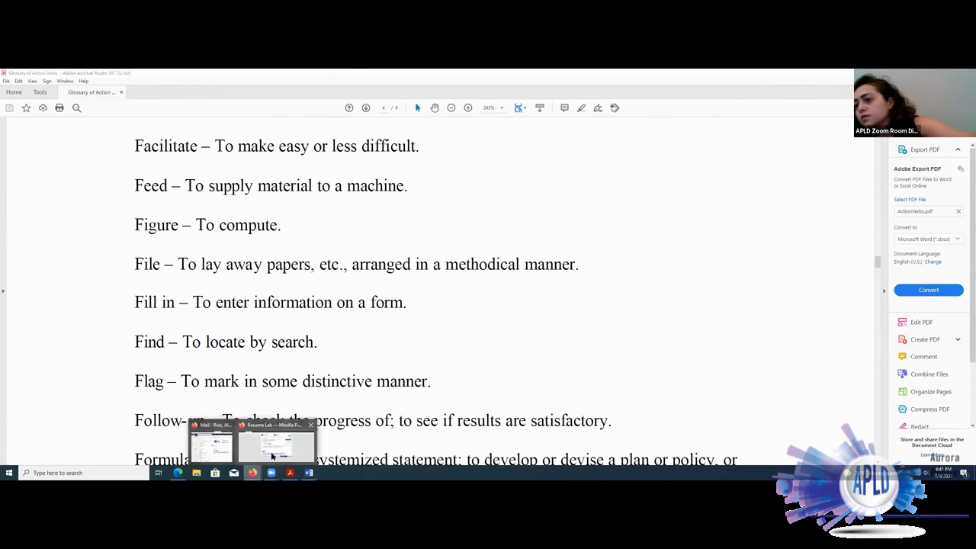
Switch back to the Firefox Resume Lab window and return to the JobNow home page
left_click(276, 446)
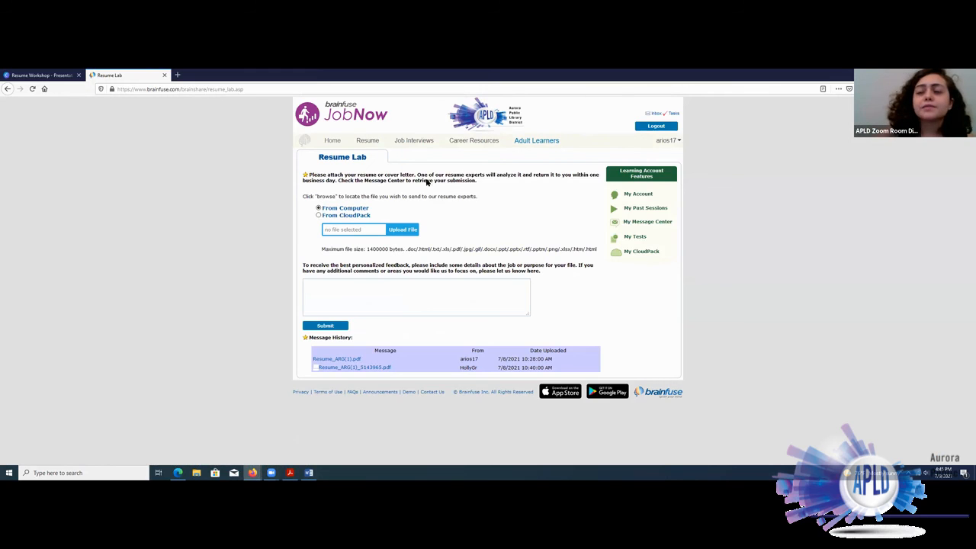
left_click(367, 140)
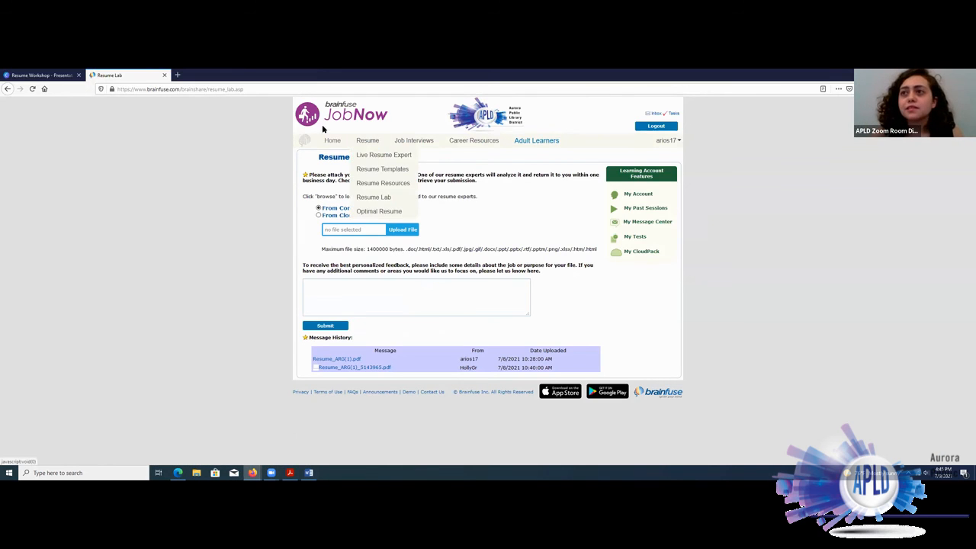
left_click(333, 140)
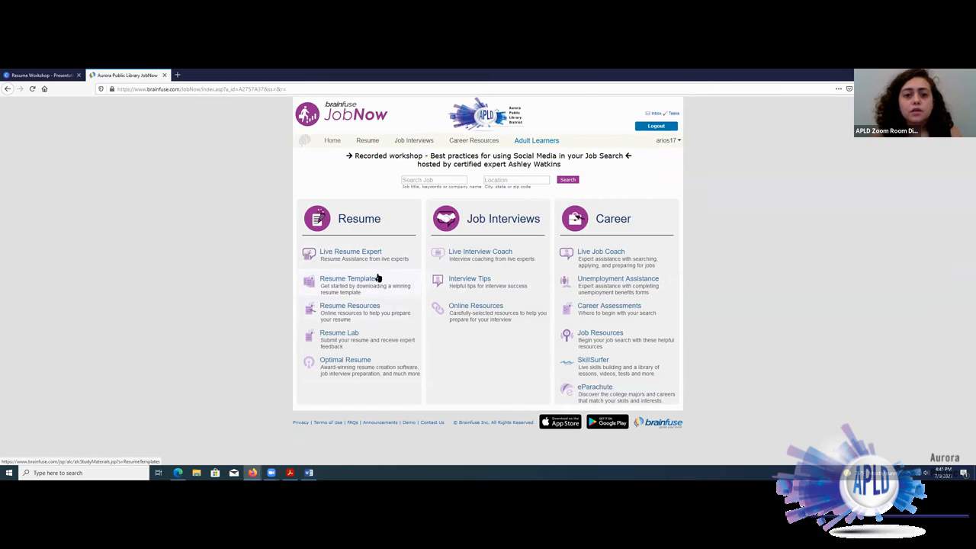
mouse_move(382, 270)
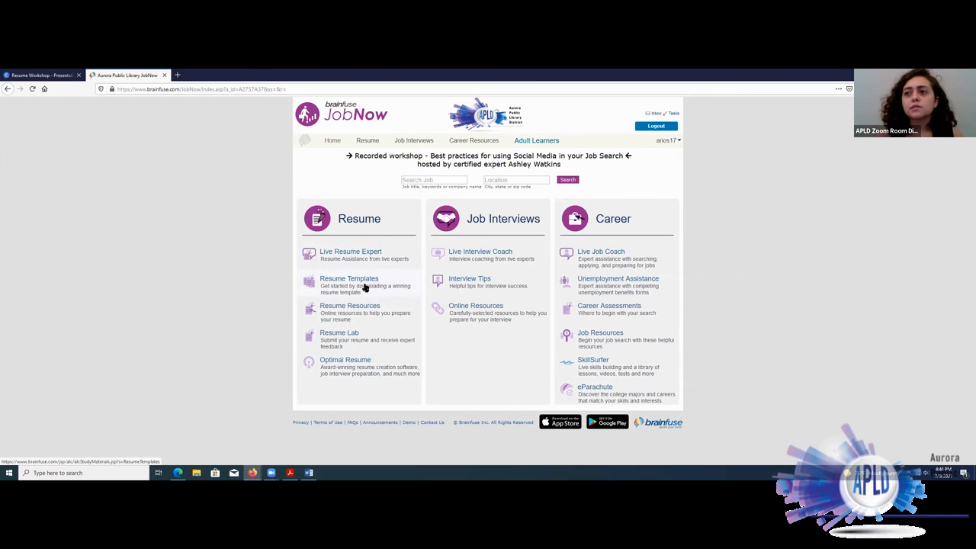
Open Resume Templates to view chronological, combination and functional resume templates
left_click(348, 278)
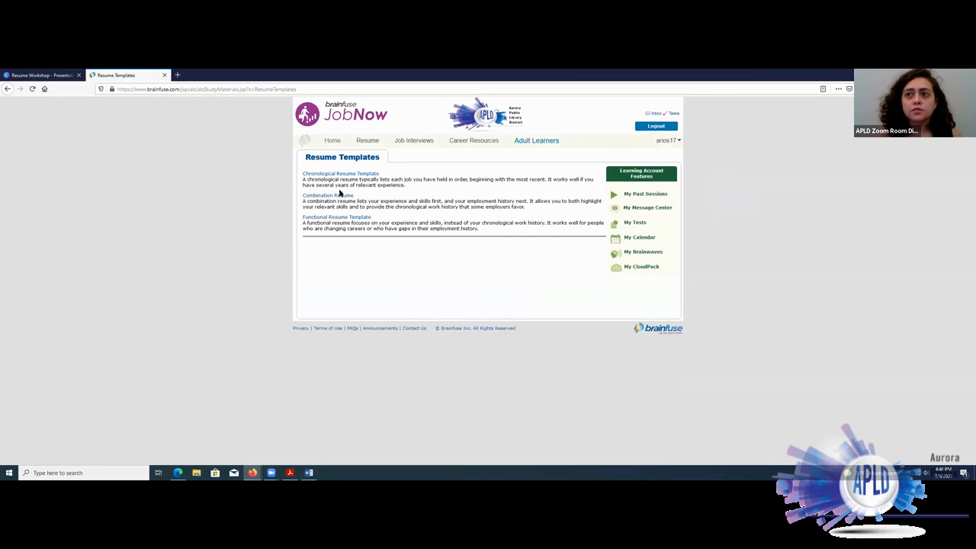
mouse_move(345, 195)
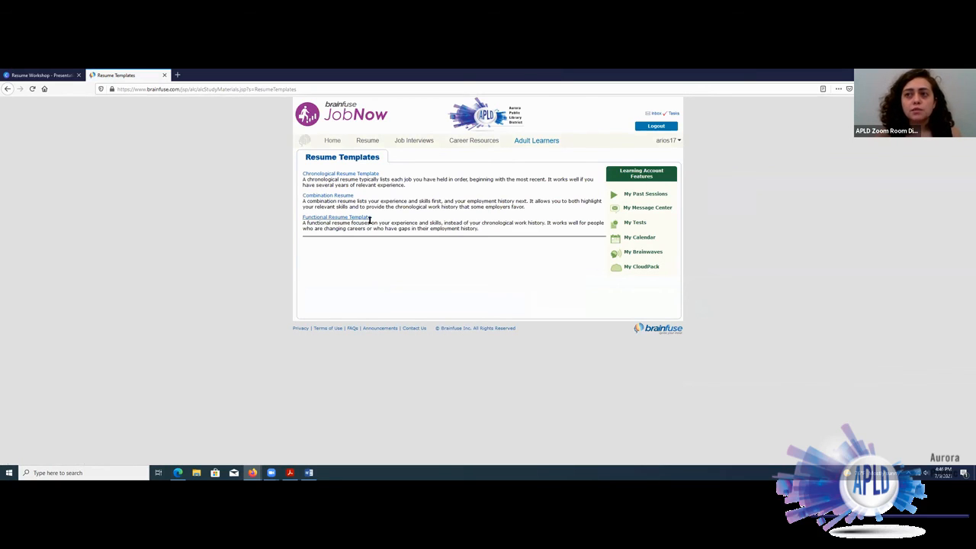
left_click_drag(342, 207, 367, 206)
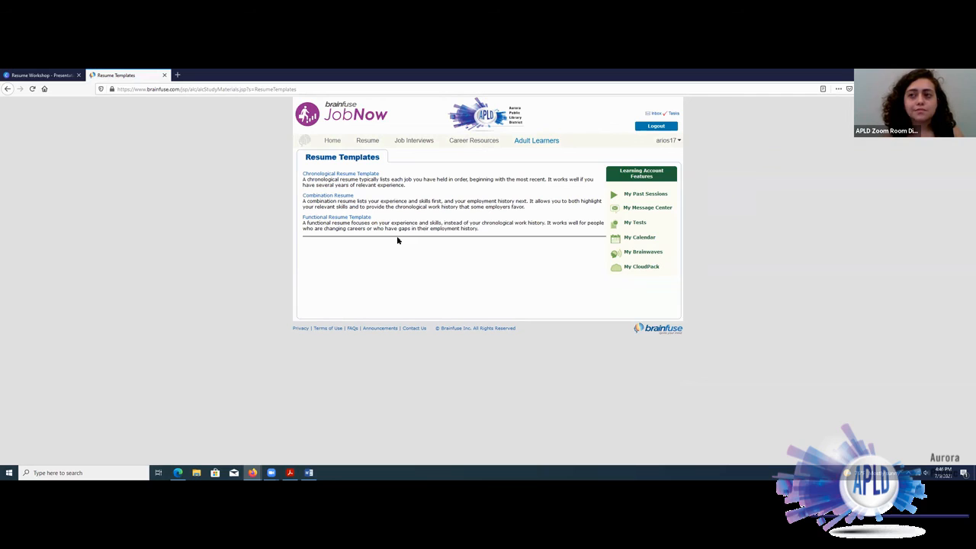
mouse_move(343, 153)
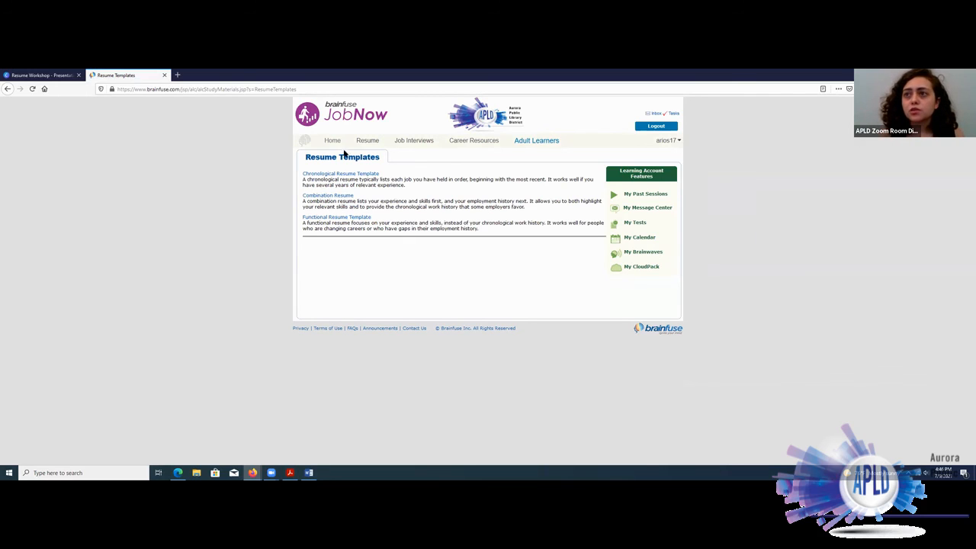
Return to the JobNow member home page via Home in the top navigation
left_click(332, 141)
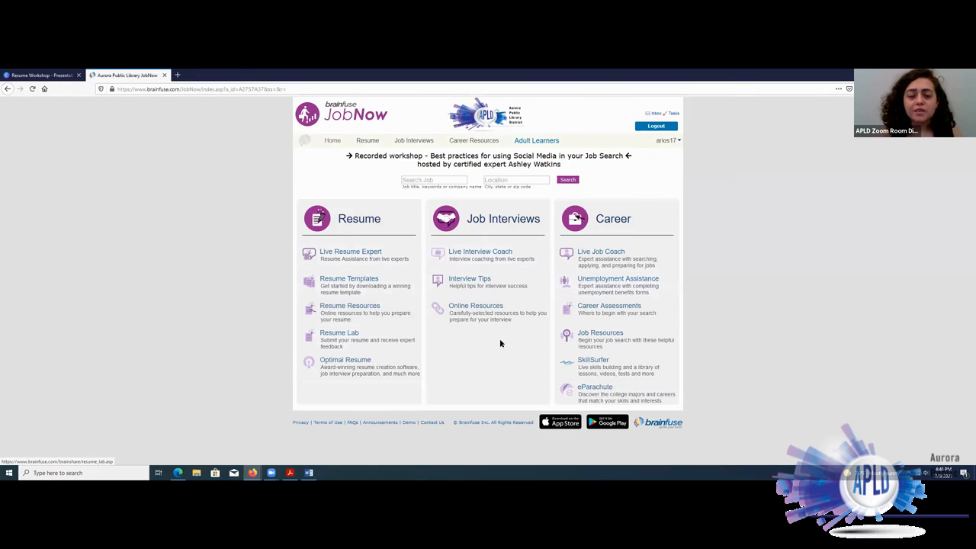
mouse_move(449, 361)
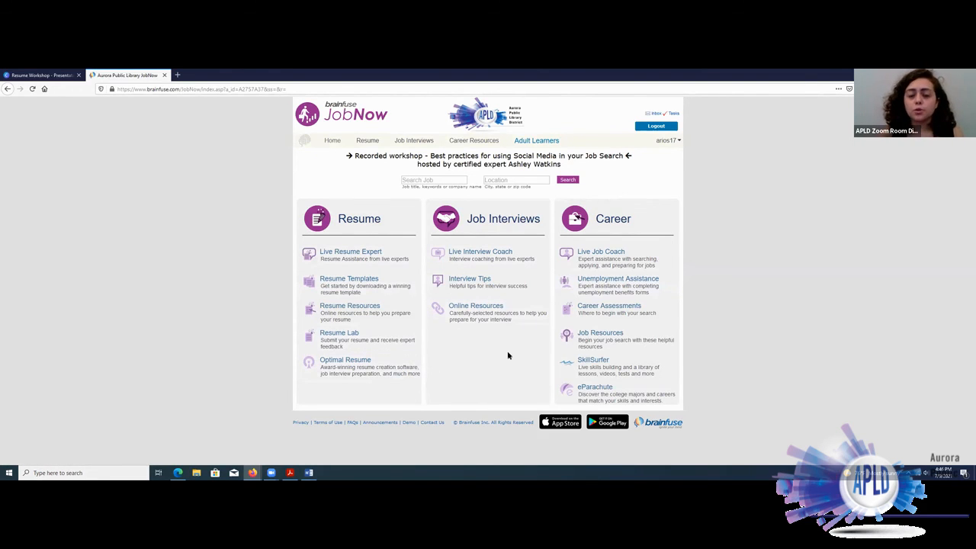
mouse_move(495, 374)
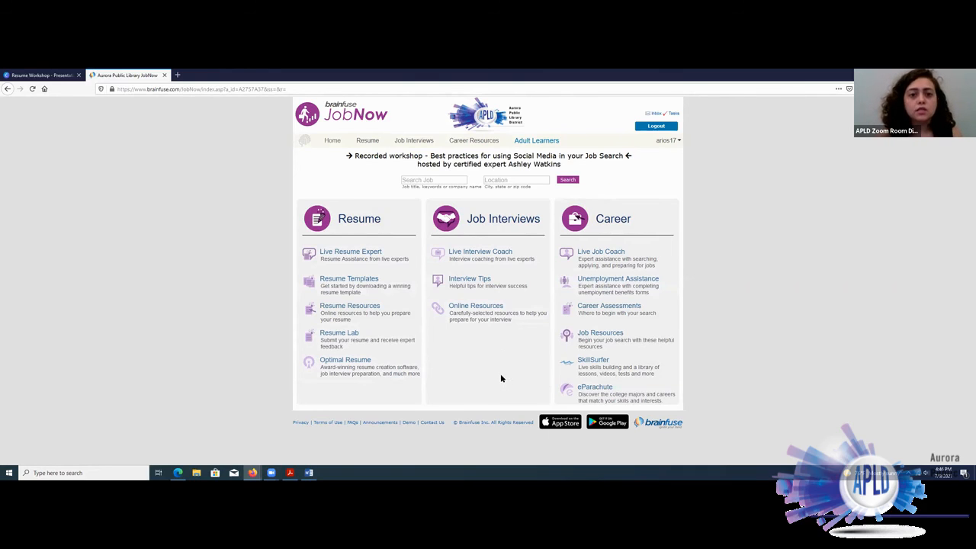
mouse_move(518, 350)
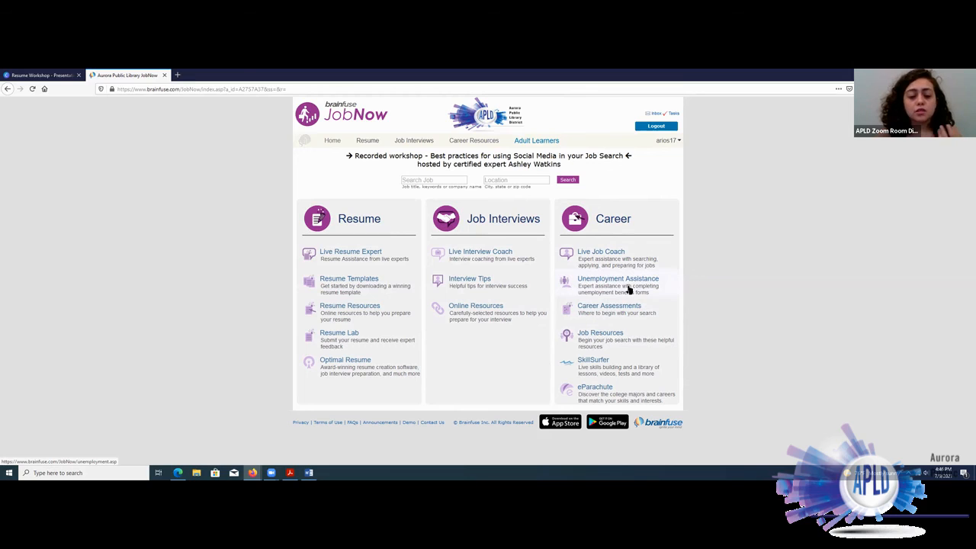
Open Unemployment Assistance from the Career section of the home page
left_click(618, 278)
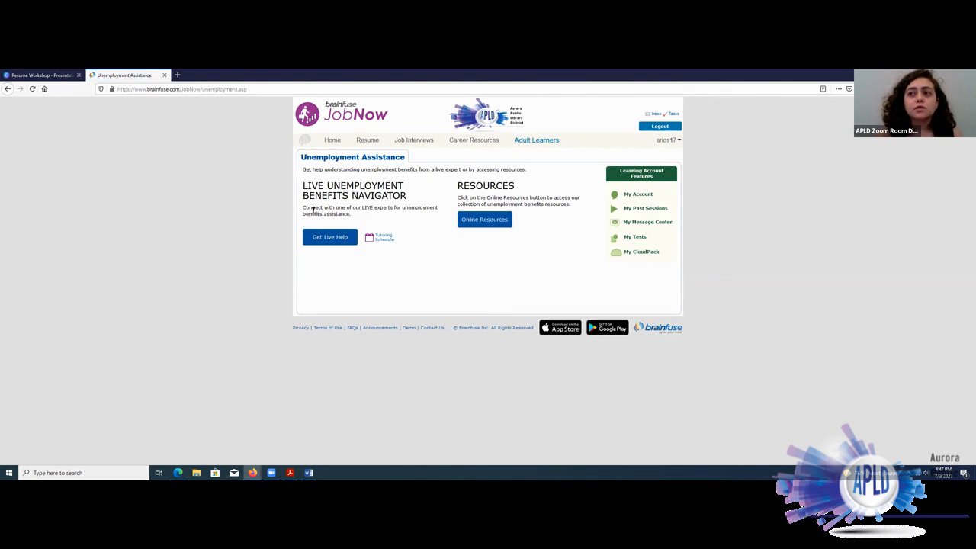
mouse_move(329, 237)
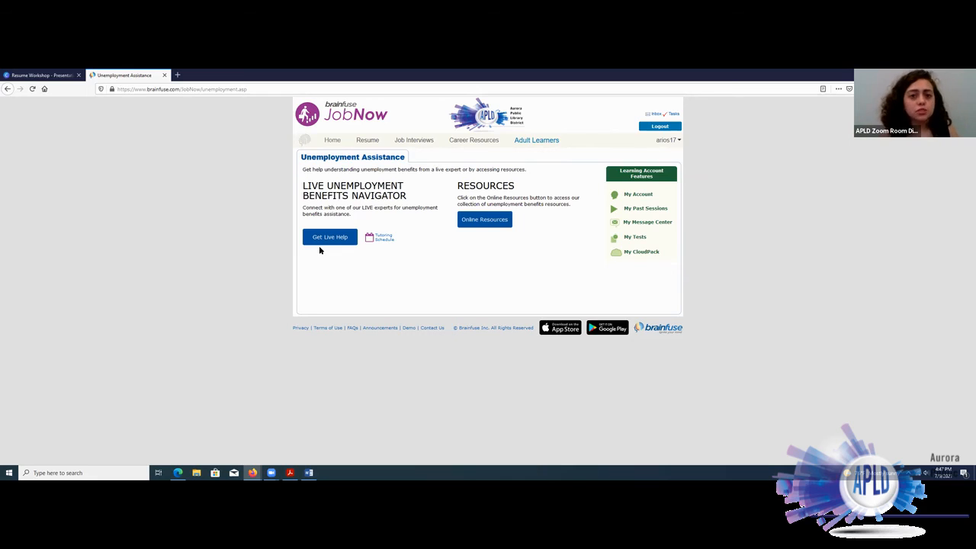
mouse_move(296, 238)
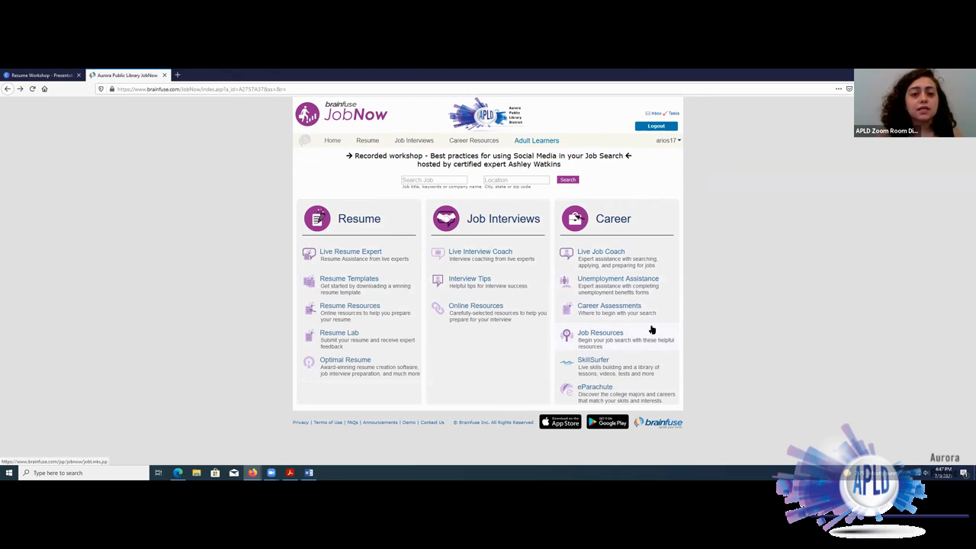
mouse_move(641, 335)
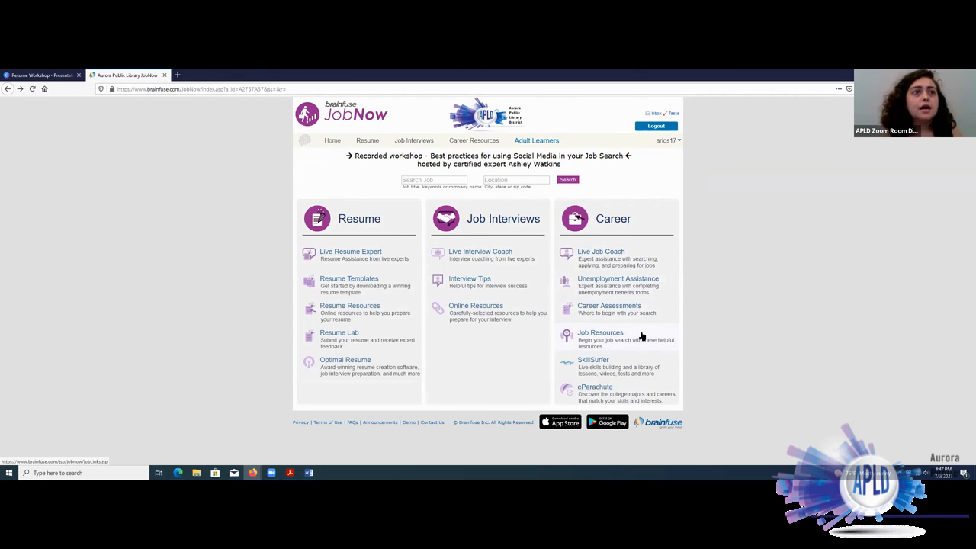
mouse_move(640, 325)
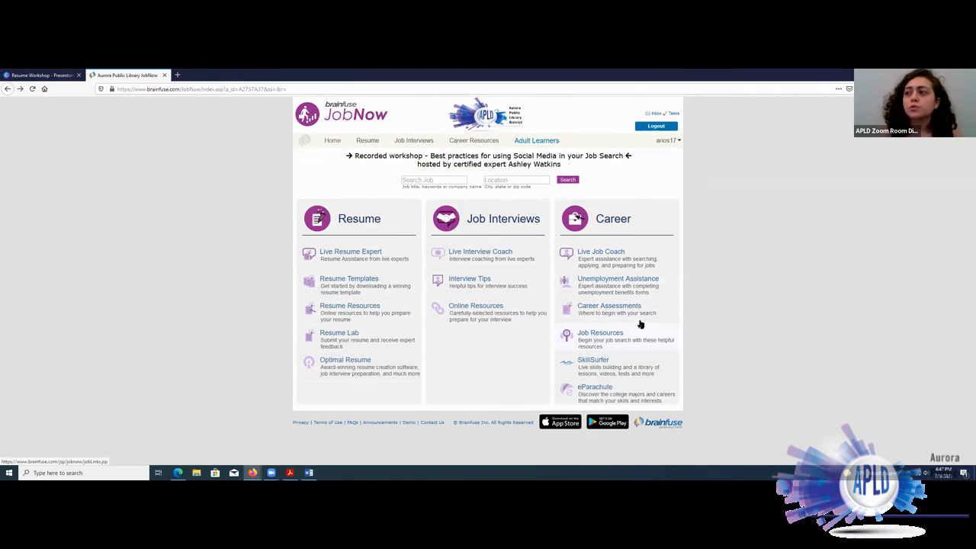
Open Career Assessments, preview Careerzone, then launch the What Career is Right for Me test
left_click(609, 309)
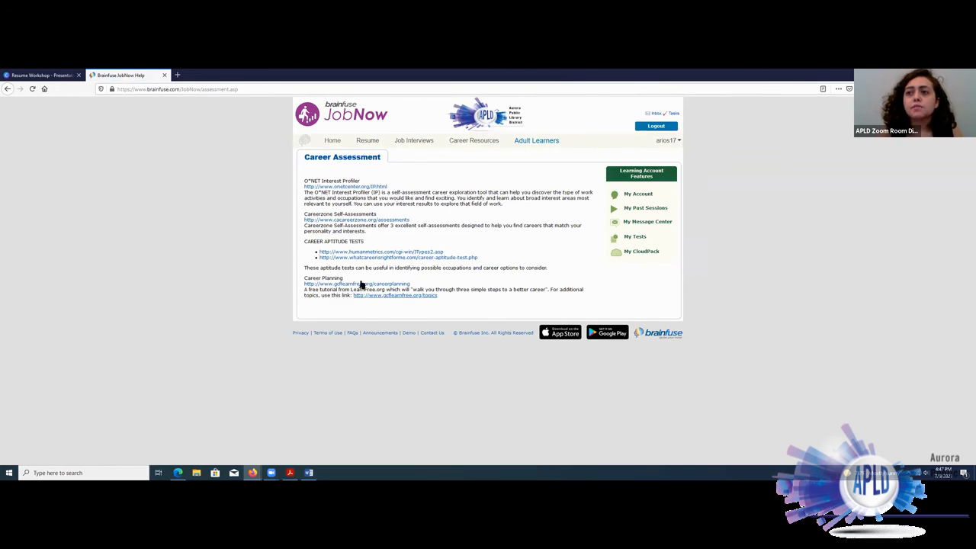
mouse_move(356, 284)
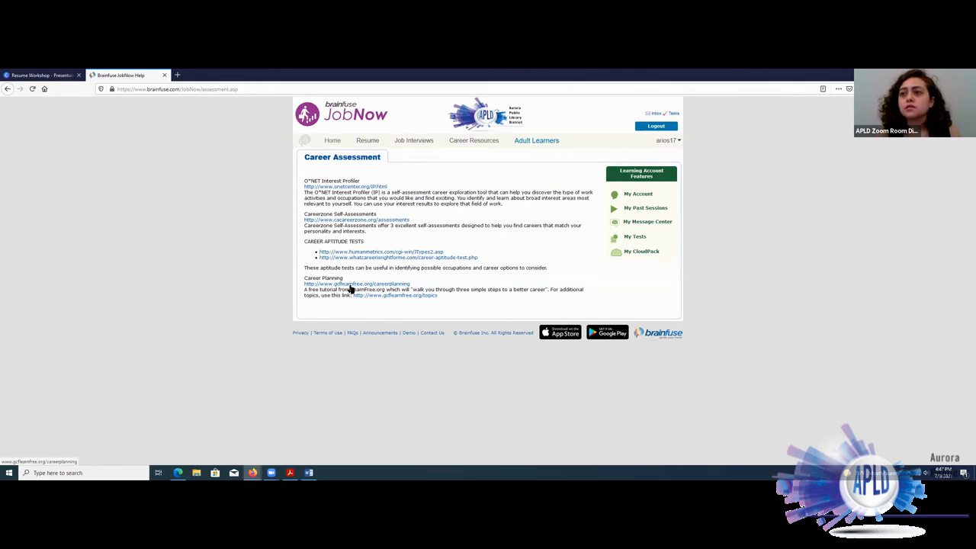
left_click(356, 283)
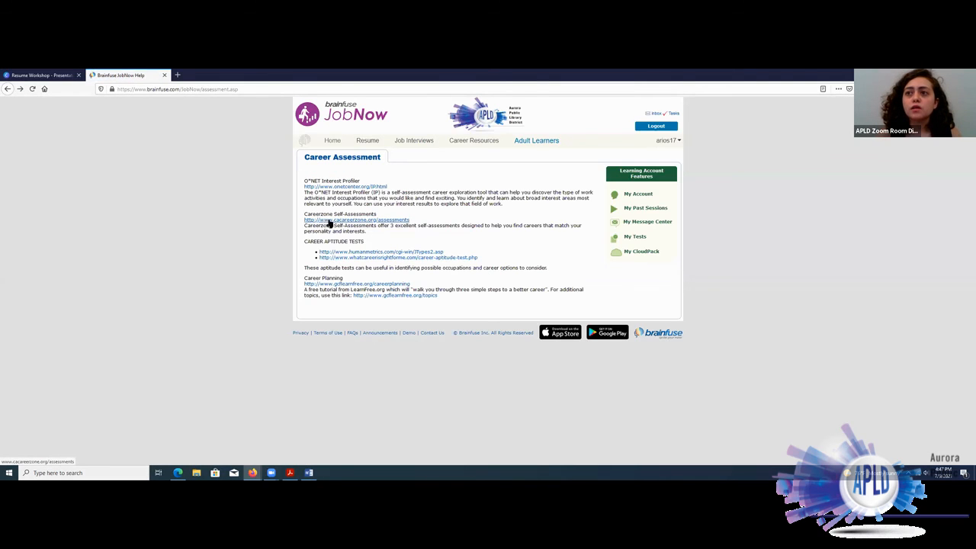
left_click(357, 219)
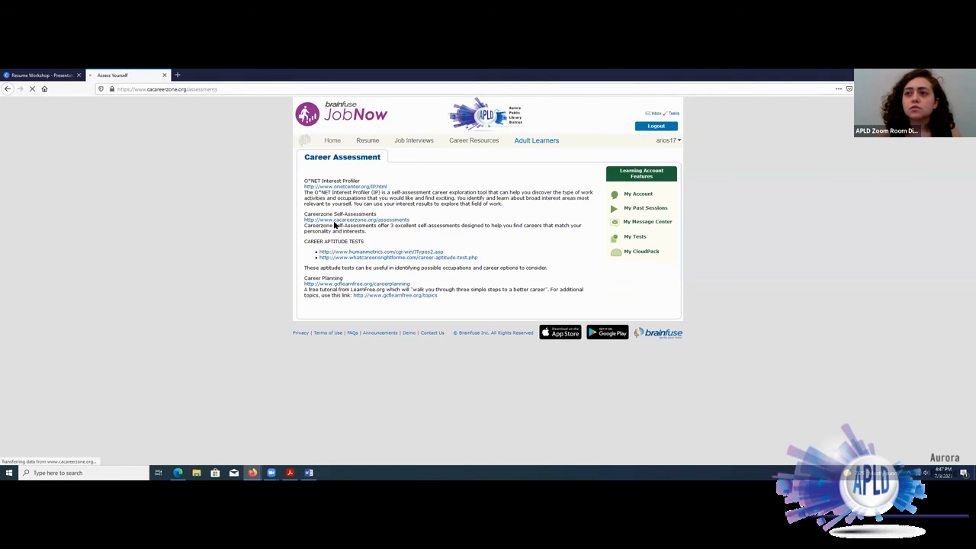
left_click(356, 219)
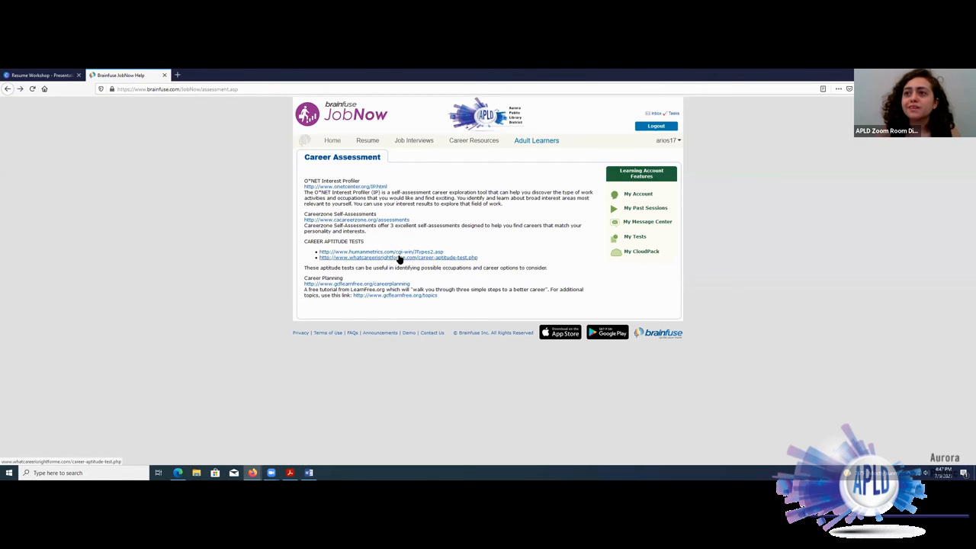
mouse_move(372, 259)
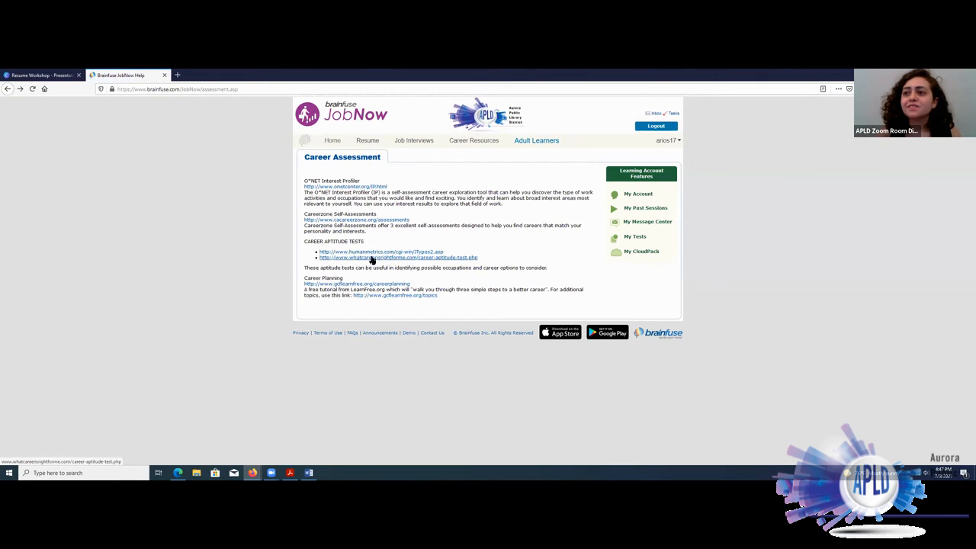
left_click(399, 257)
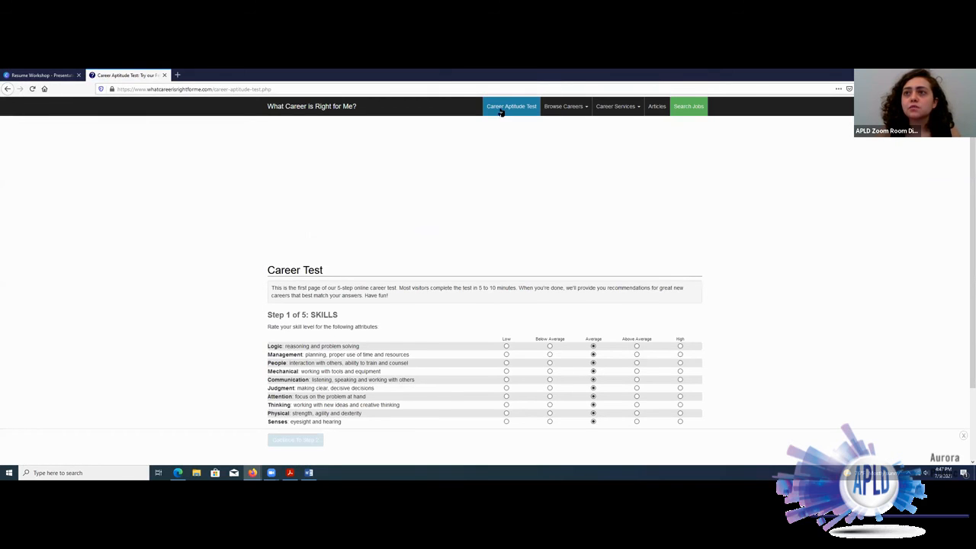
left_click(563, 106)
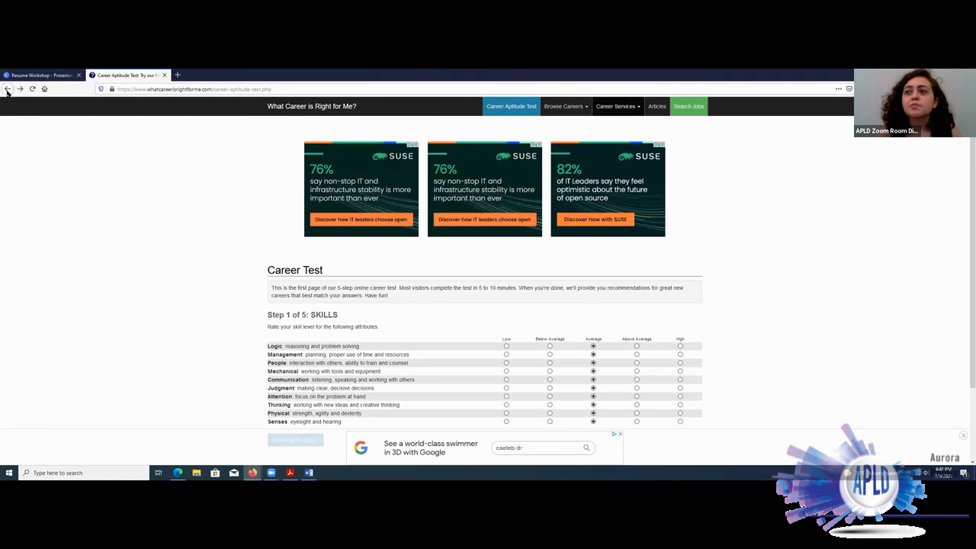
Go back twice to the JobNow home and launch eParachute from the Career section
left_click(7, 89)
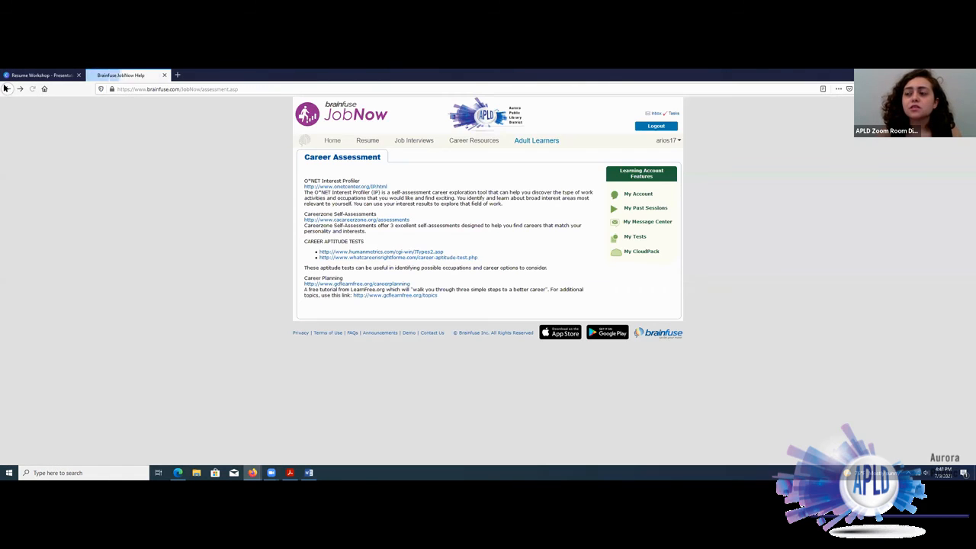
left_click(332, 140)
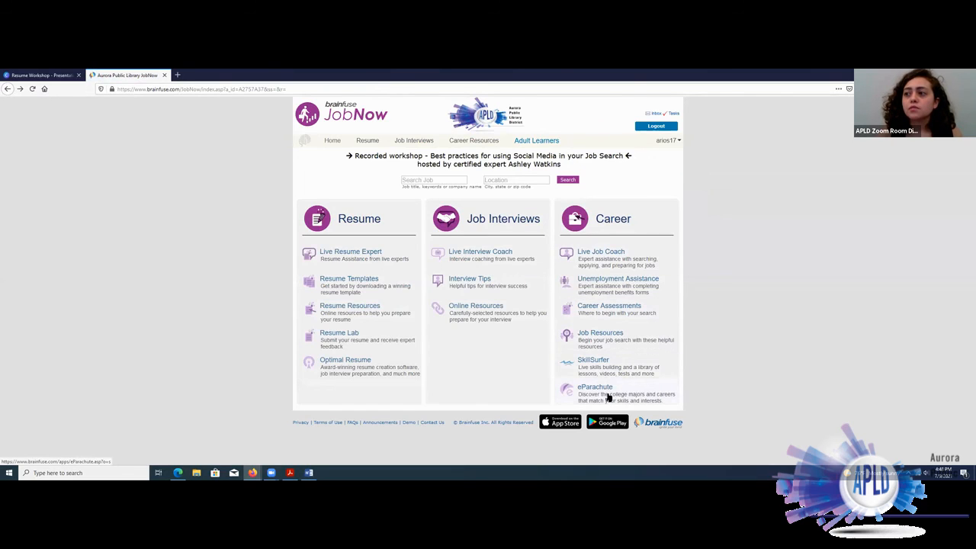
left_click(594, 387)
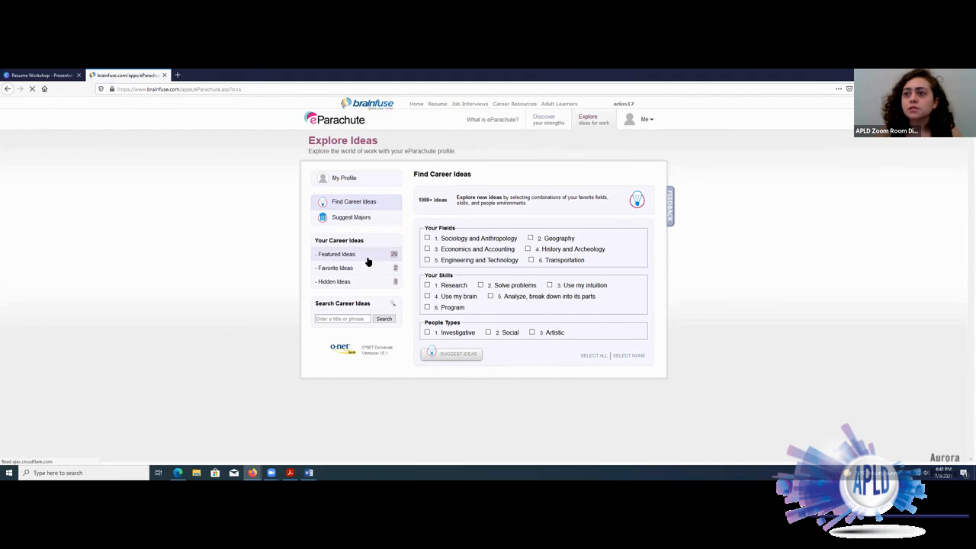
Show the 29 Featured Ideas and scroll through them, from Urban and Regional Planners down and back
left_click(337, 254)
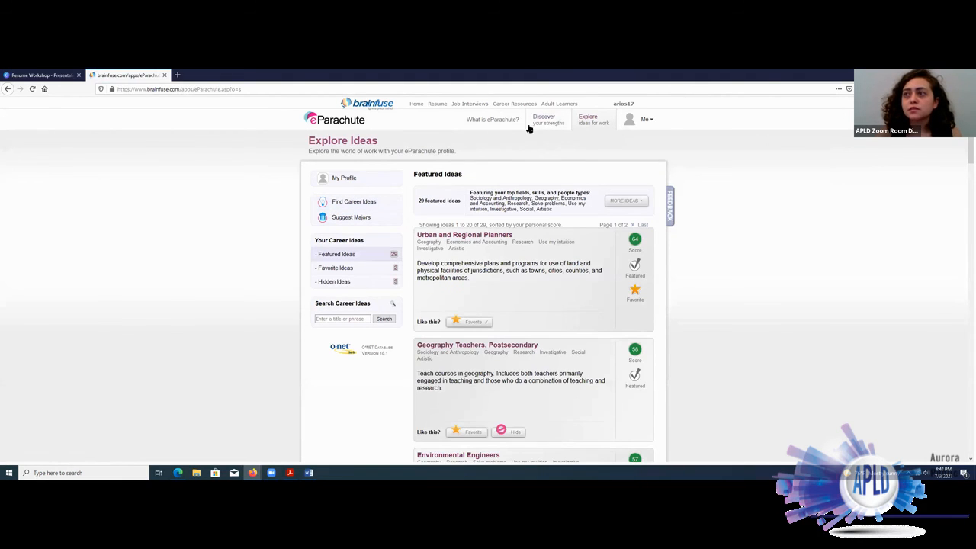
scroll("down", 3)
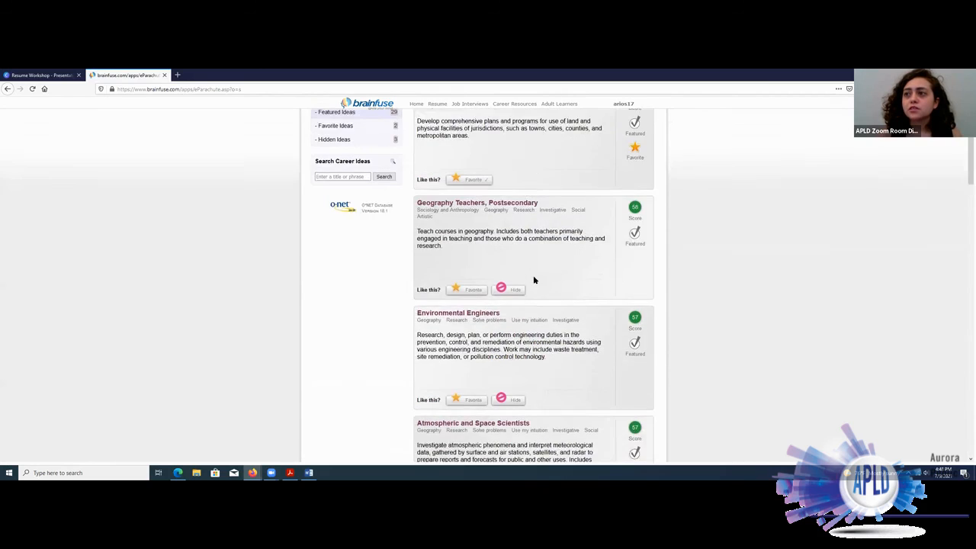
scroll("down", 3)
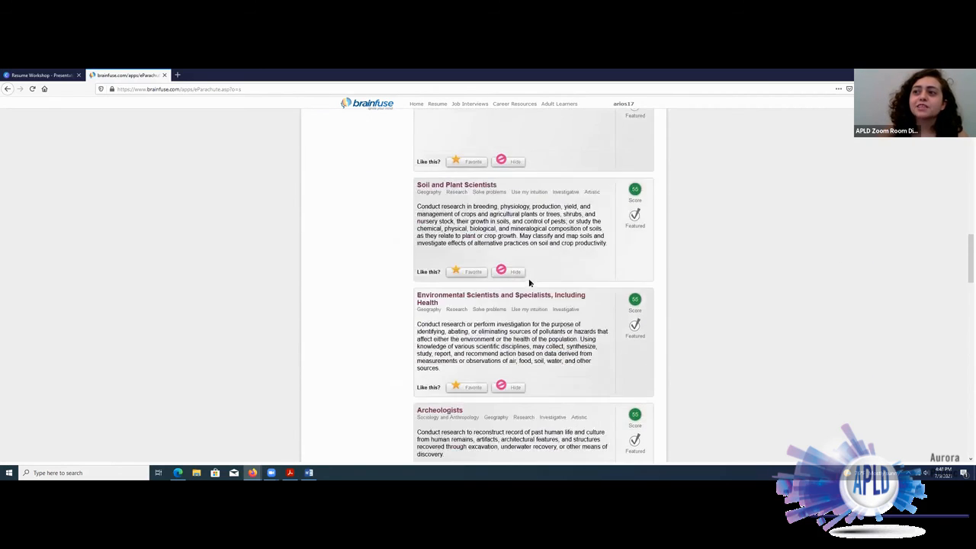
scroll("up", 3)
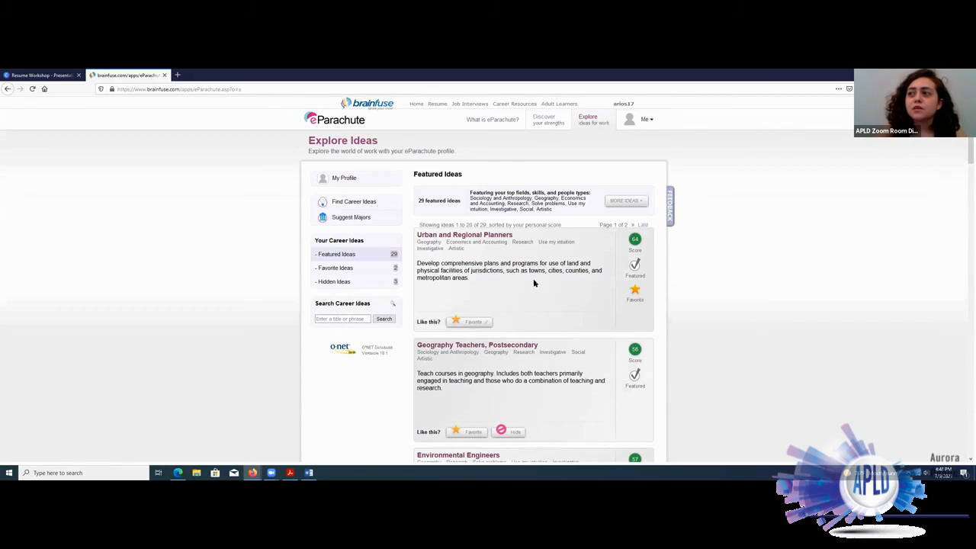
mouse_move(610, 318)
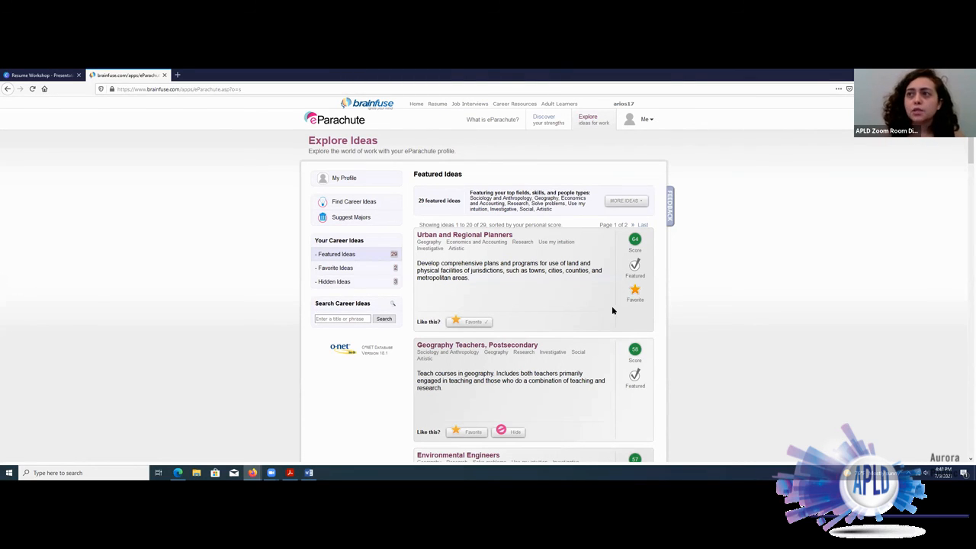
mouse_move(342, 118)
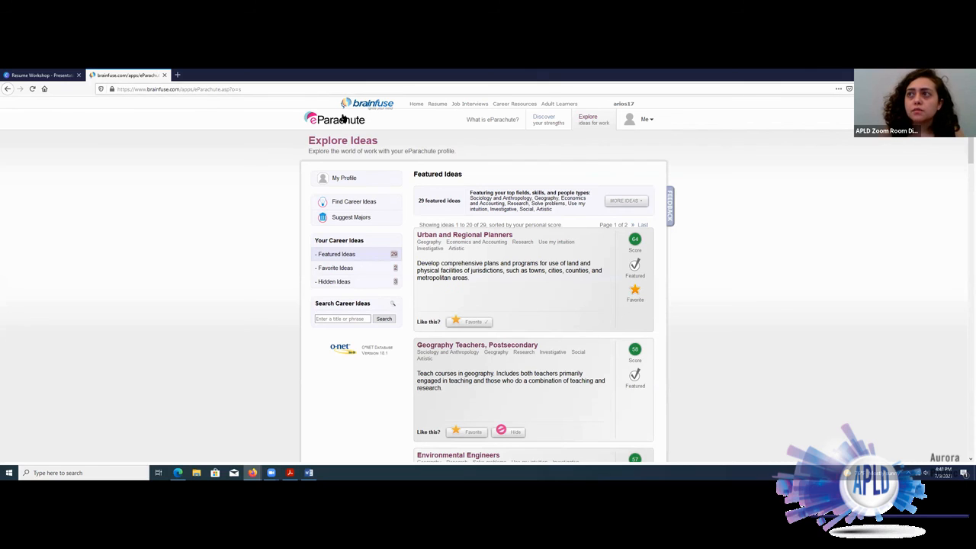